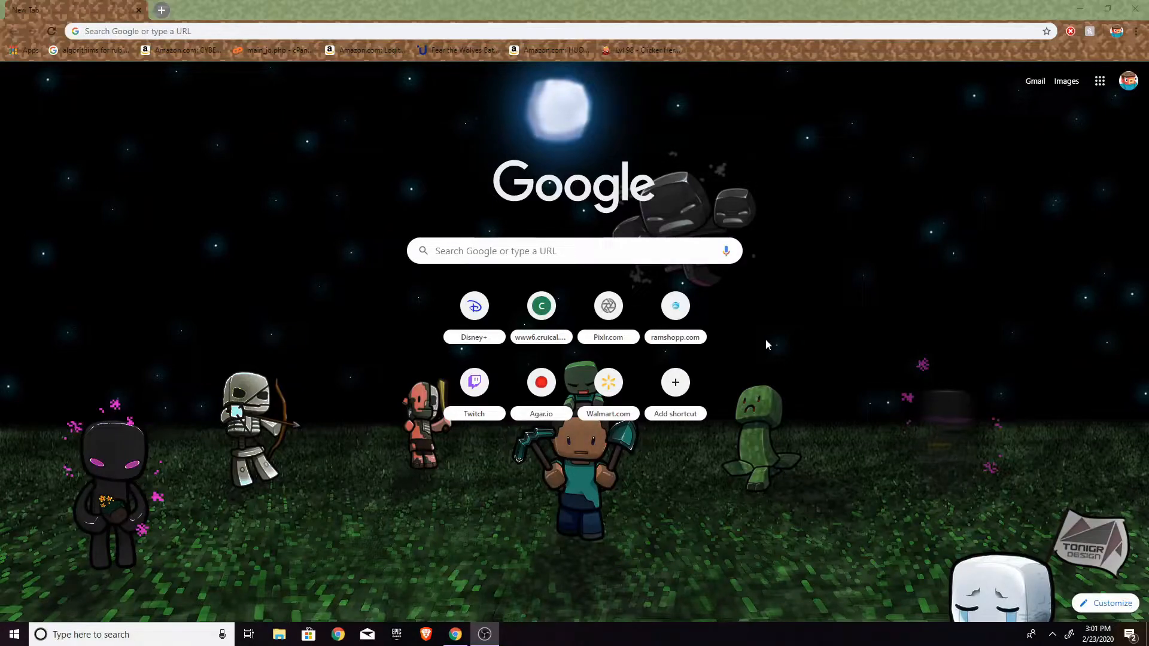
Search 'voicemod' from the address bar to reach the voicemod.net site.
click(443, 33)
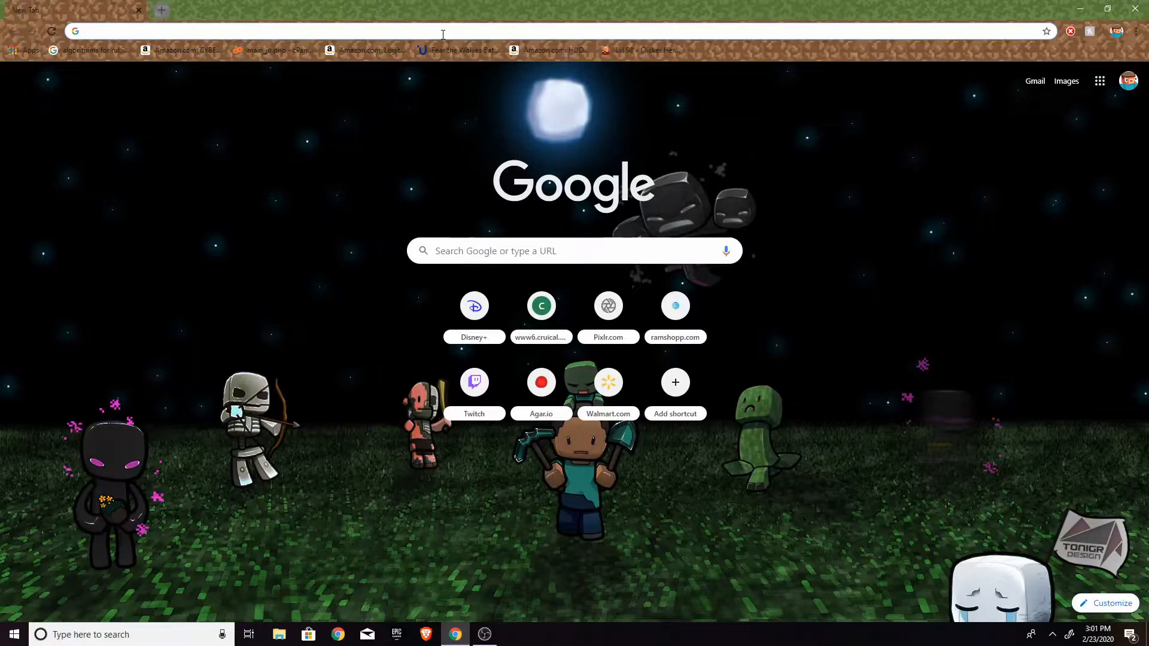
text(voice mod)
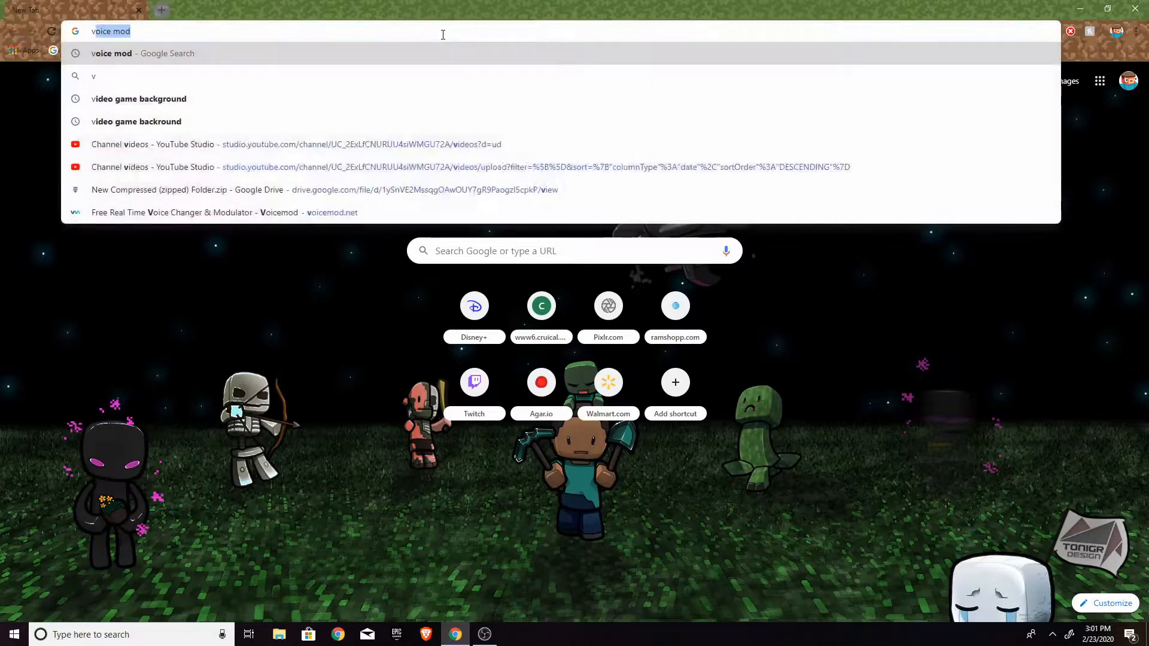
text(voicemod)
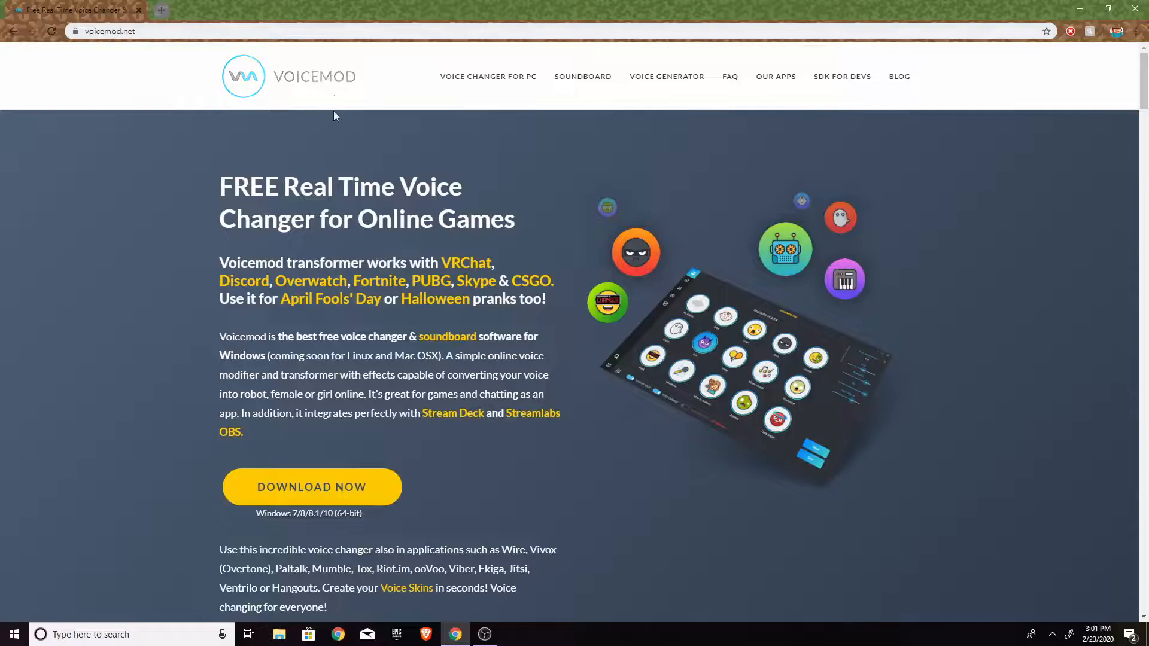
mouse_move(340, 501)
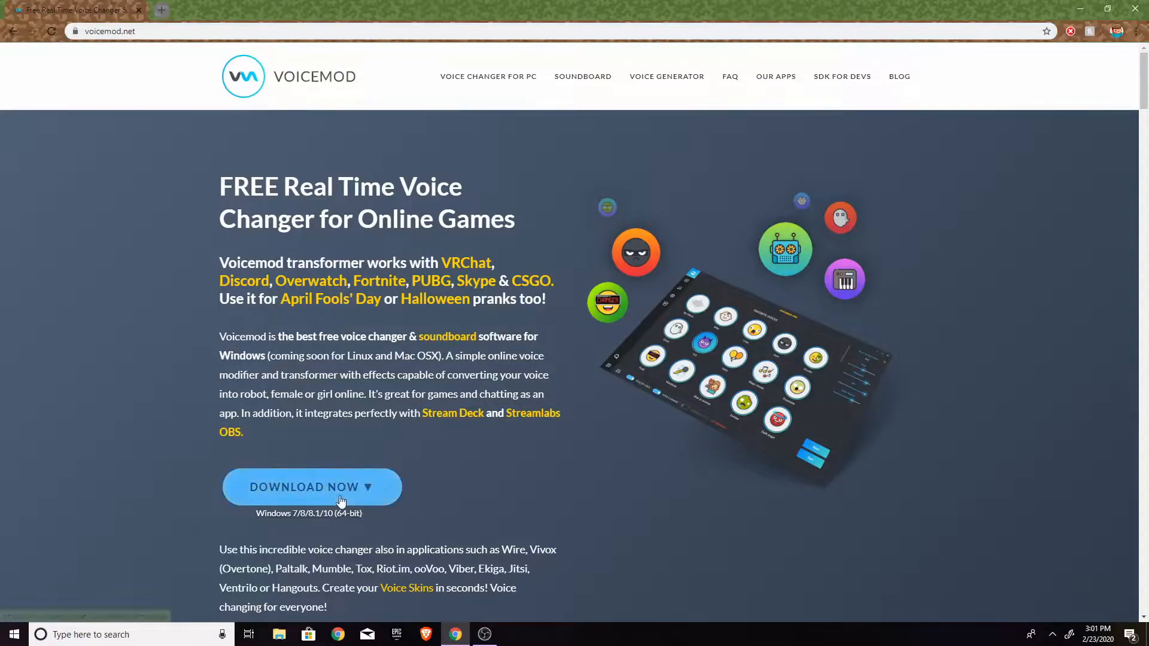
Download VoicemodSetup.exe and run it from the browser's download bar.
click(311, 488)
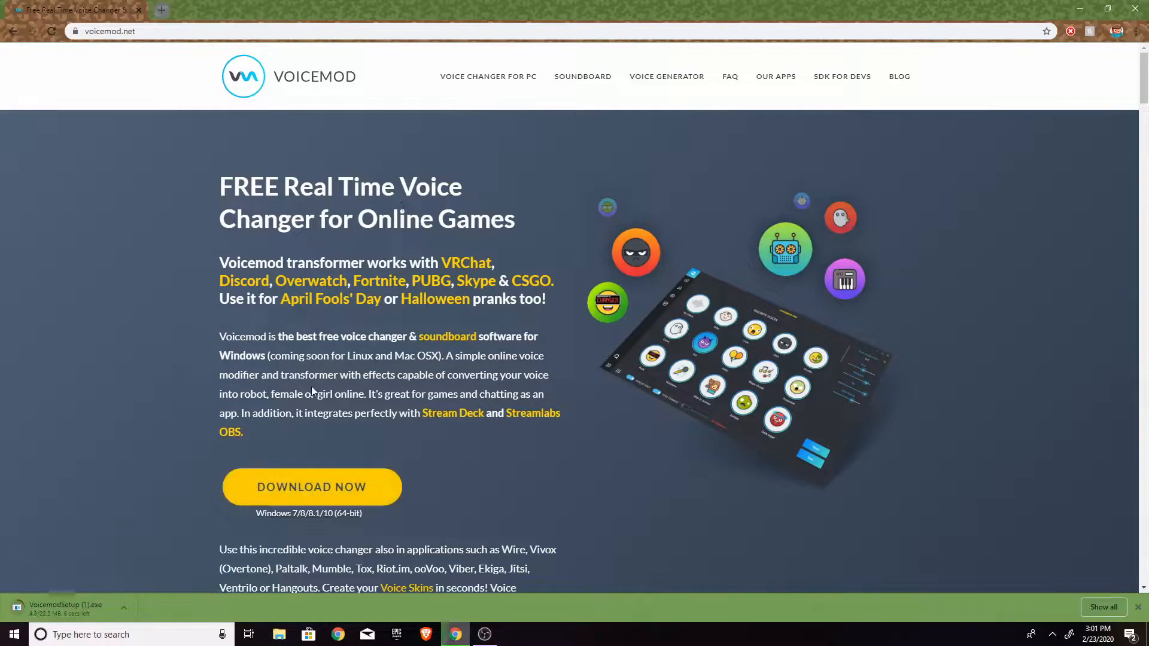
mouse_move(419, 507)
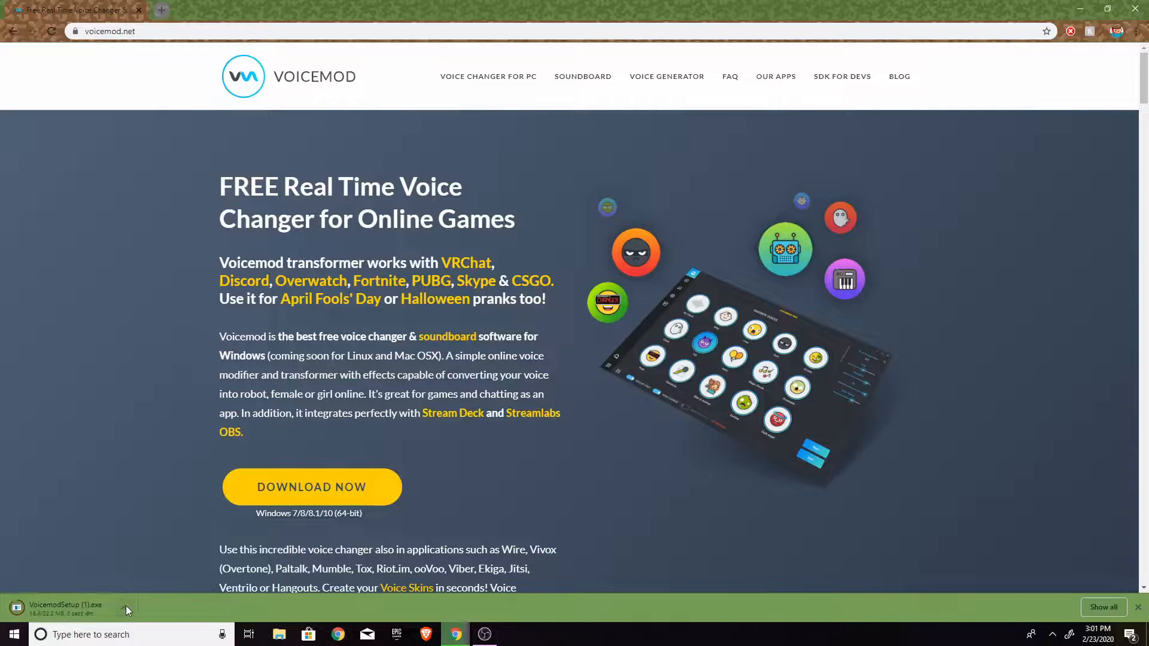
click(125, 609)
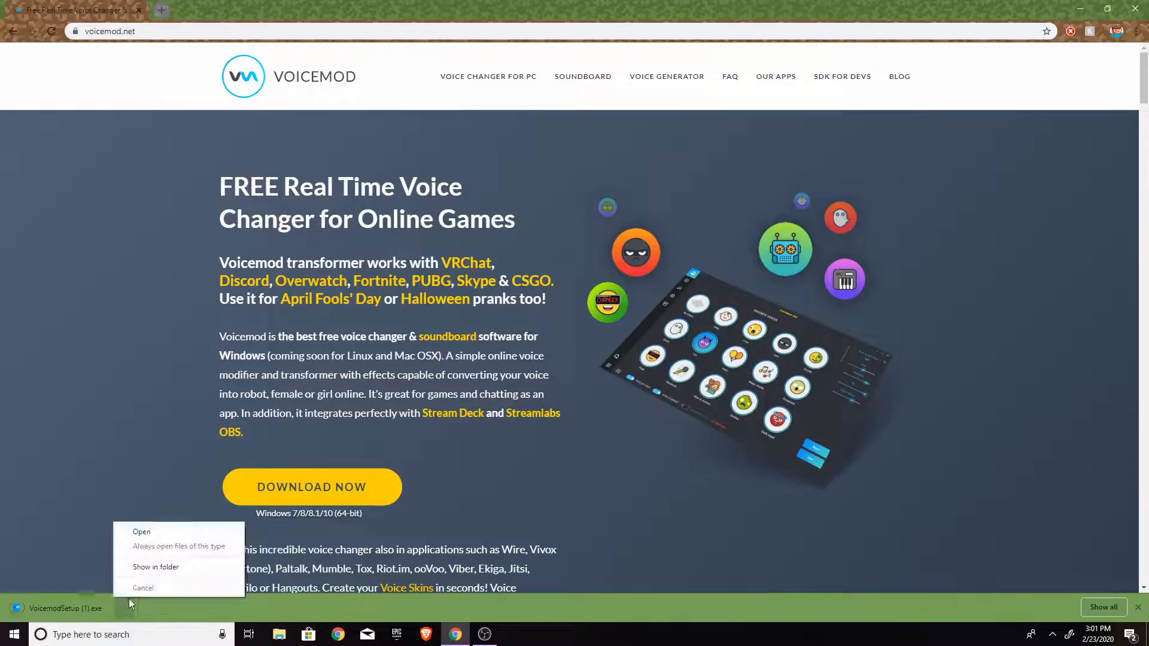
click(156, 538)
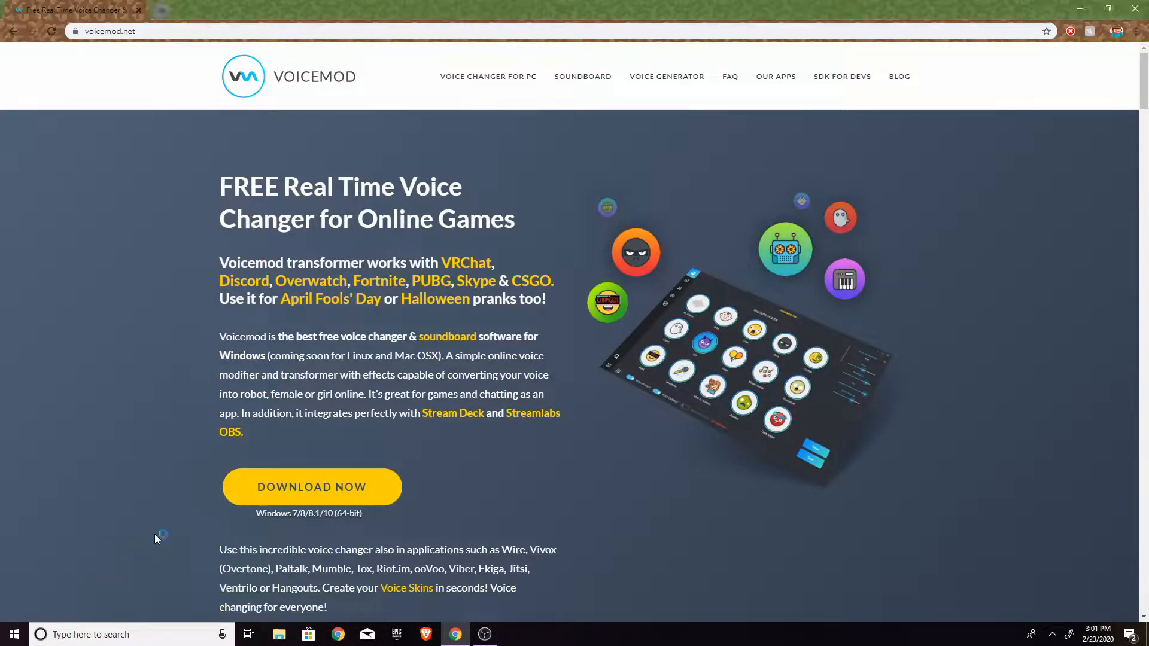
click(309, 487)
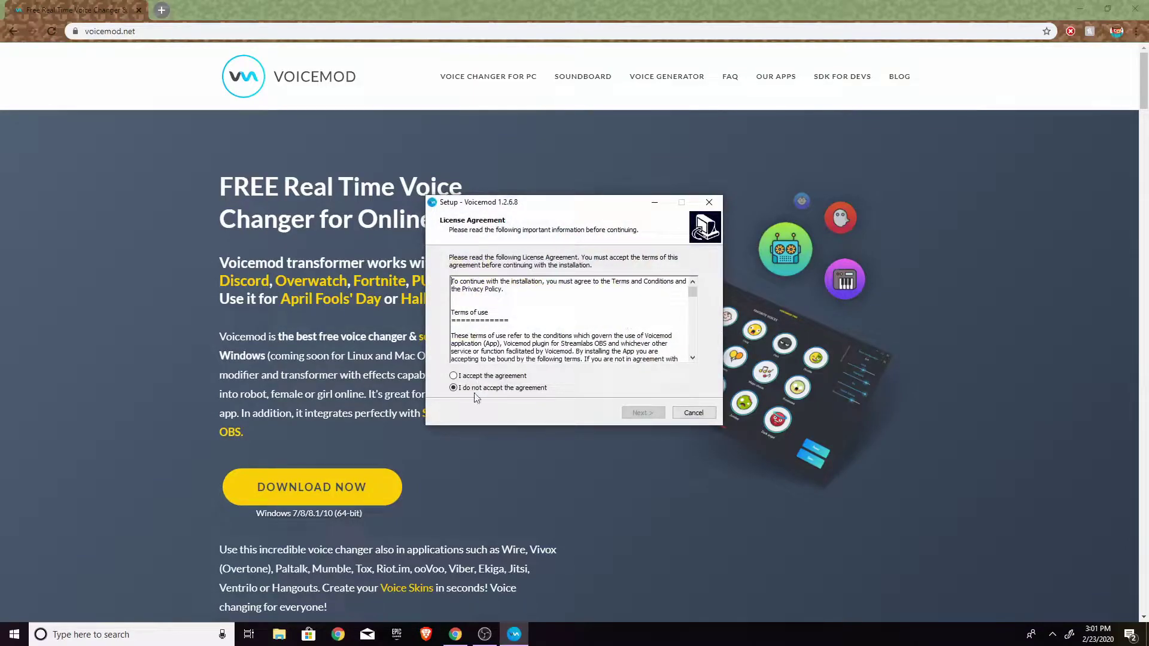
Accept the license agreement and install with both shortcut options kept.
click(452, 376)
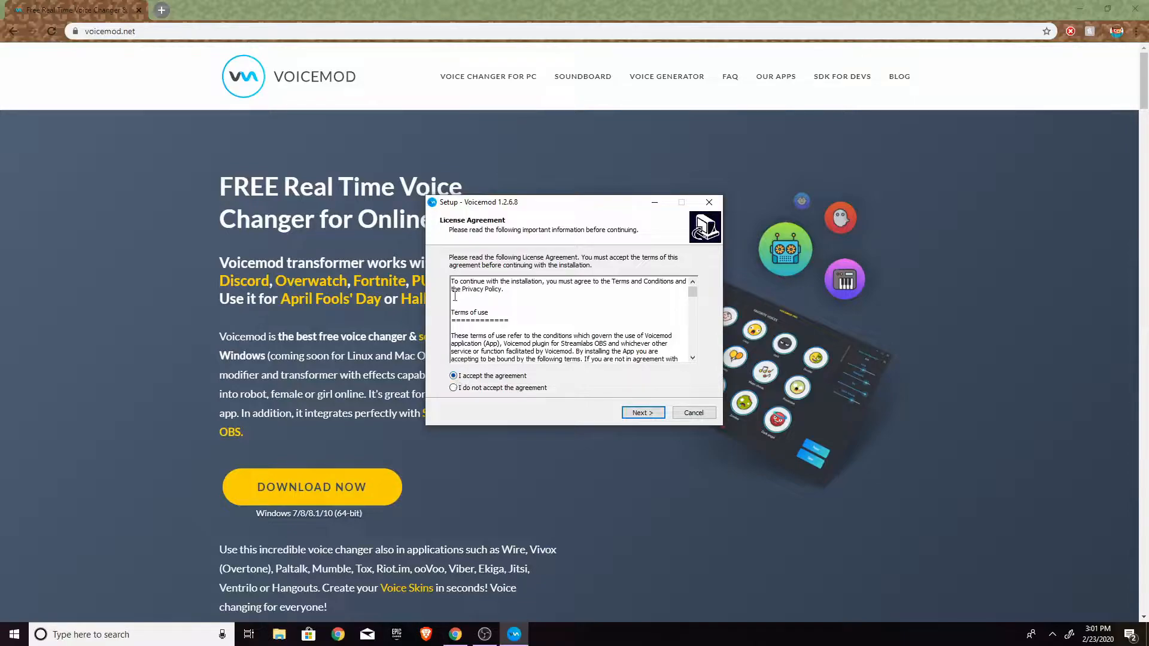
click(643, 413)
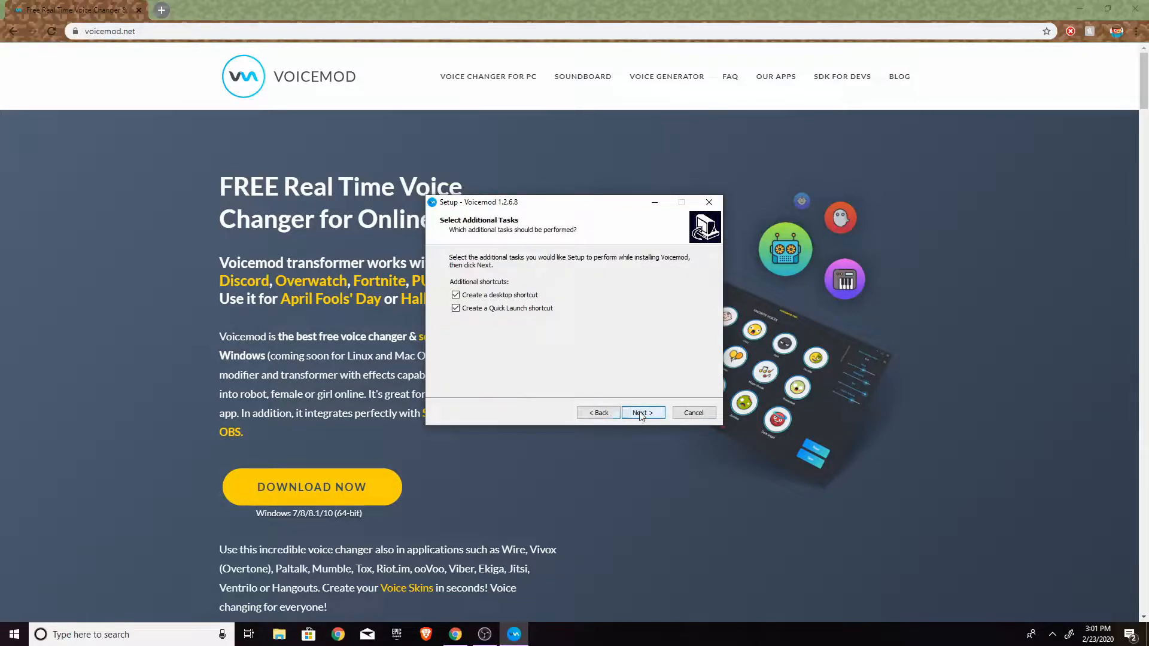
click(643, 413)
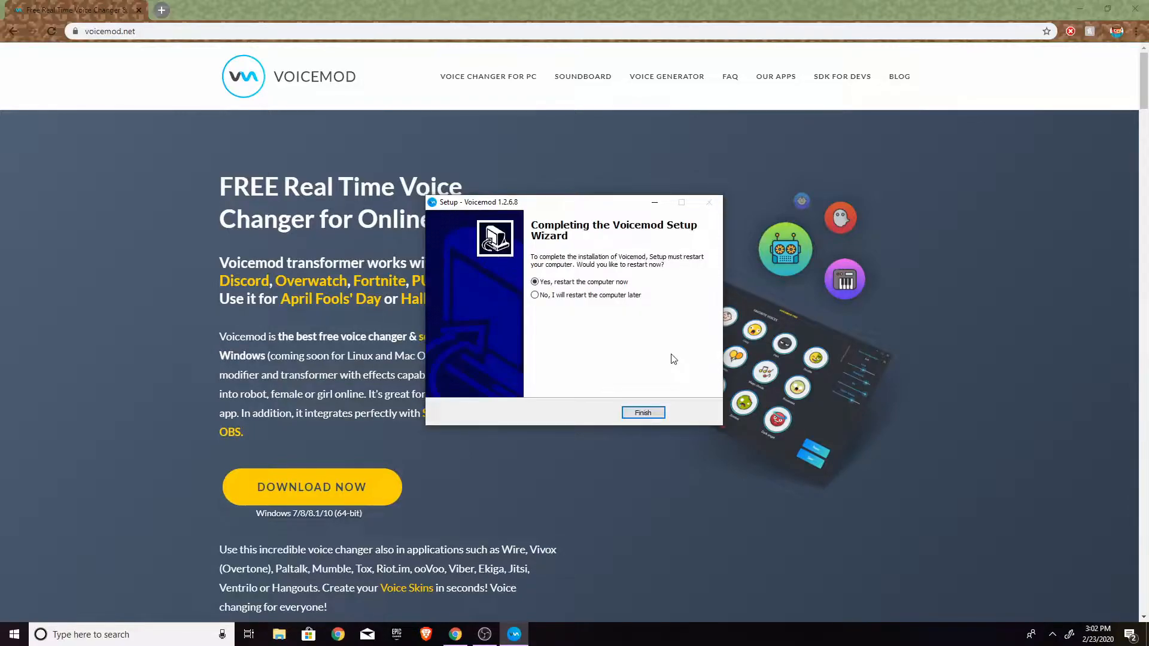
mouse_move(673, 356)
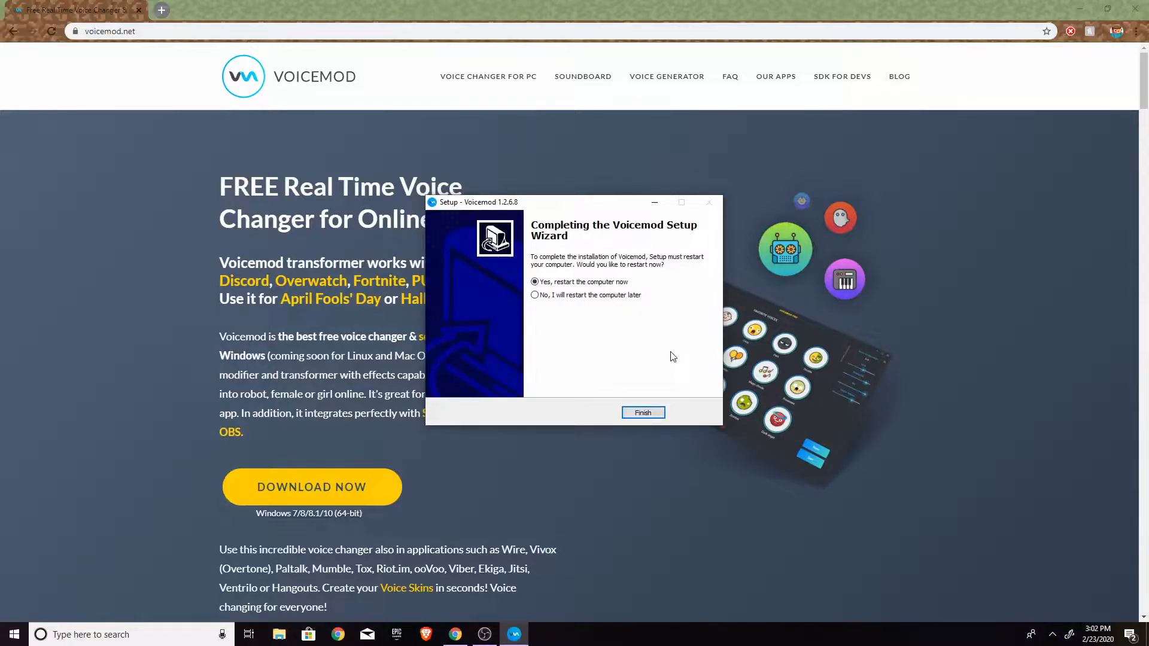
mouse_move(599, 229)
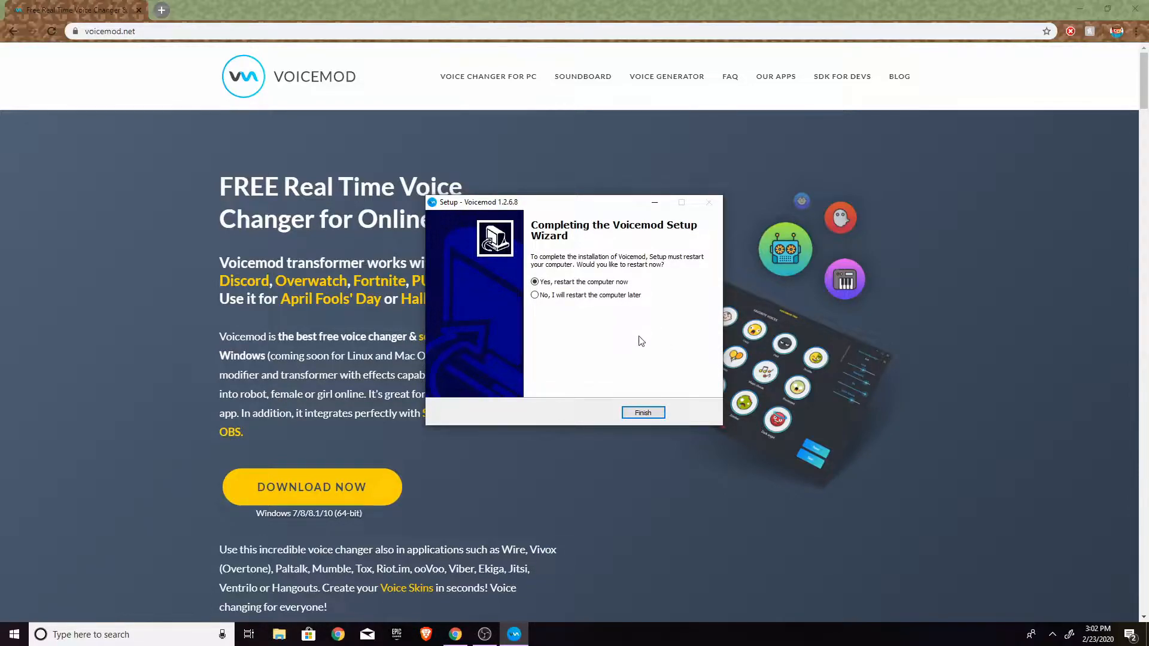
mouse_move(680, 413)
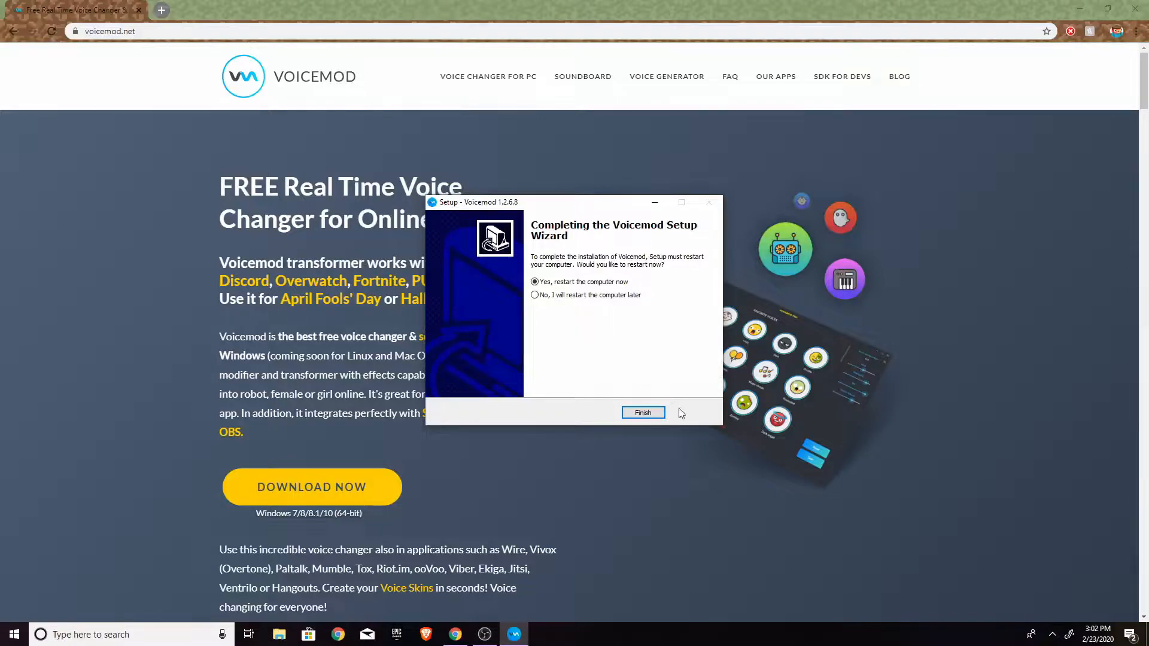
Finish the installer and choose the USB PnP microphone and Realtek speakers as devices.
click(643, 412)
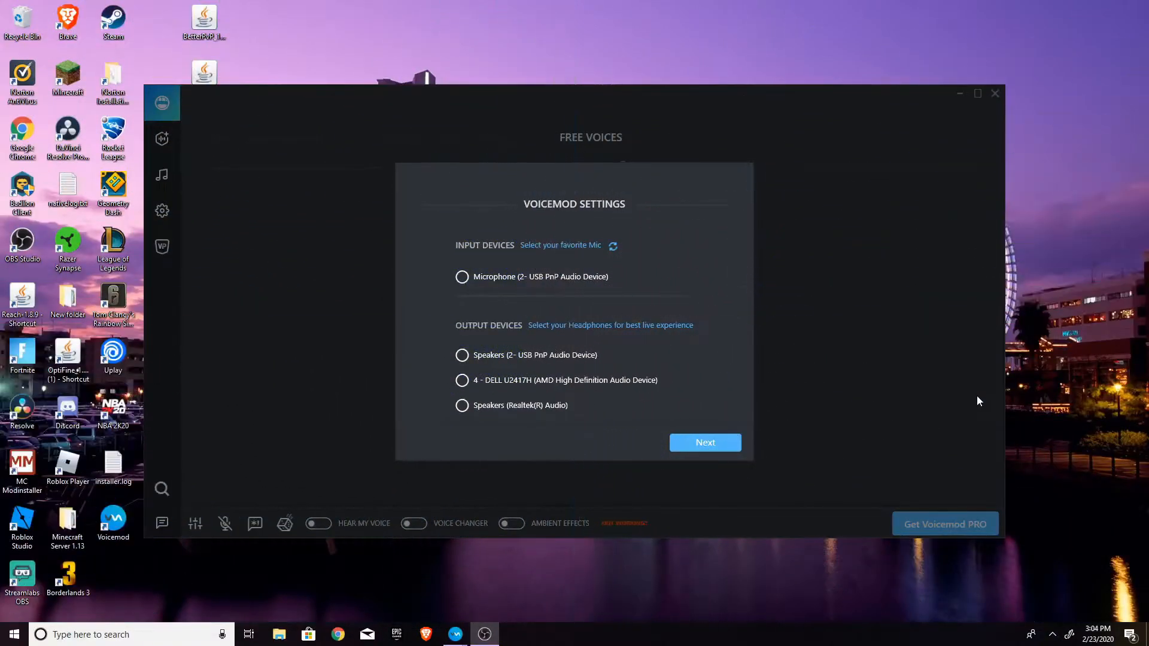
mouse_move(935, 354)
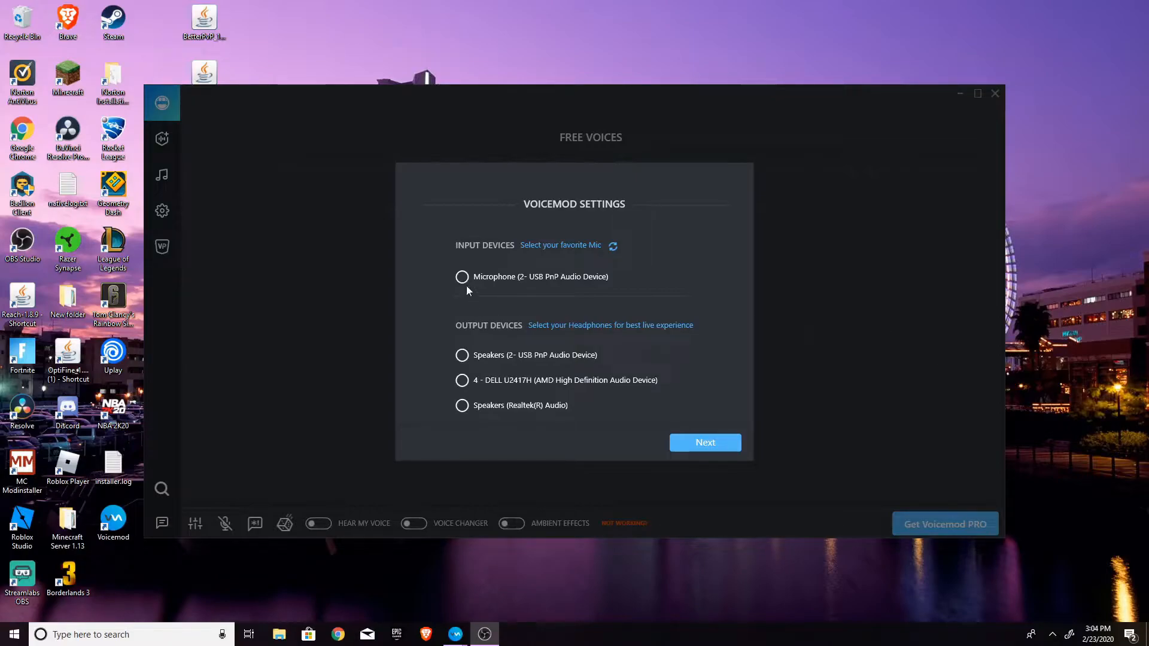
click(462, 277)
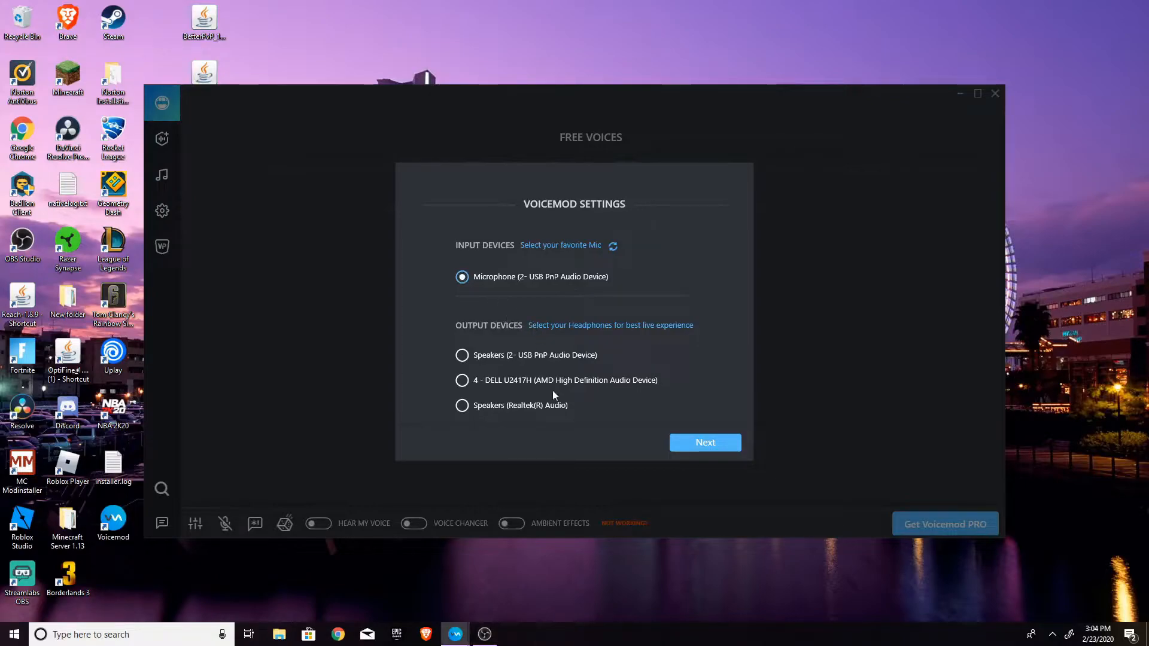
mouse_move(522, 347)
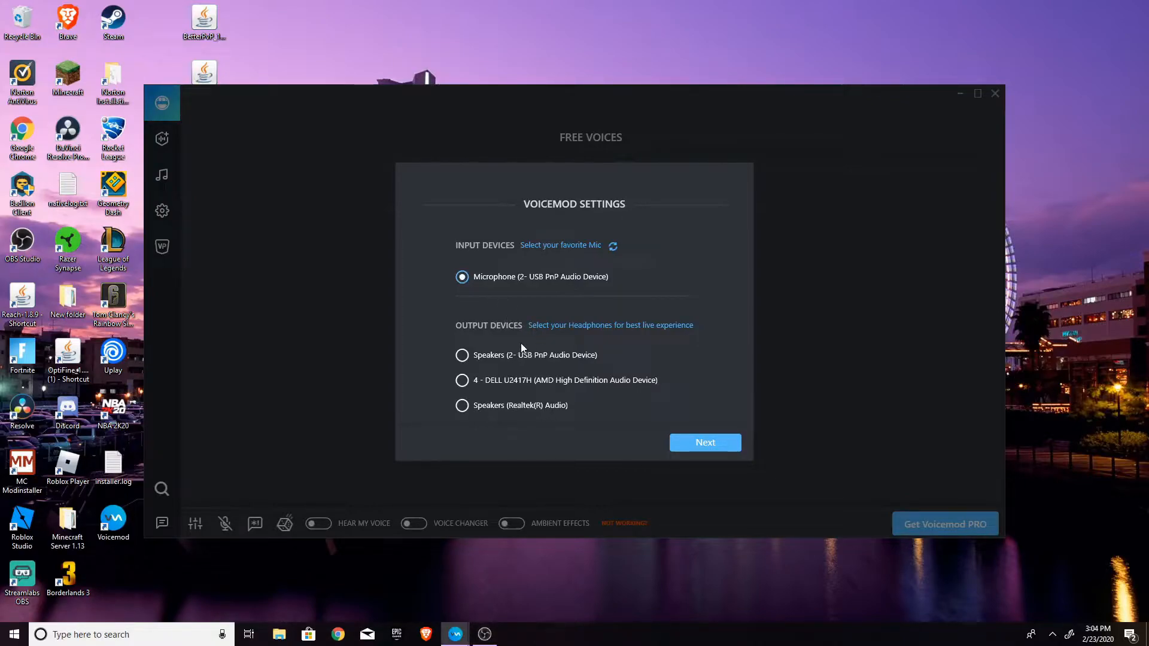
mouse_move(445, 426)
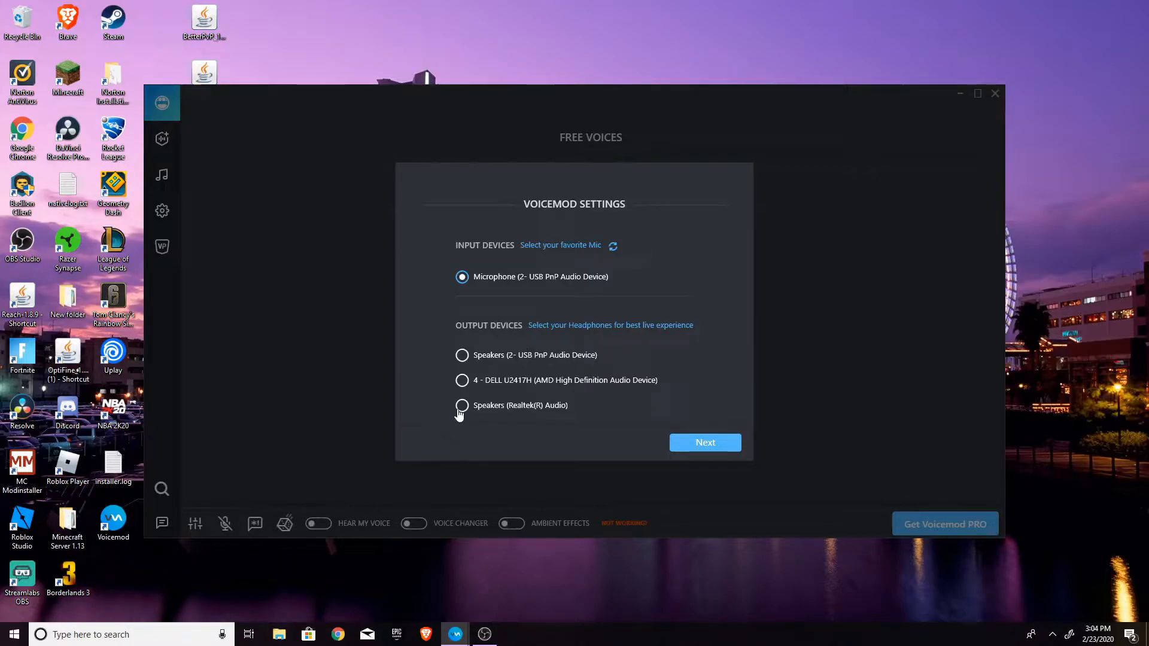
click(463, 405)
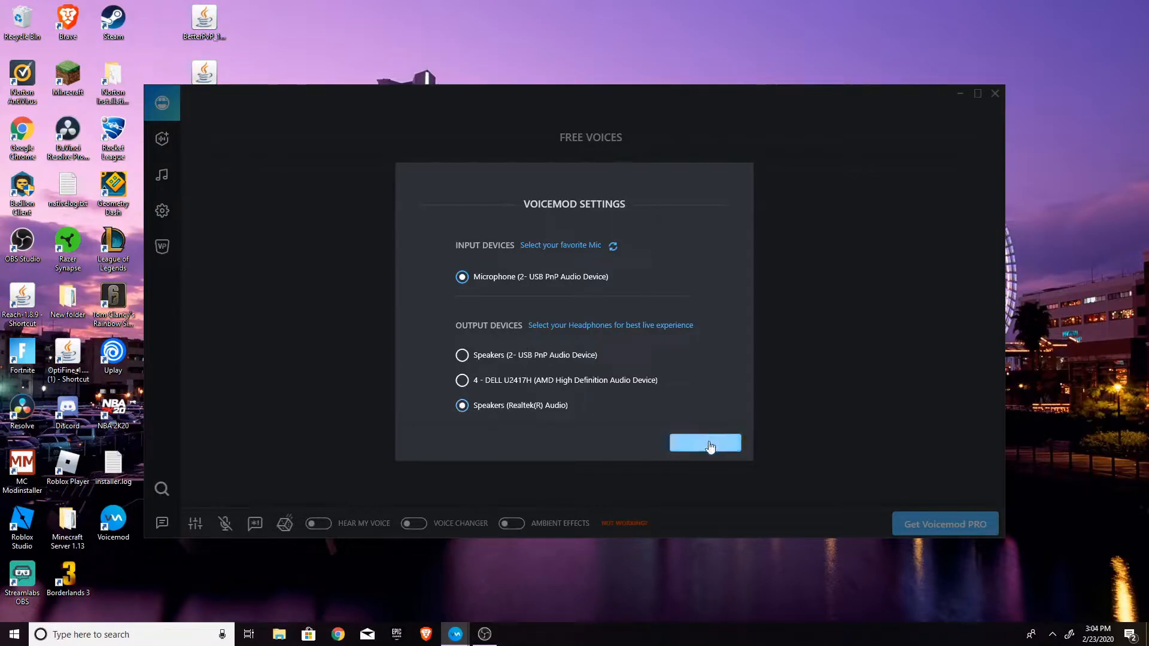
click(706, 443)
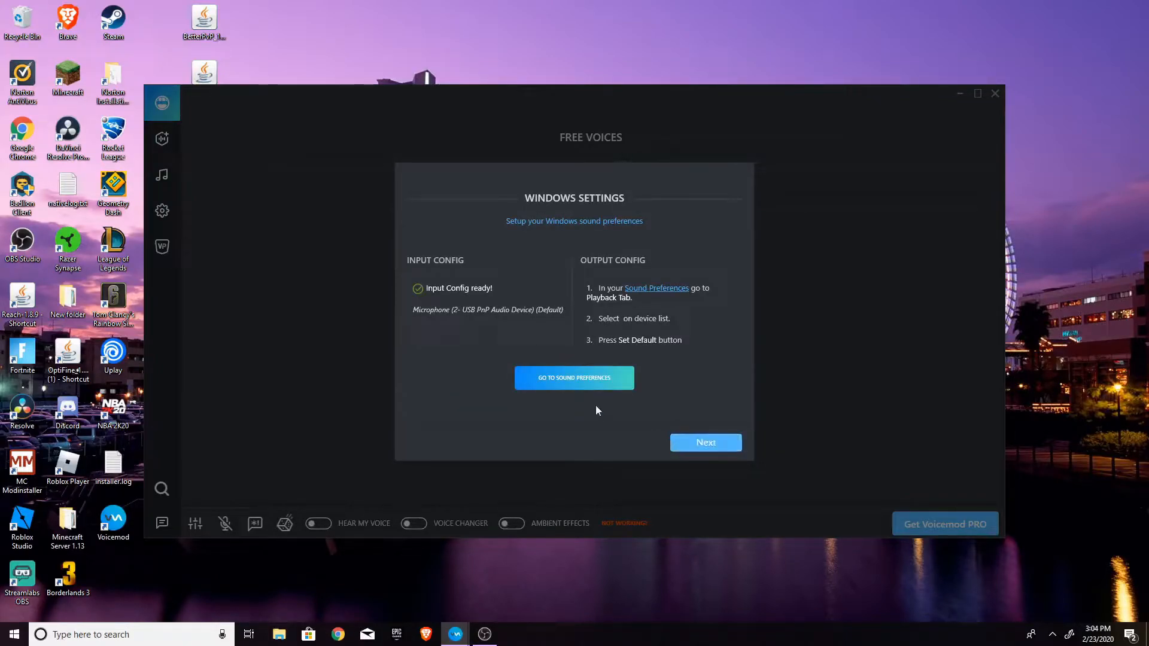
mouse_move(706, 438)
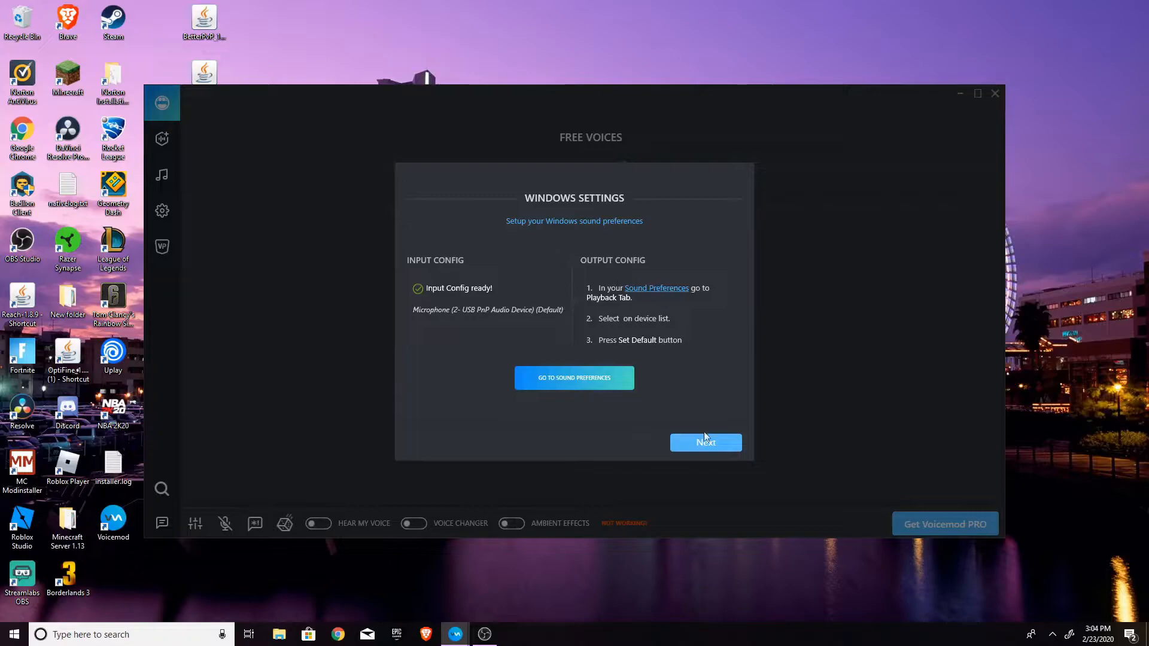
click(707, 443)
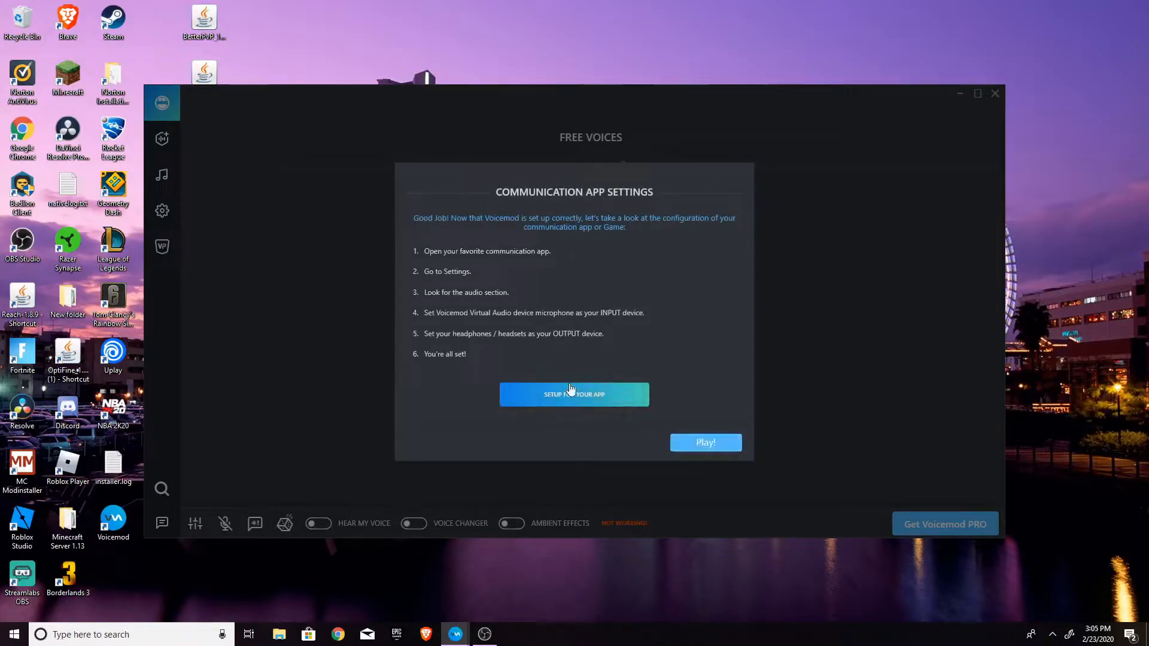
mouse_move(573, 275)
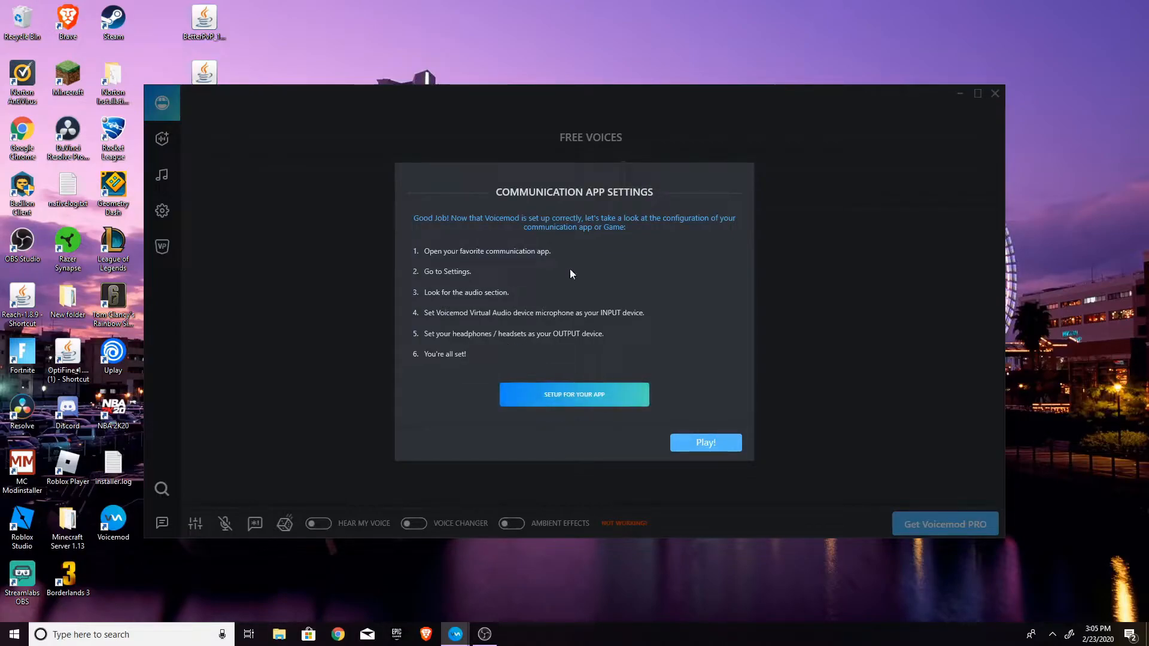
Leave the setup guide with Play! and follow the audio error to system sound settings.
click(706, 443)
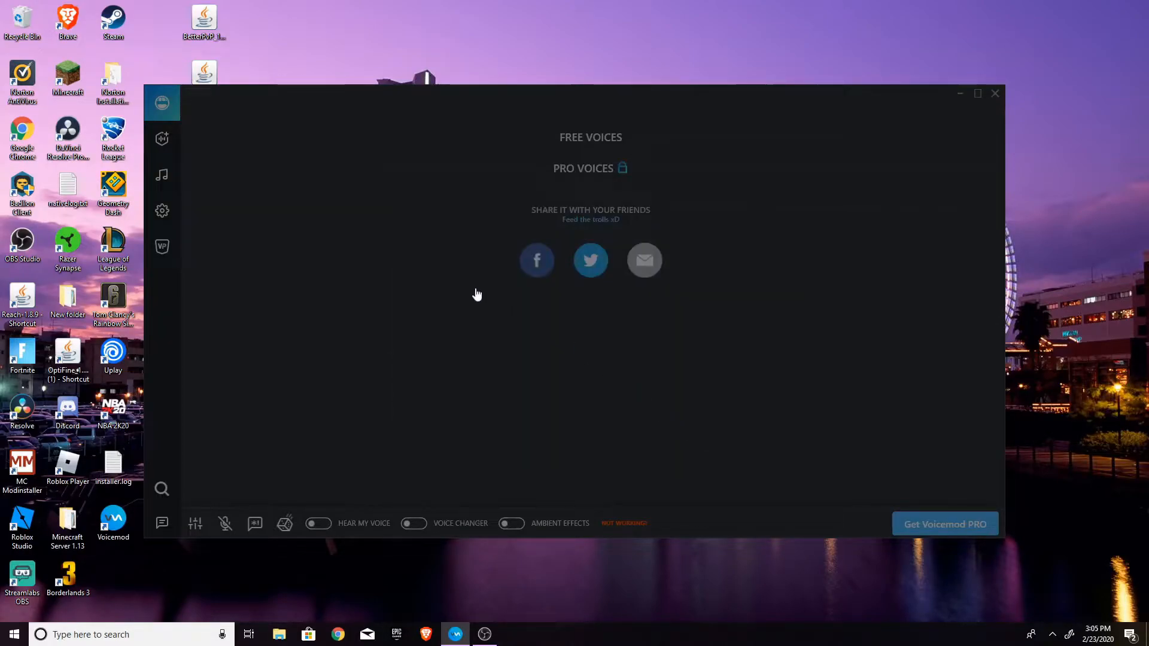
click(414, 525)
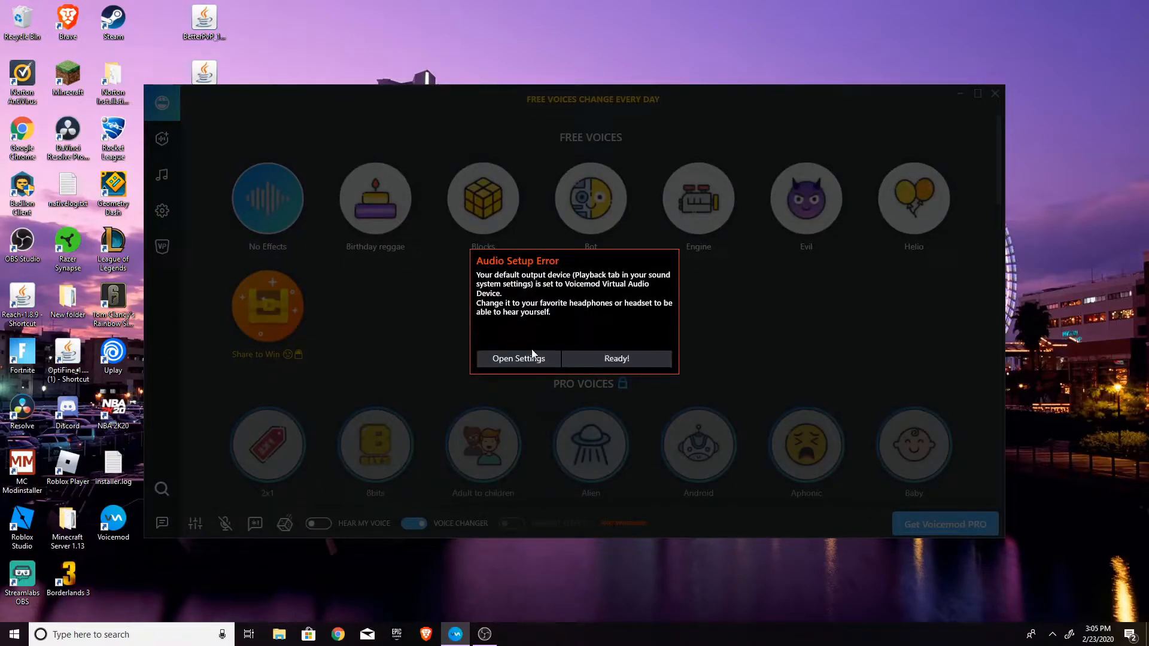
click(518, 360)
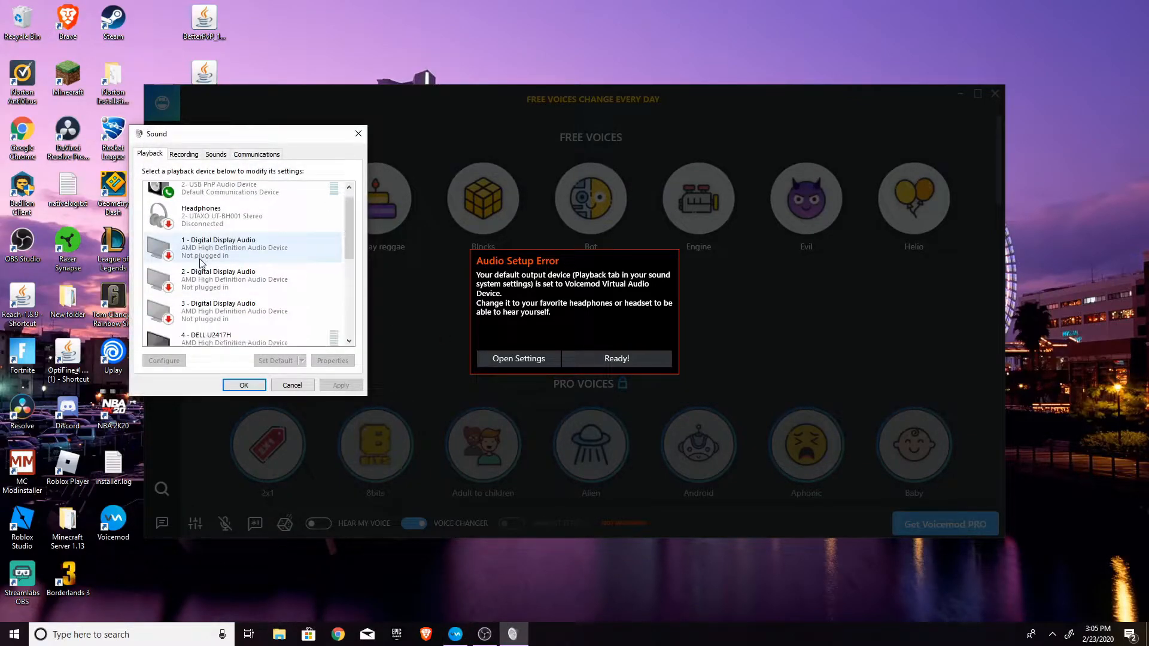
Make the Realtek speakers the default playback device and confirm with OK.
scroll(down, 3)
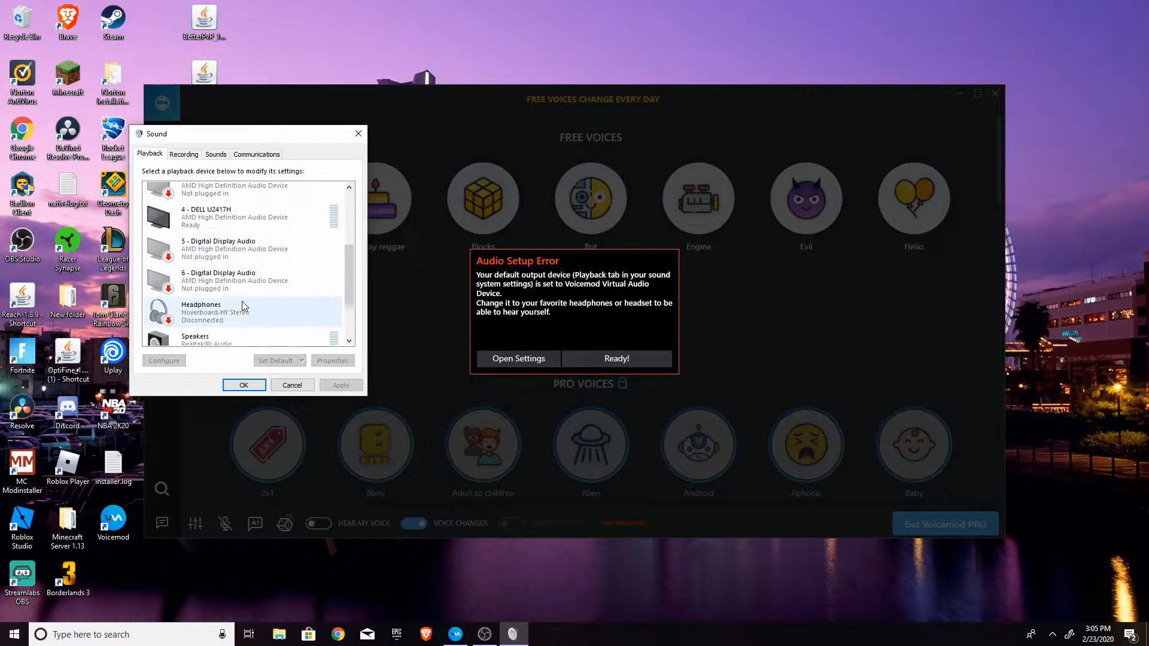
scroll(down, 3)
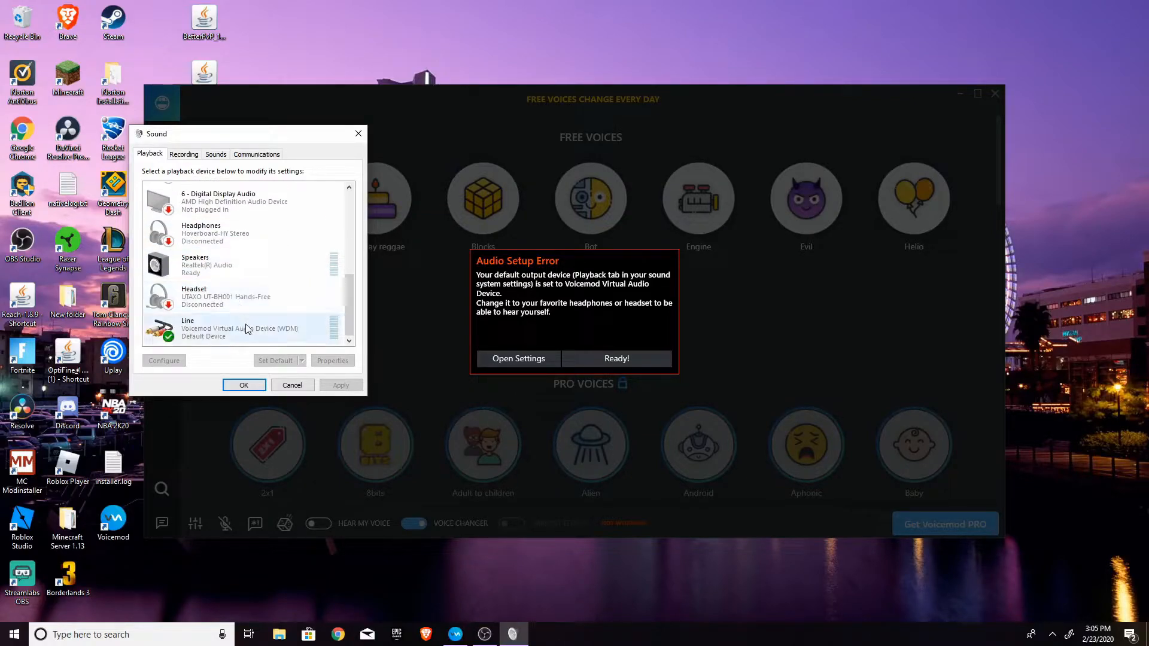
mouse_move(235, 338)
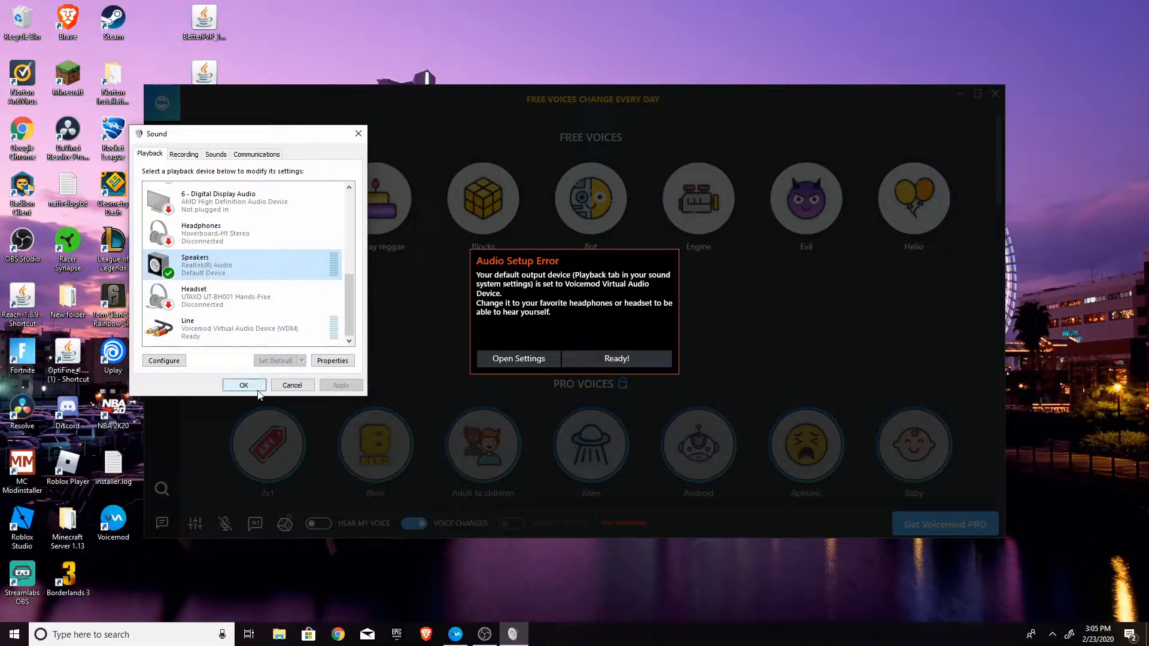
click(245, 385)
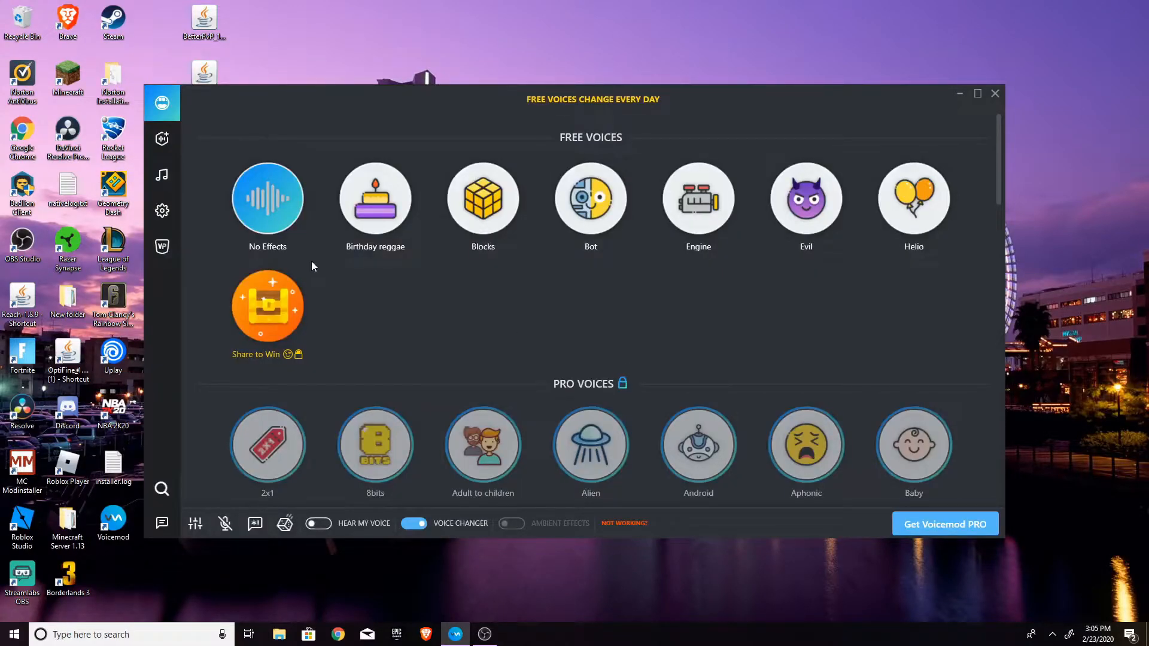
mouse_move(316, 243)
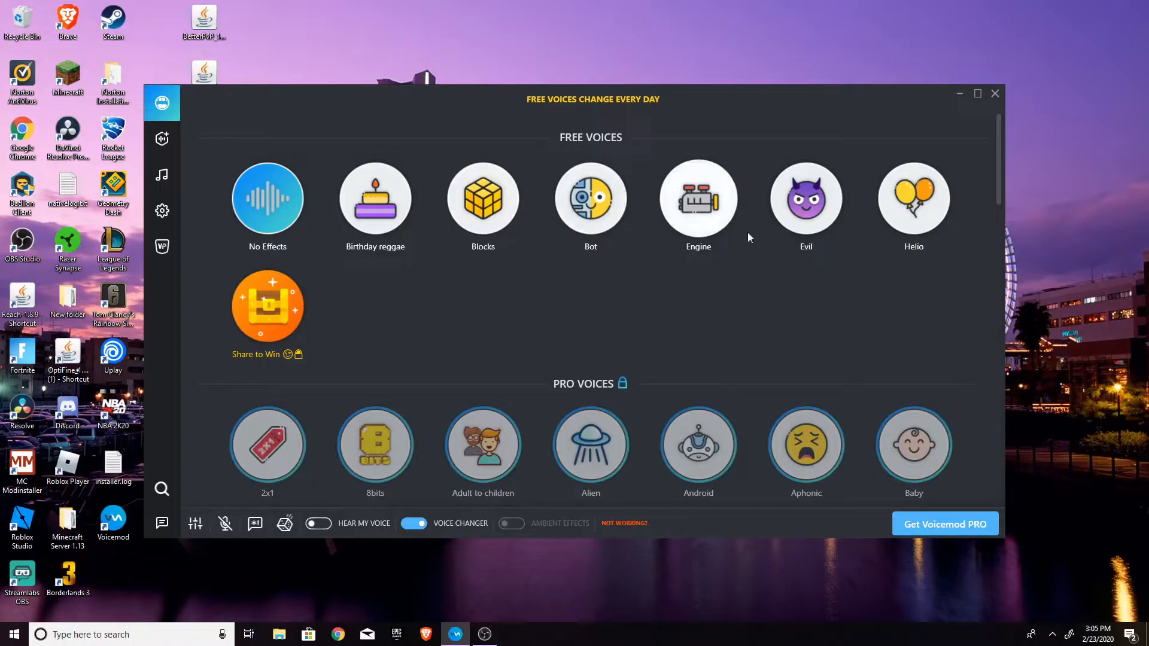
scroll(down, 3)
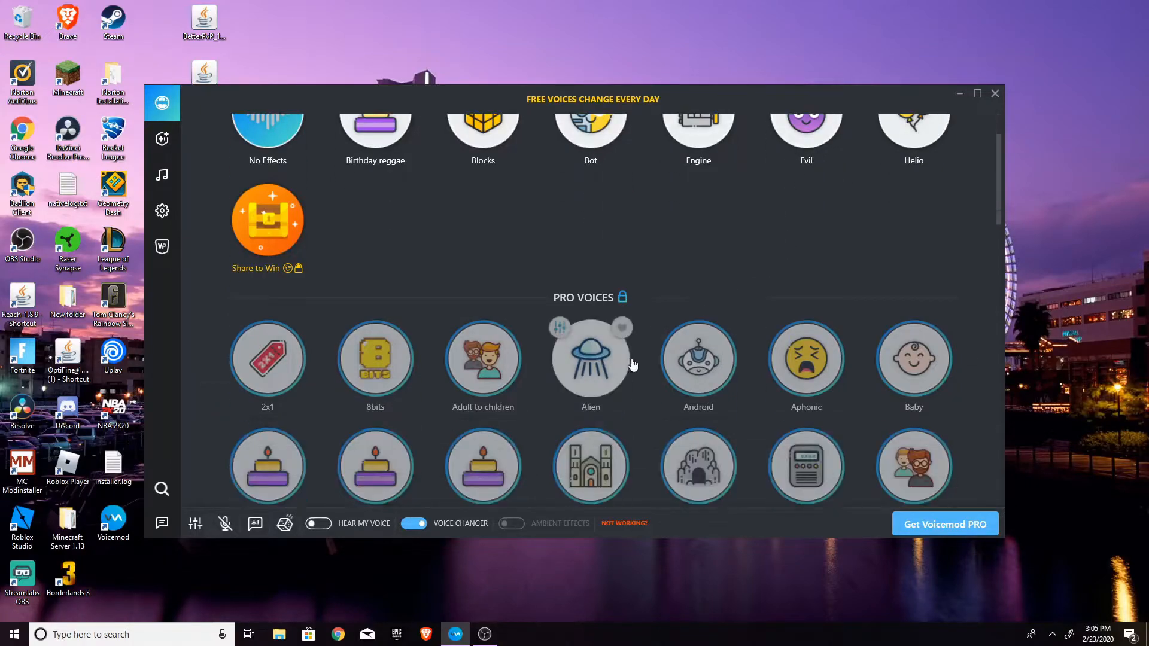
scroll(down, 3)
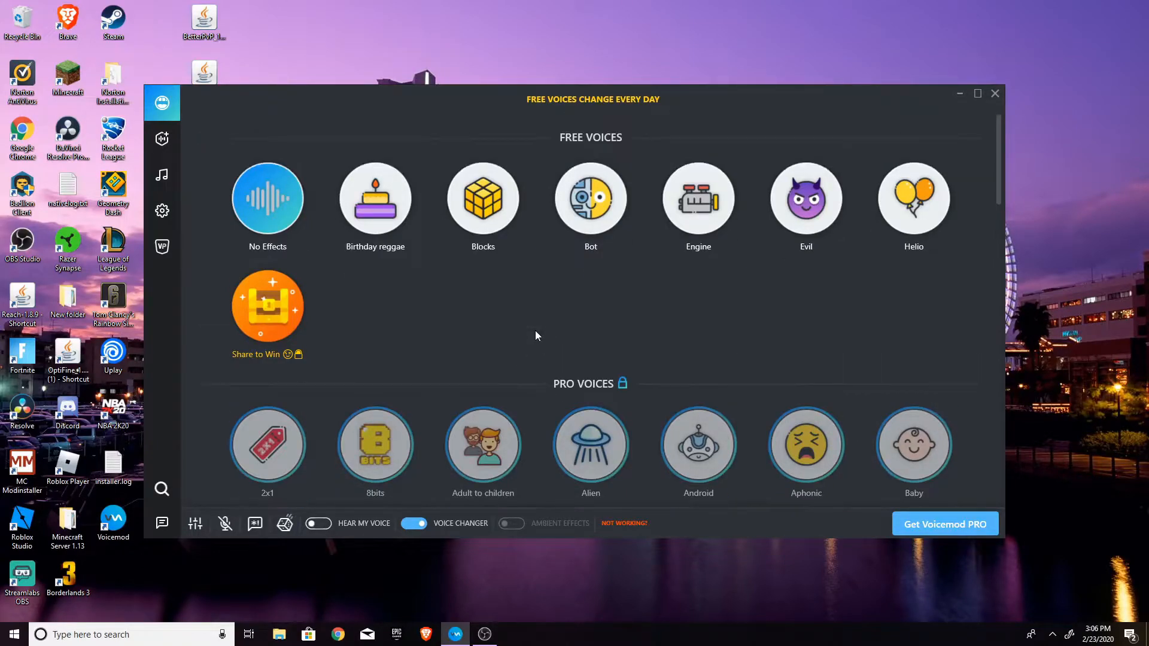
mouse_move(517, 341)
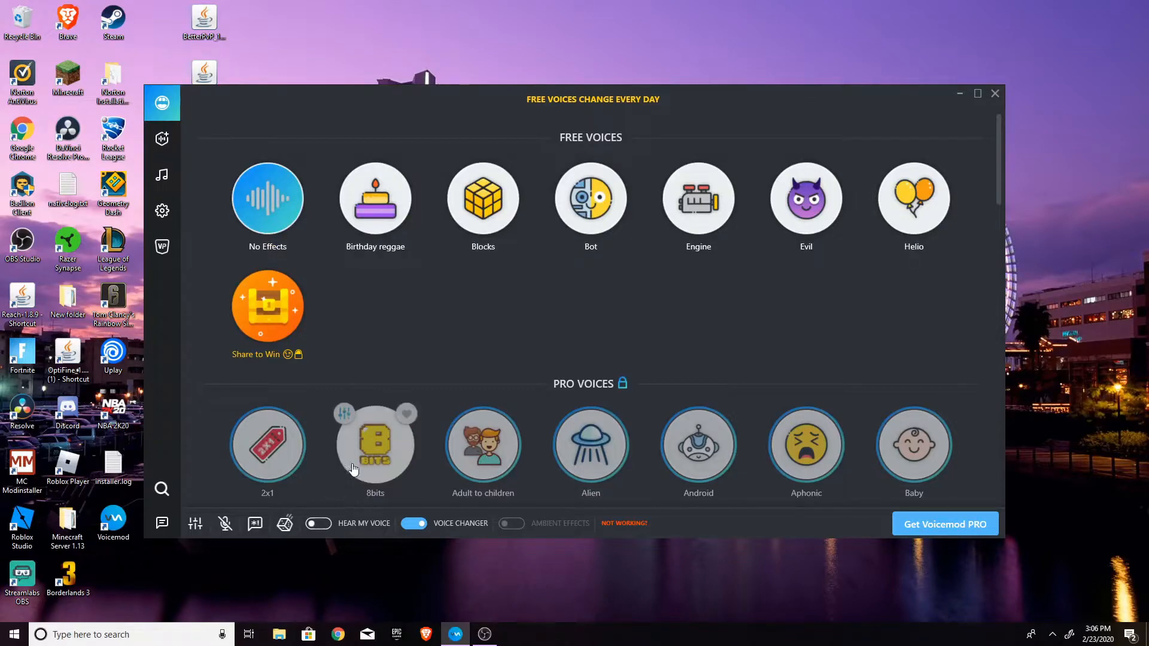
mouse_move(363, 378)
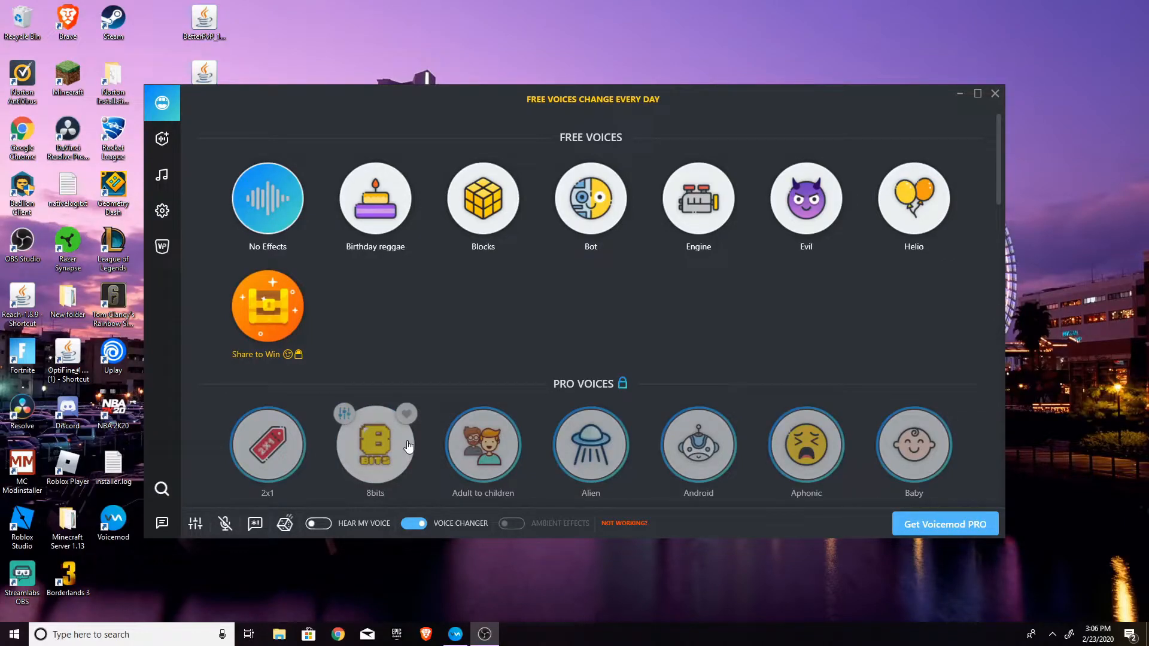
mouse_move(443, 337)
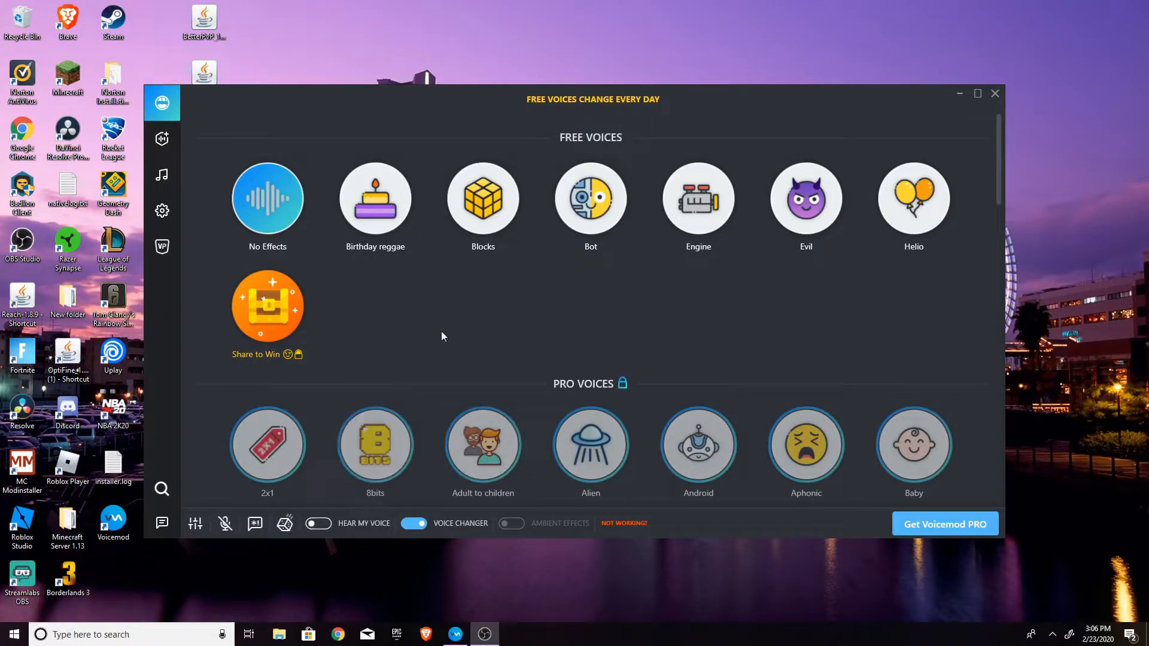
mouse_move(356, 279)
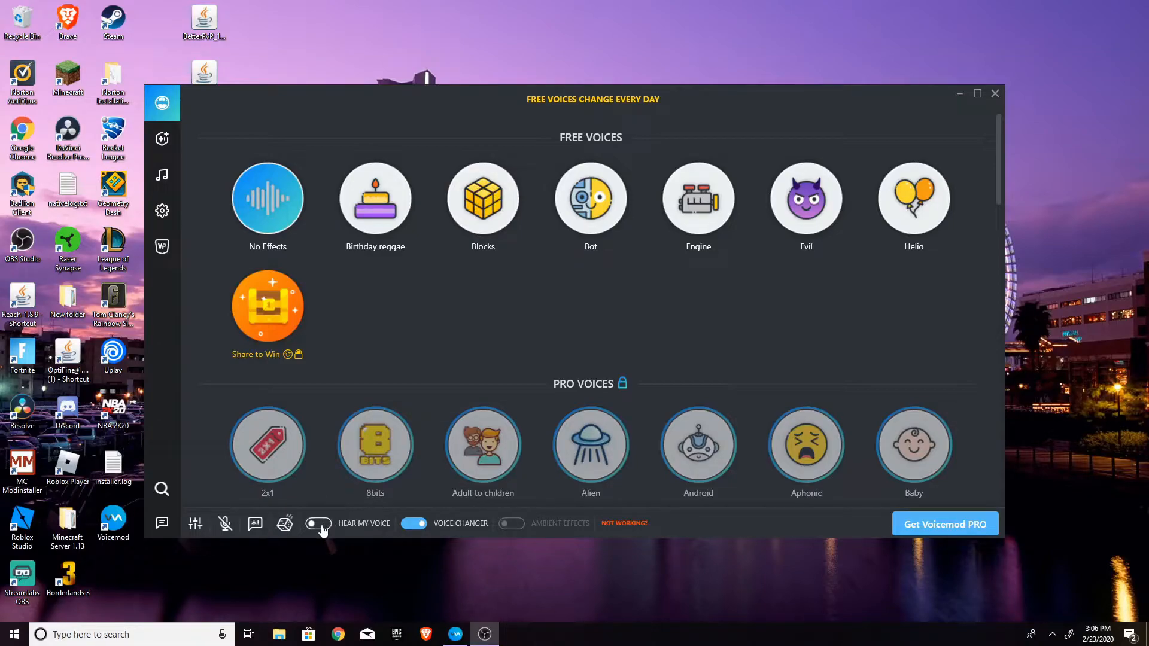
click(318, 524)
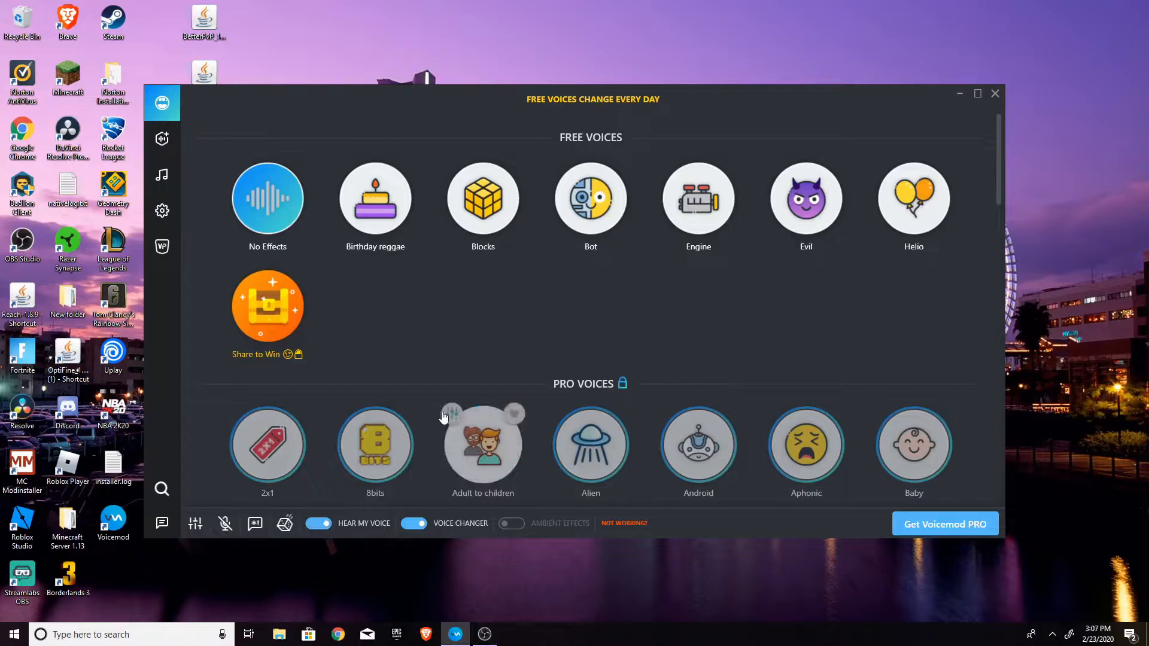
mouse_move(536, 278)
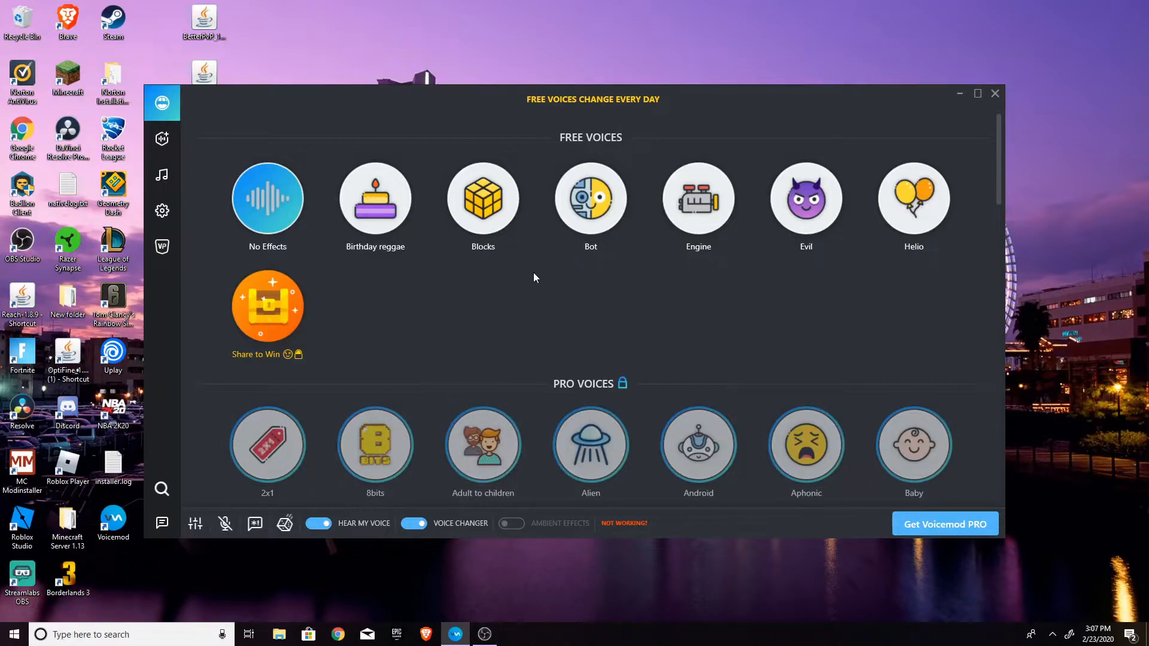
mouse_move(512, 315)
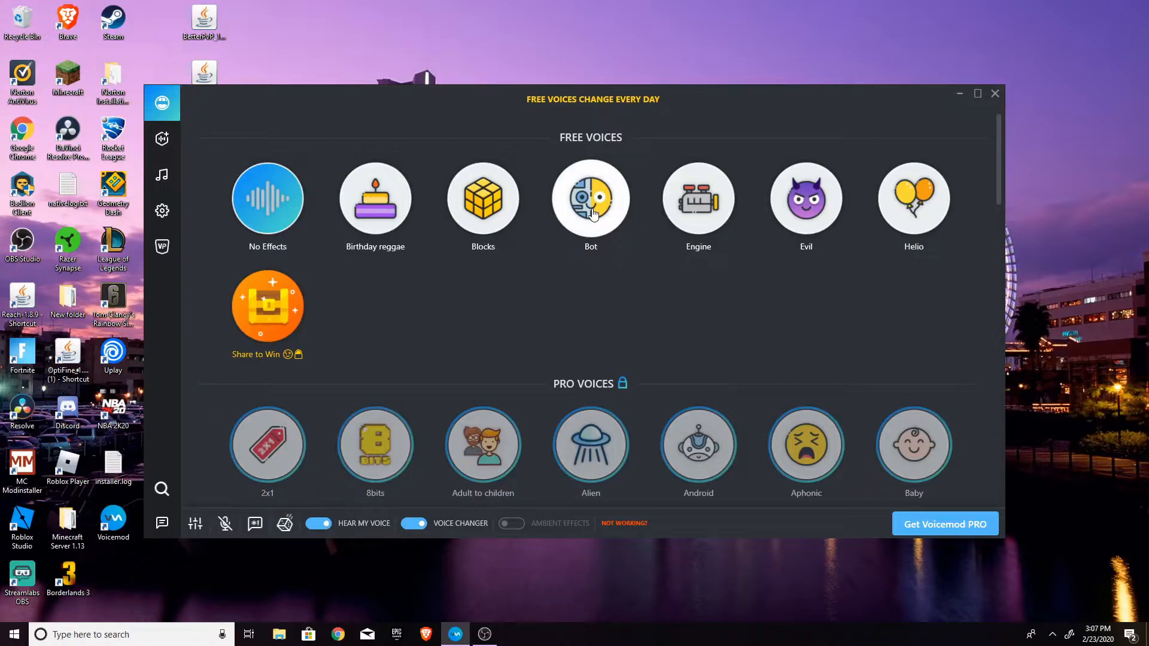
click(591, 199)
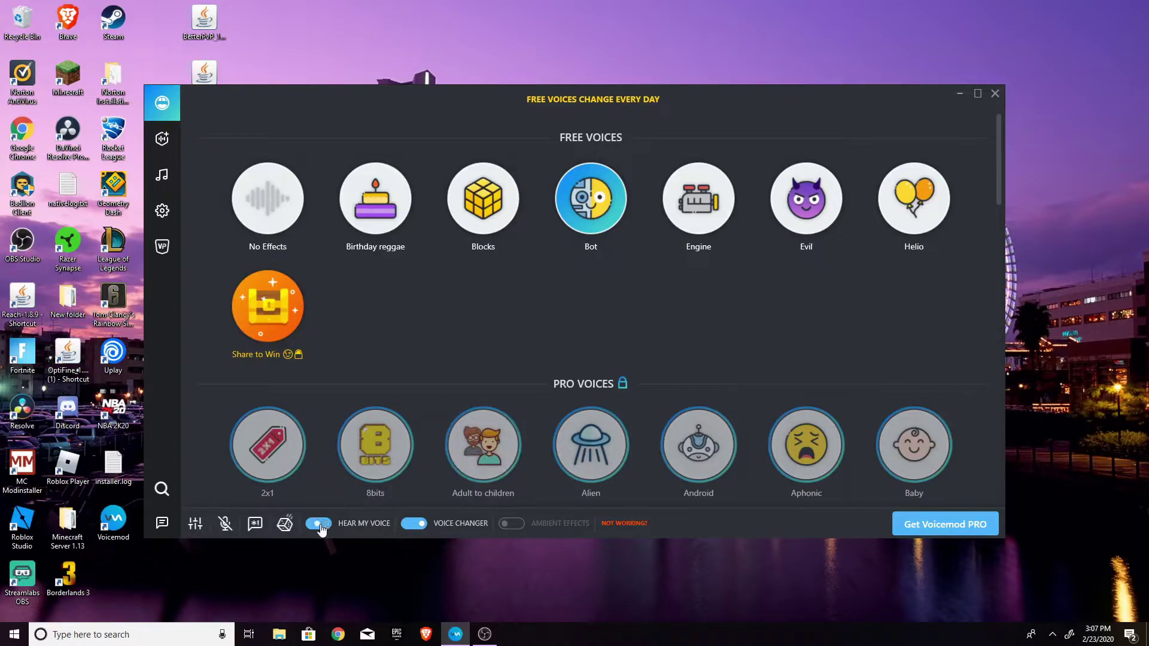
click(318, 524)
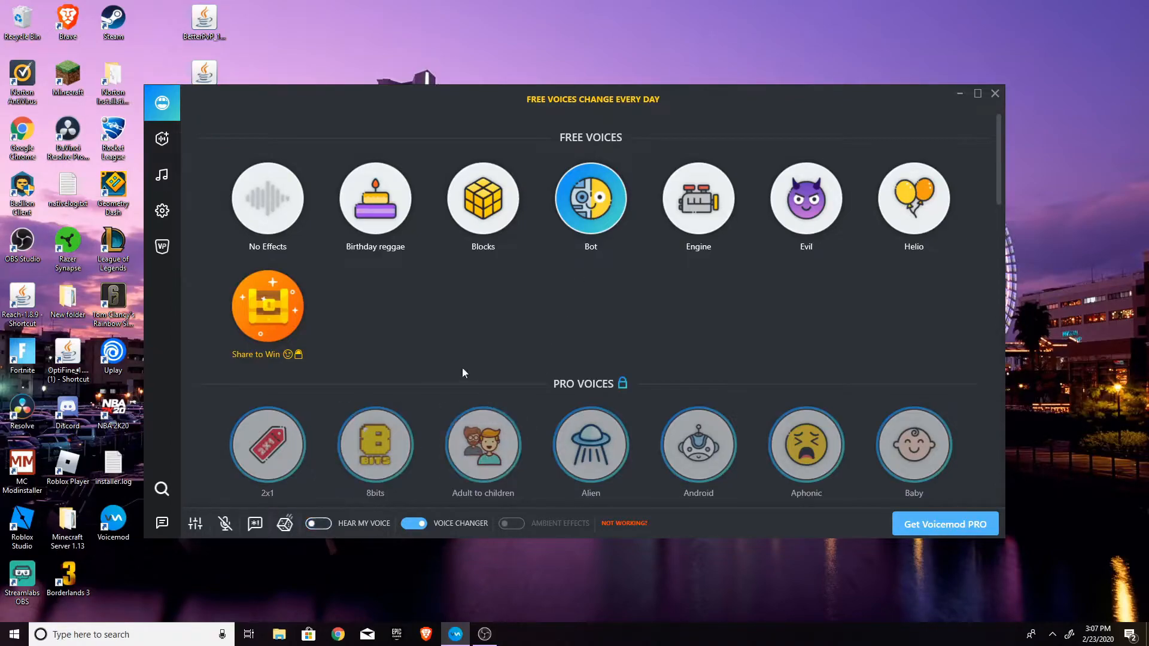
mouse_move(489, 291)
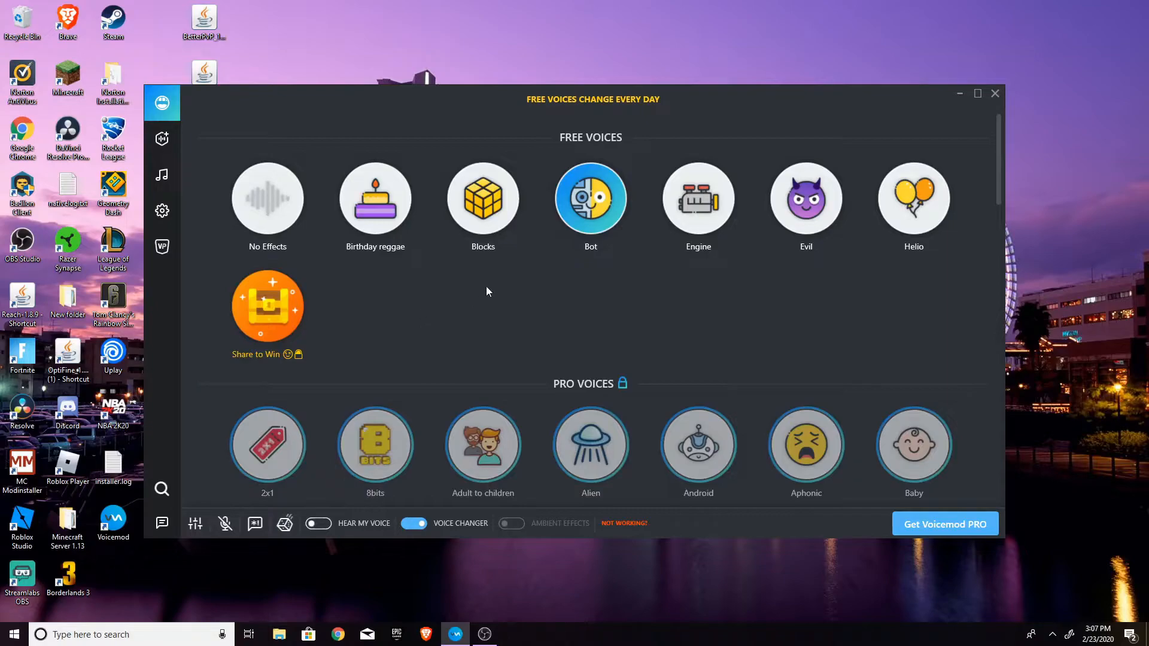
mouse_move(247, 228)
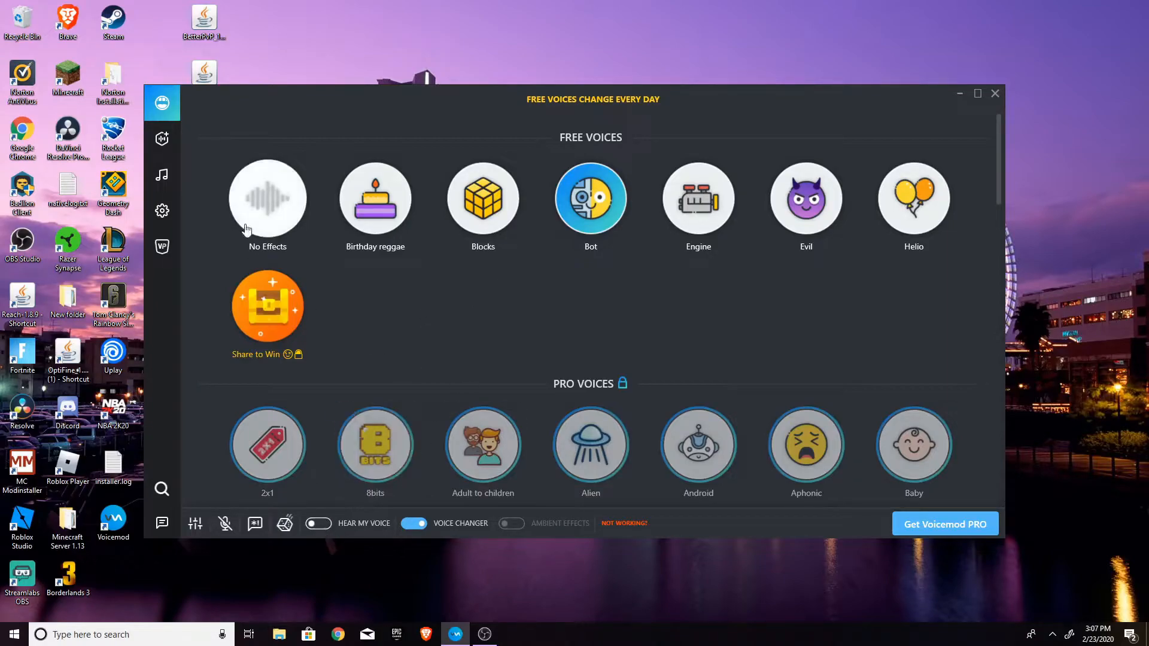
click(268, 199)
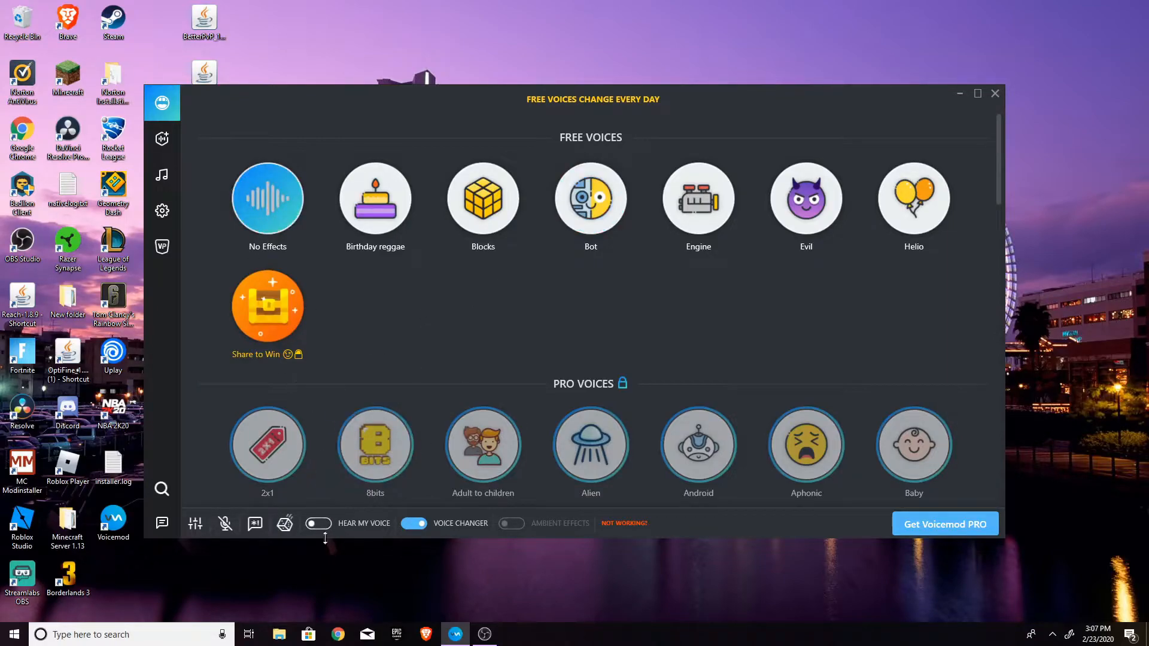
mouse_move(453, 350)
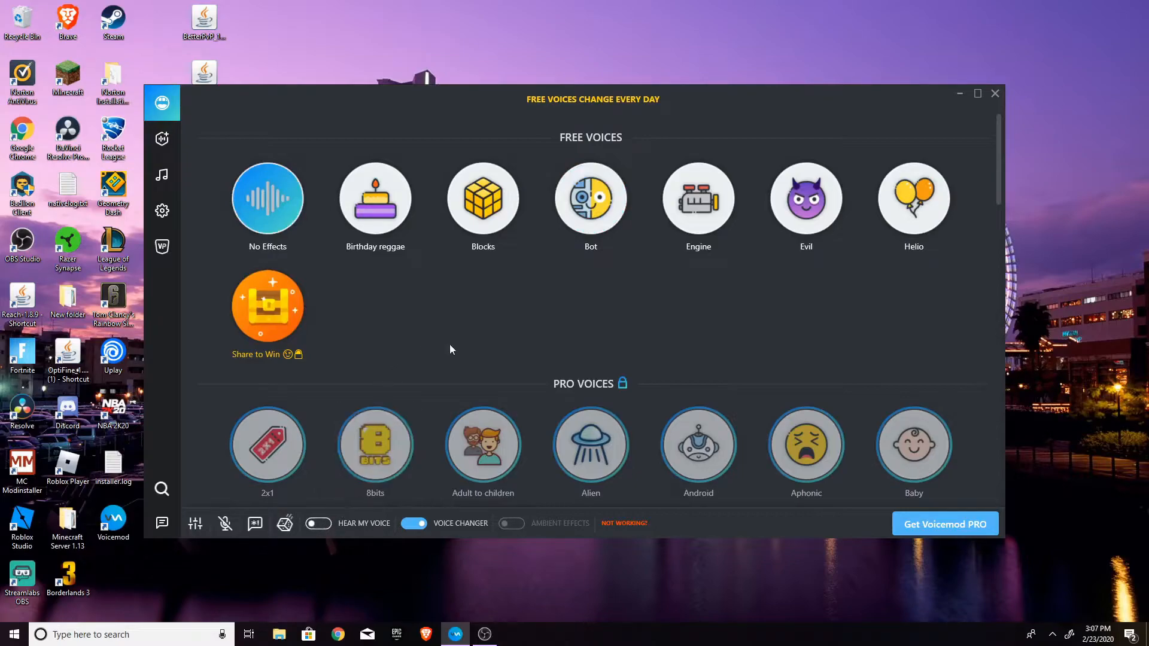
mouse_move(343, 536)
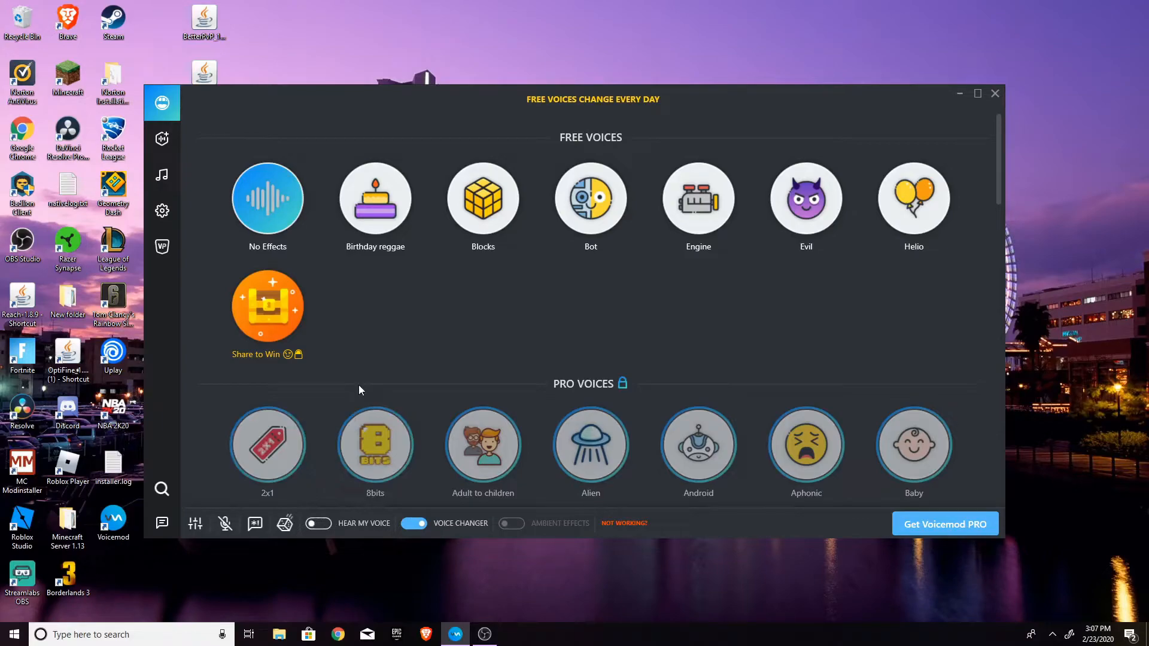
mouse_move(376, 527)
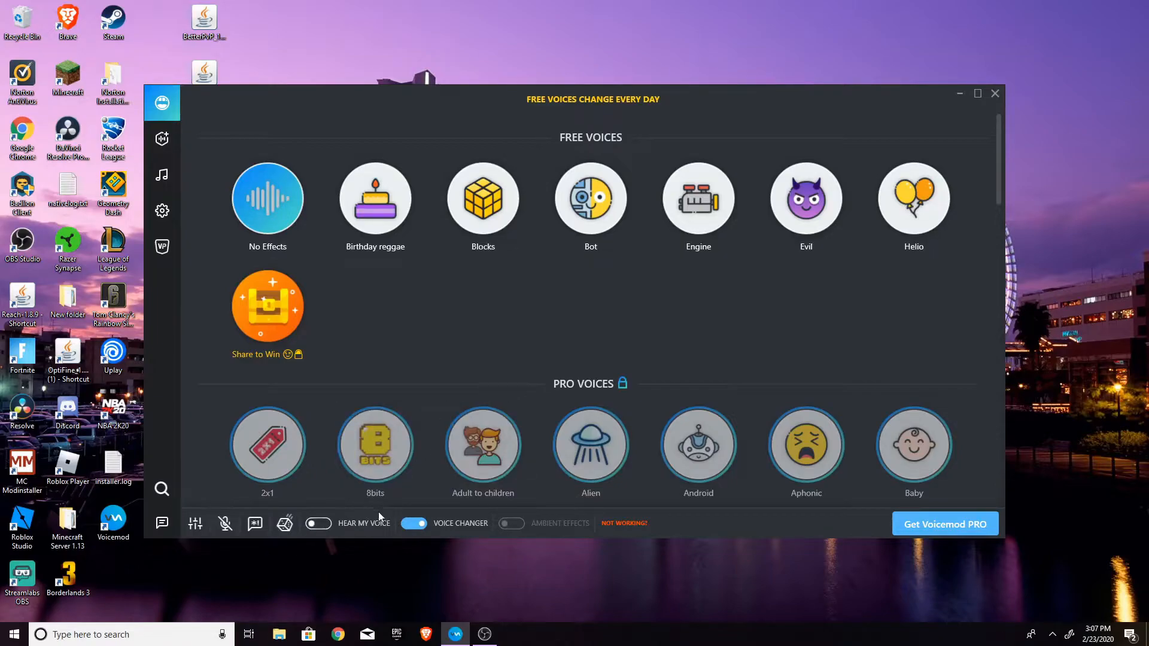
mouse_move(476, 371)
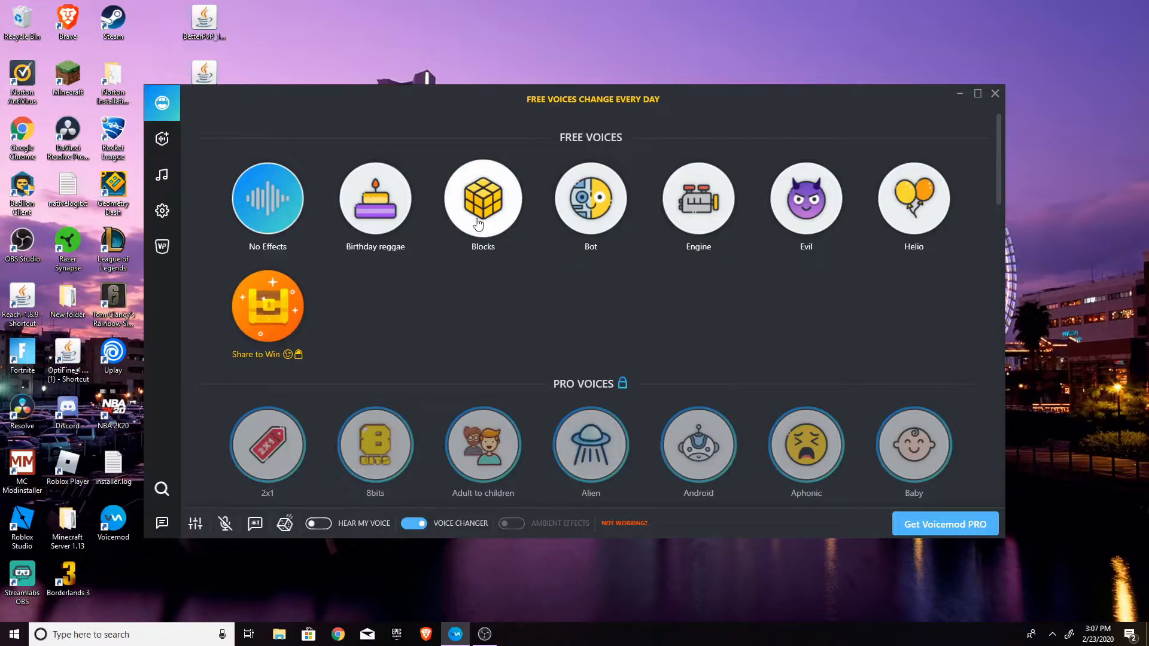
Try the Blocks and Helio voices with Hear My Voice on, then return to No Effects.
click(484, 199)
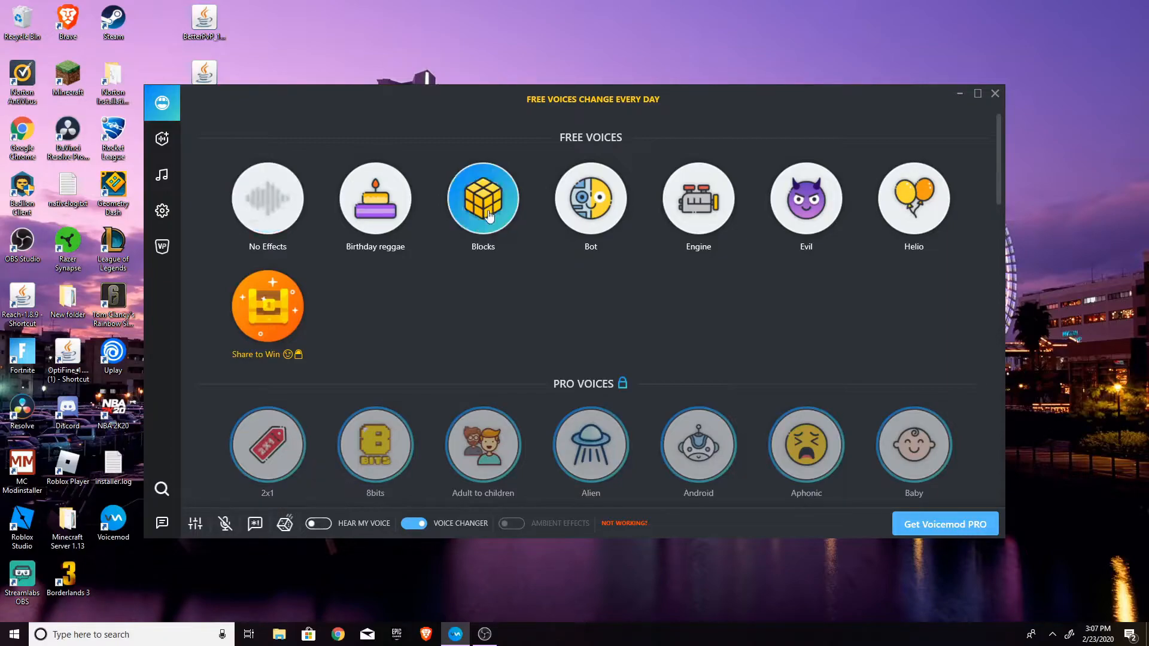
click(317, 523)
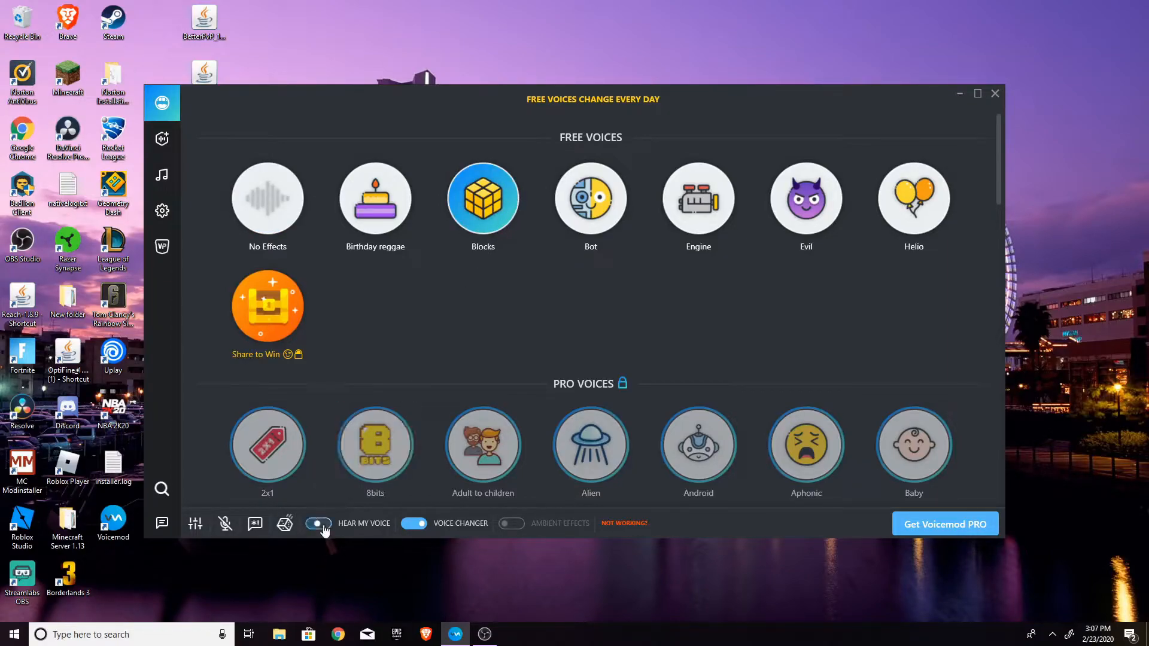
click(318, 524)
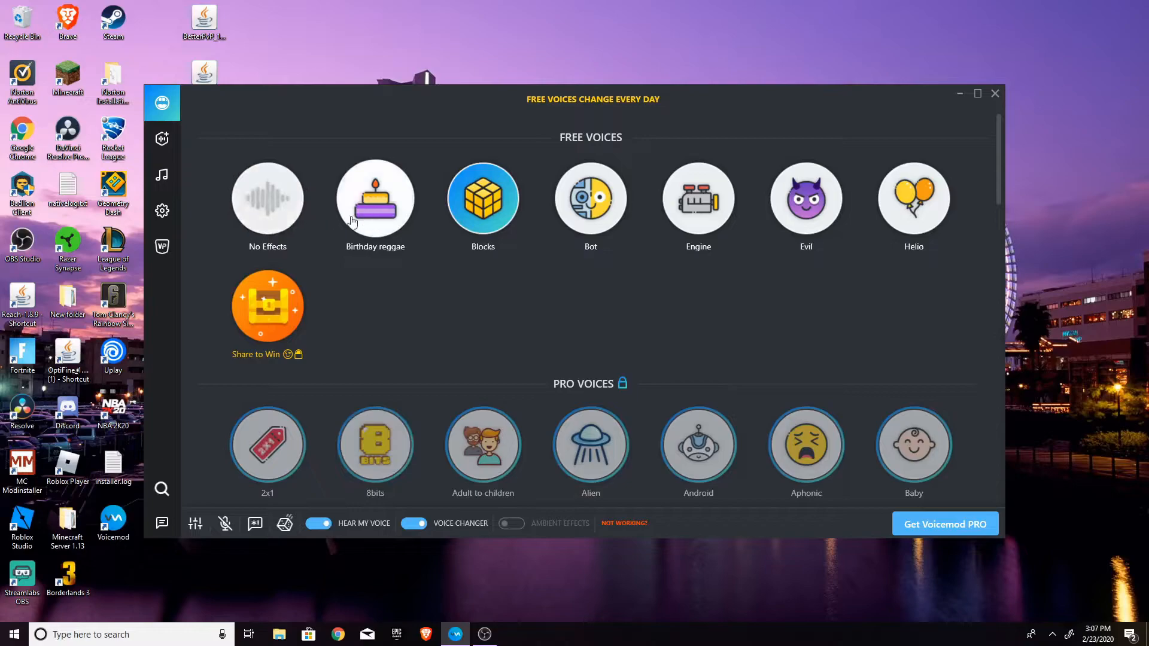
click(269, 199)
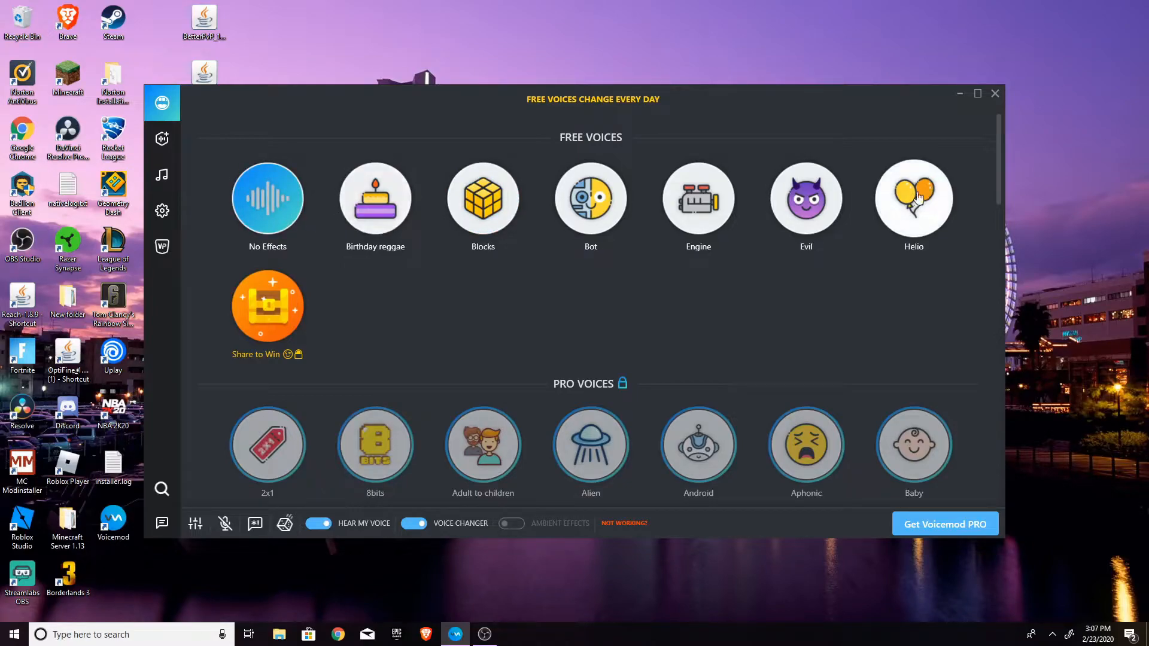
click(914, 199)
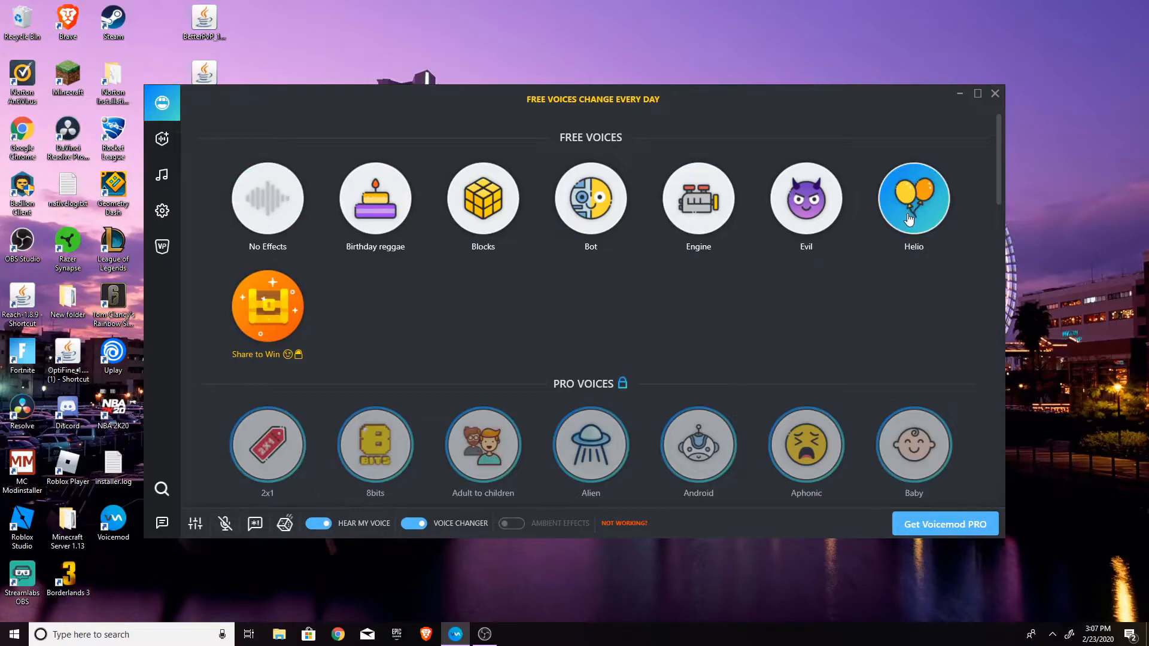
mouse_move(740, 216)
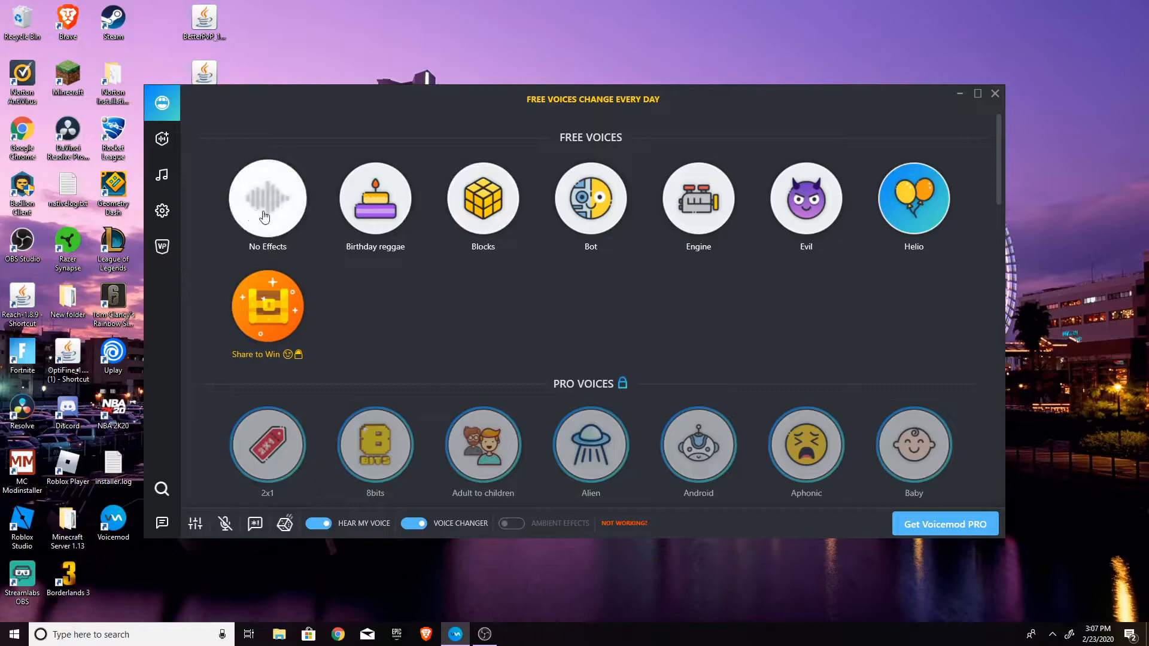
scroll(down, 3)
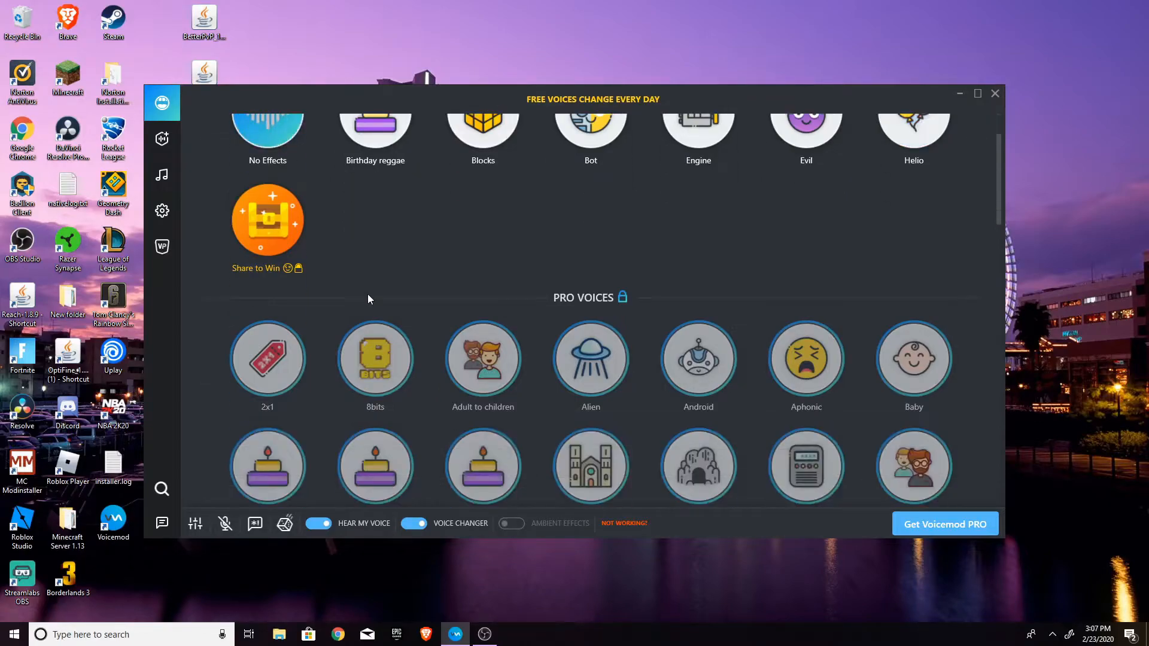
scroll(down, 3)
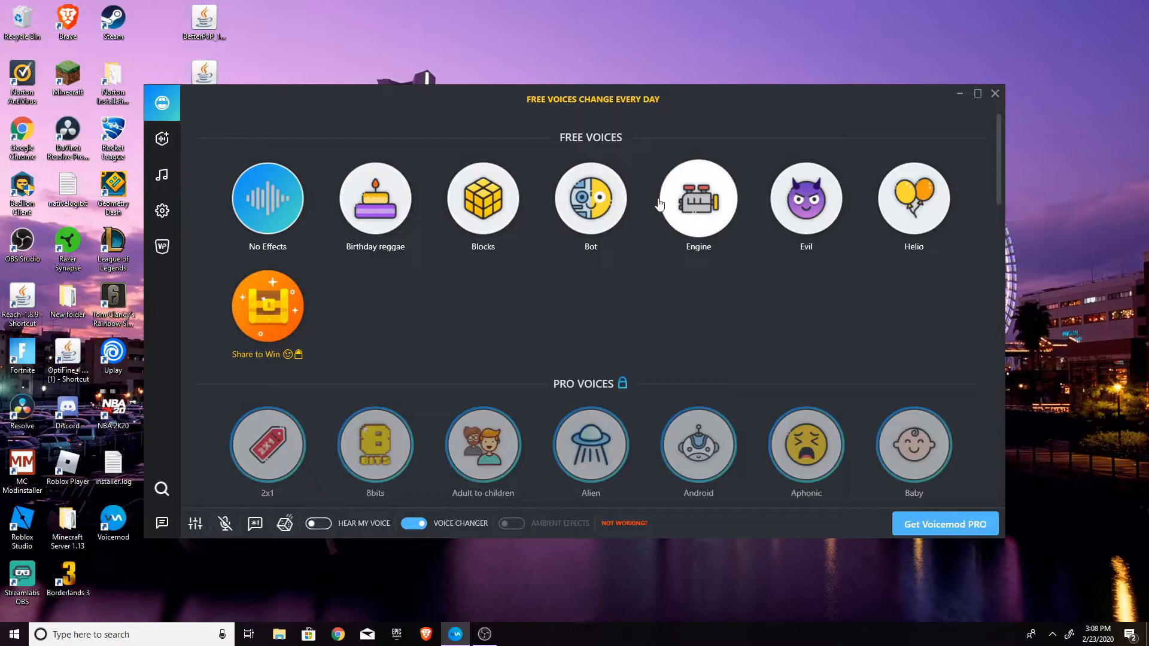
mouse_move(645, 192)
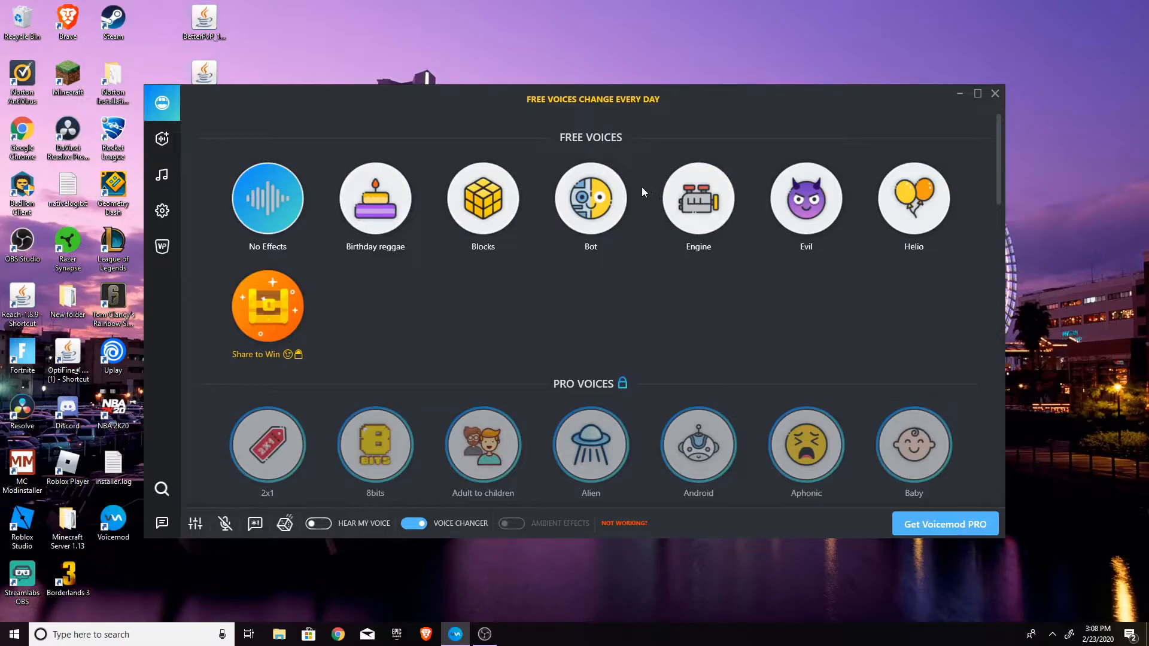
mouse_move(515, 329)
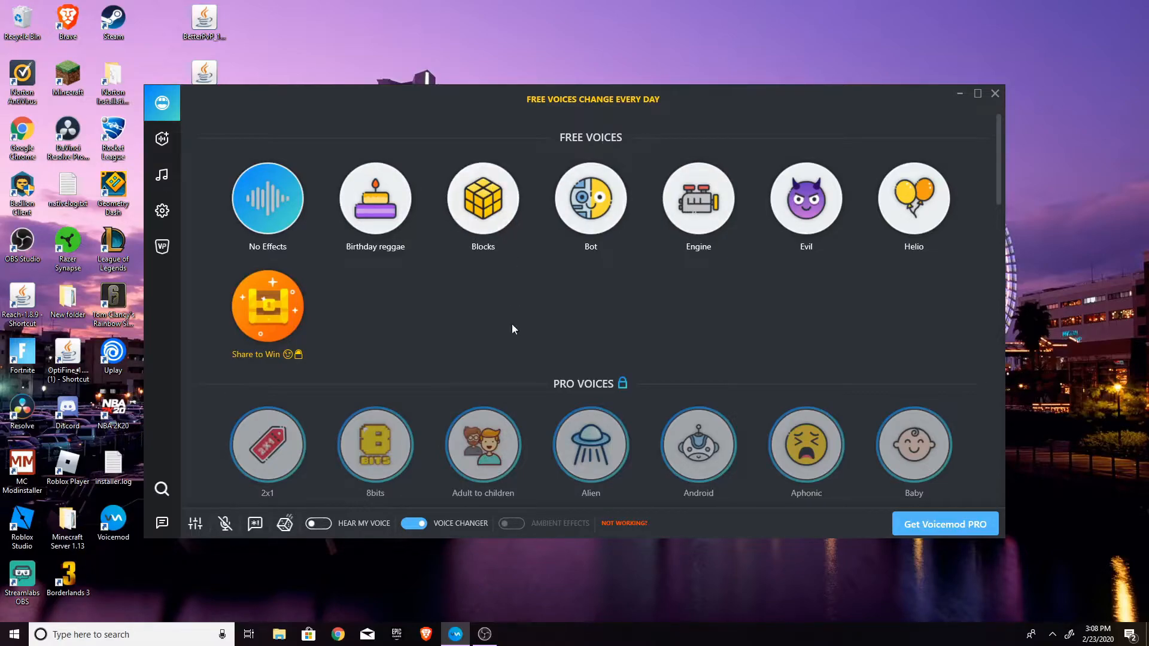
mouse_move(440, 287)
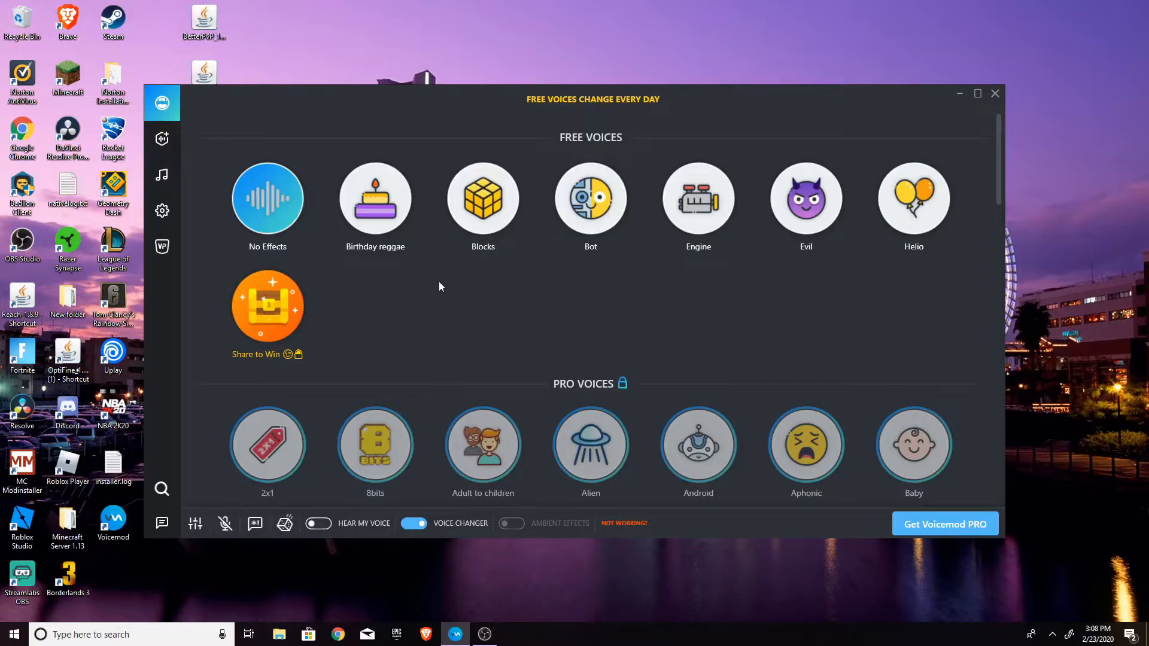
mouse_move(430, 285)
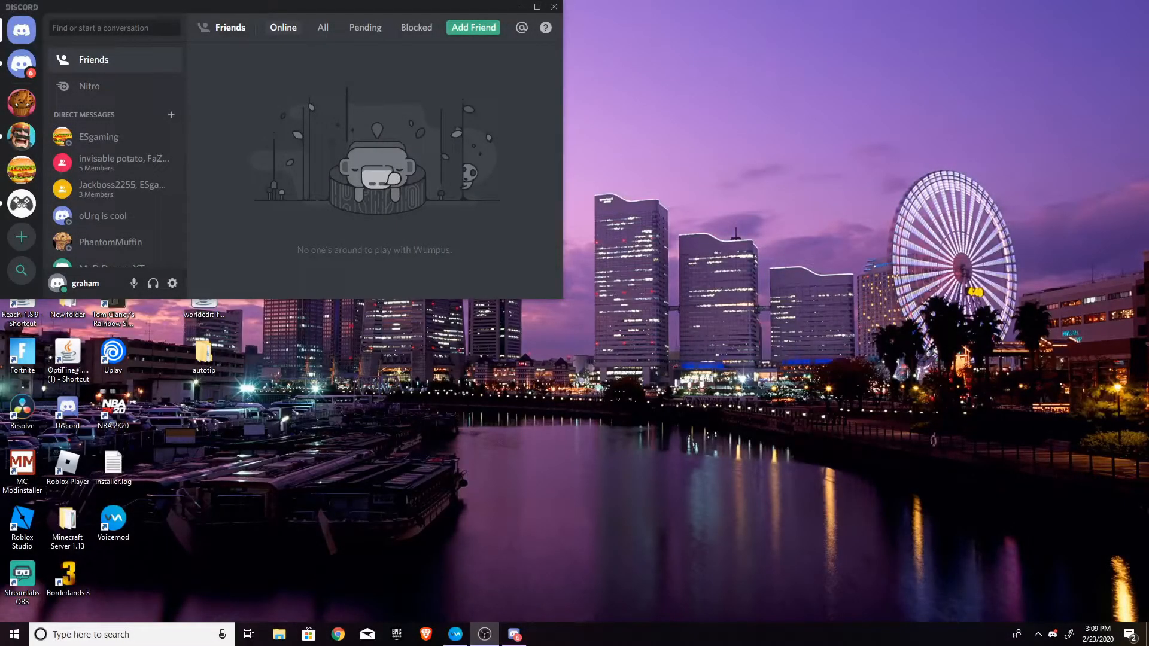
mouse_move(163, 264)
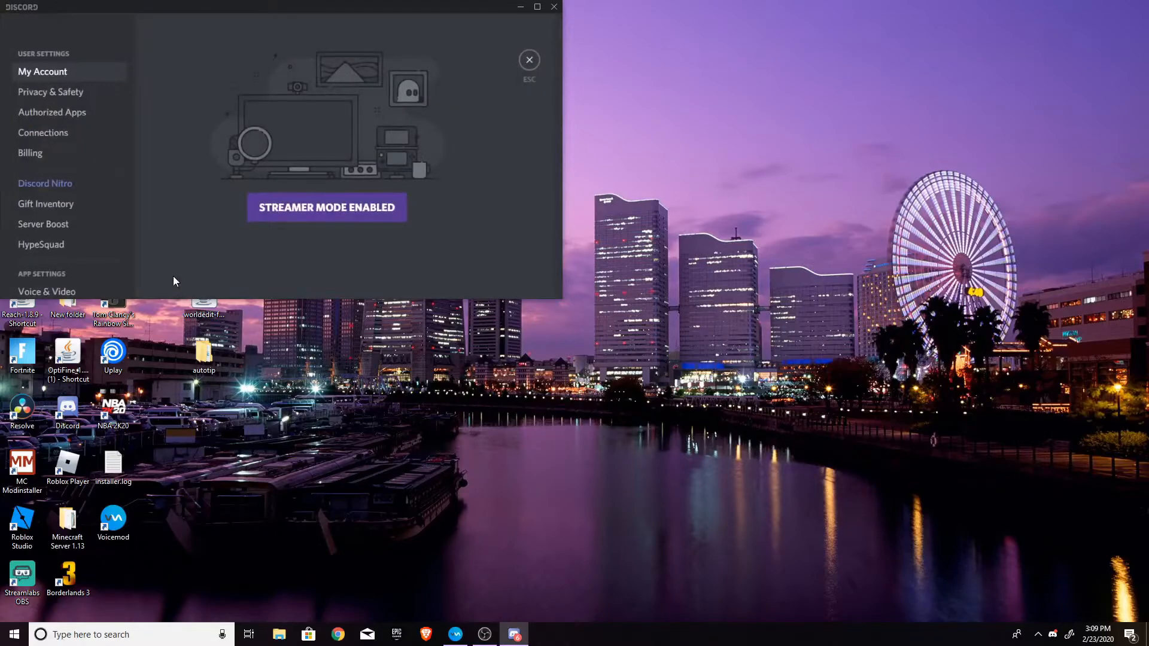
Close Discord's User Settings and reopen them from the gear icon.
scroll(down, 3)
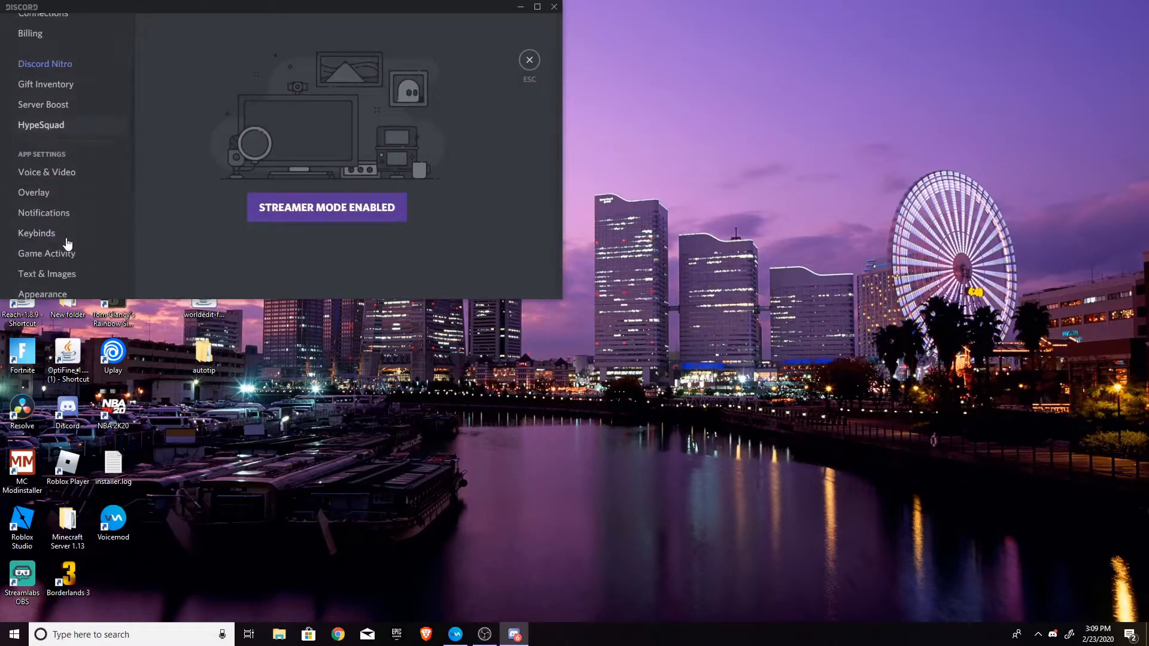
mouse_move(215, 163)
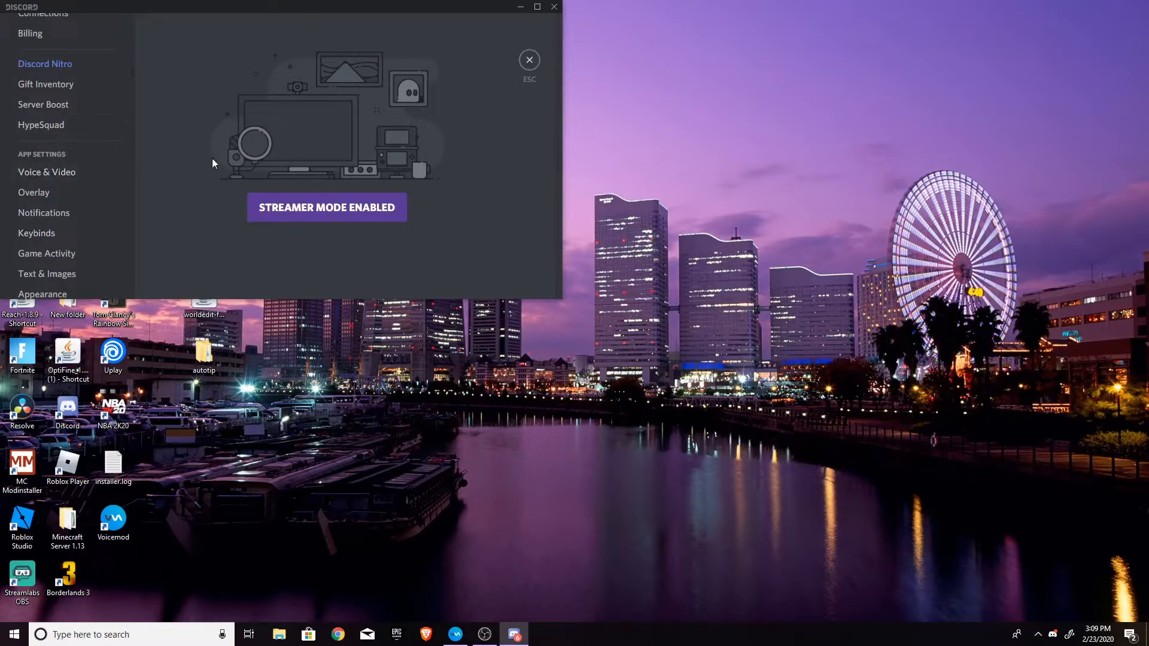
click(529, 60)
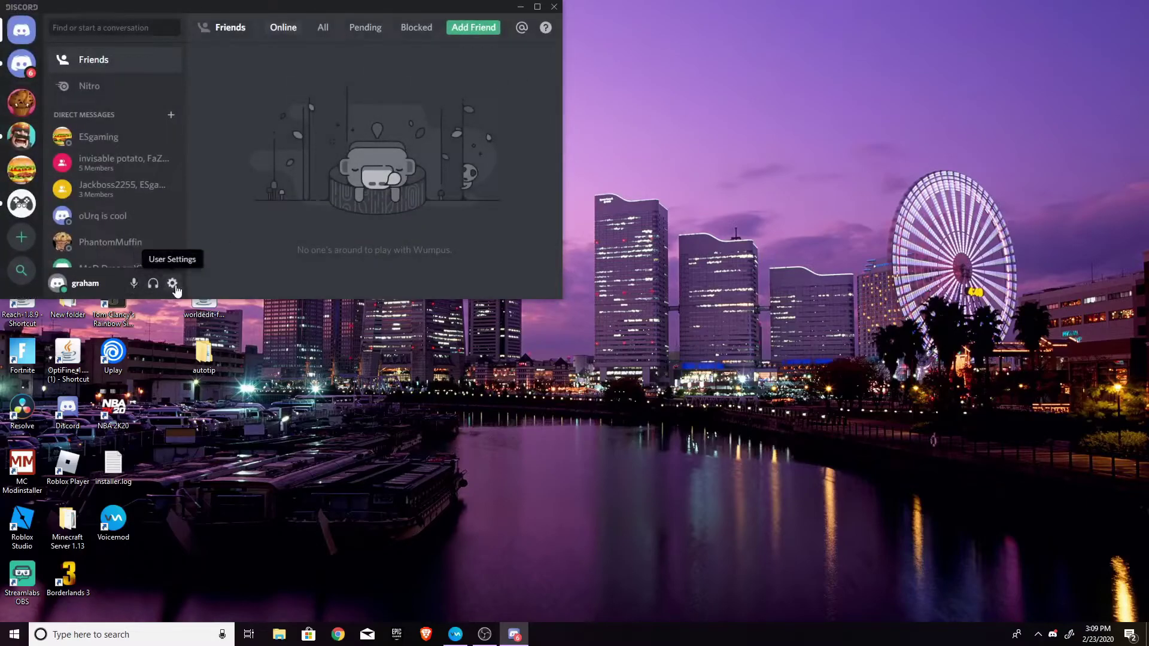
click(173, 284)
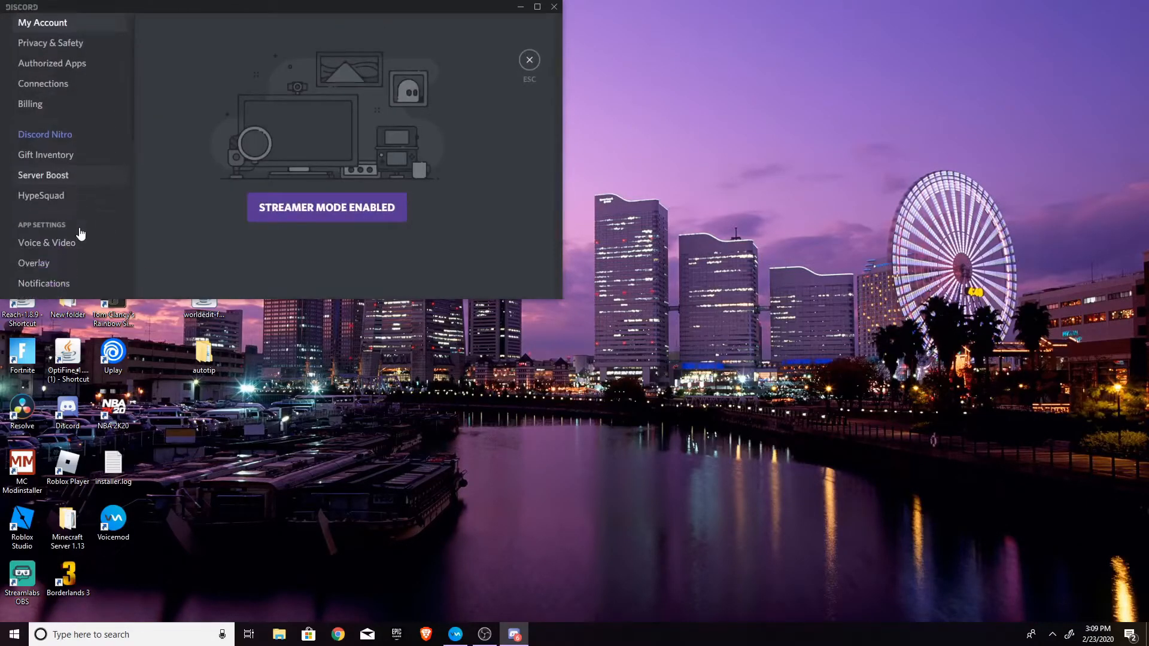
Set Voice & Video input to Microphone (Voicemod Virtual Audio) and return to Friends.
click(47, 242)
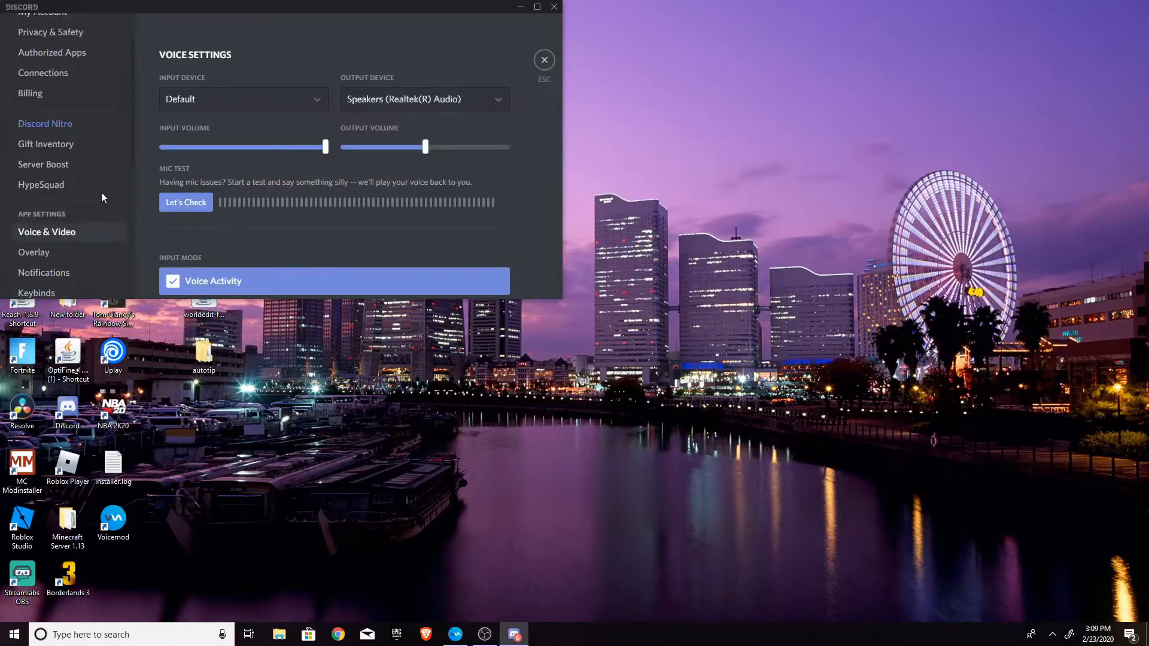
mouse_move(291, 84)
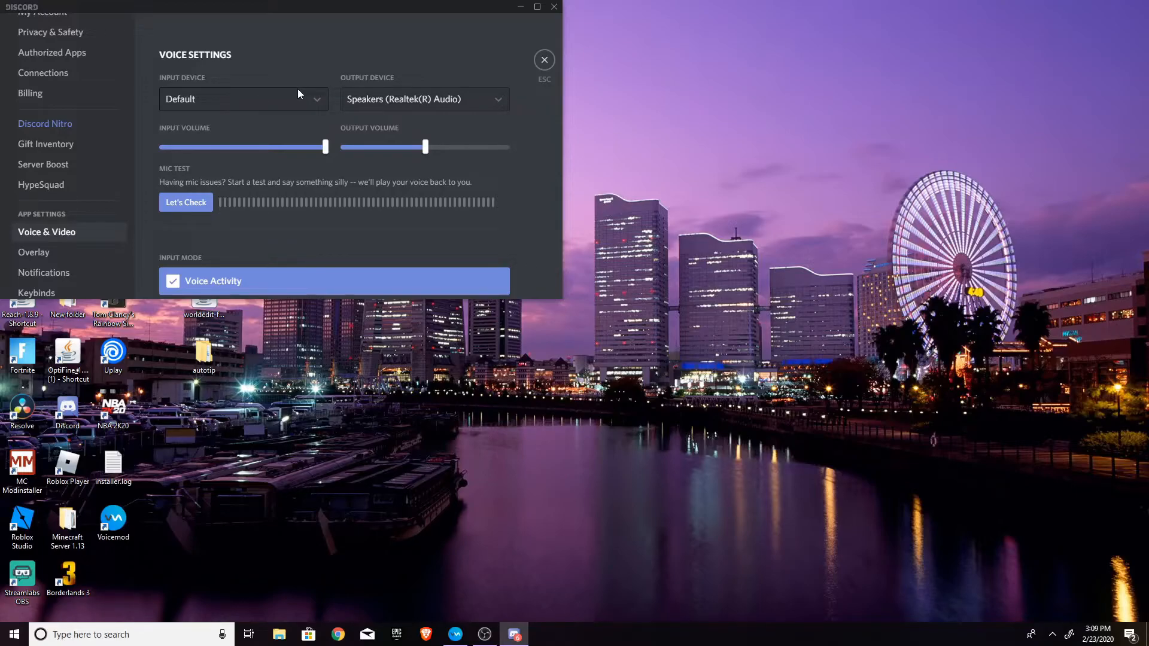
mouse_move(232, 72)
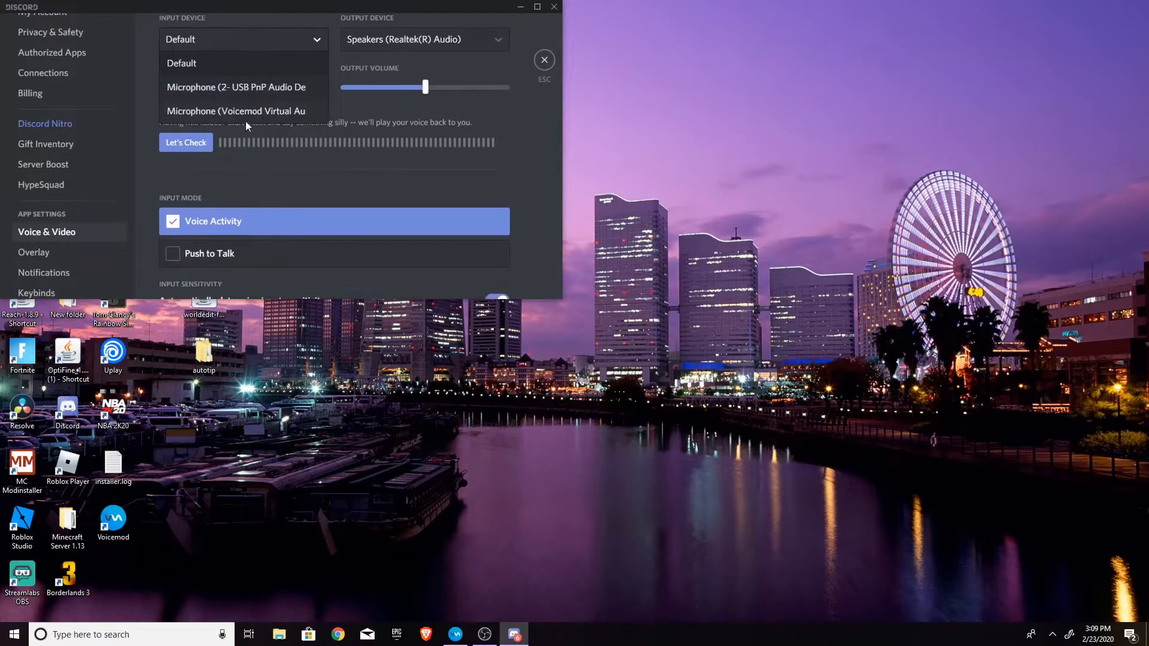
click(236, 111)
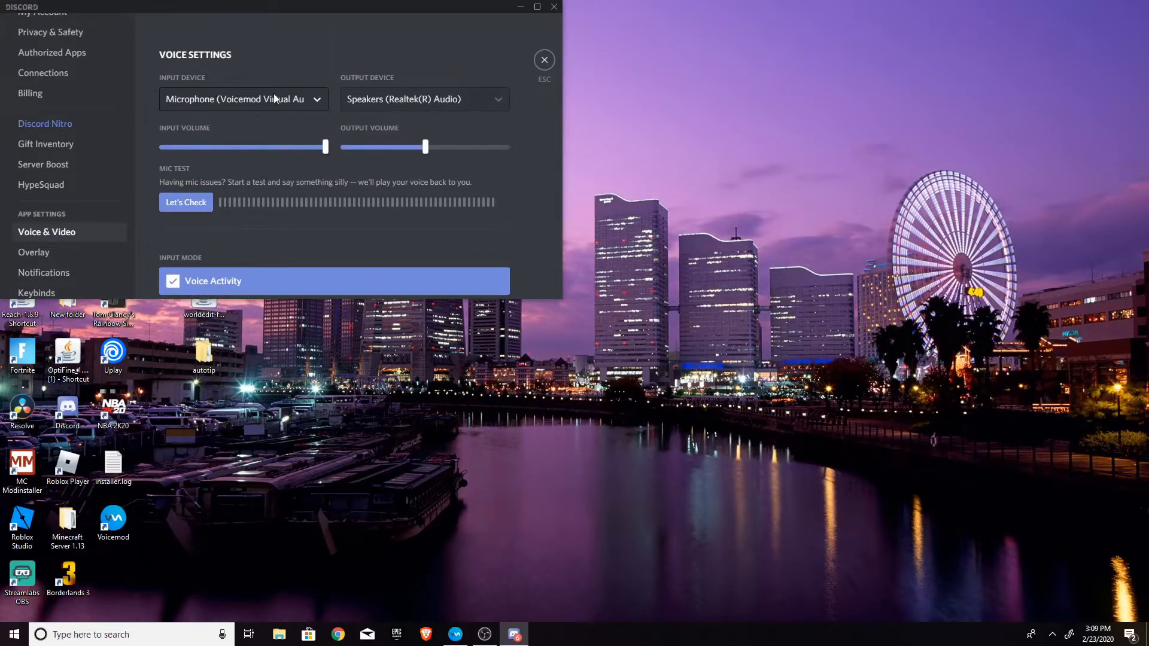
mouse_move(310, 200)
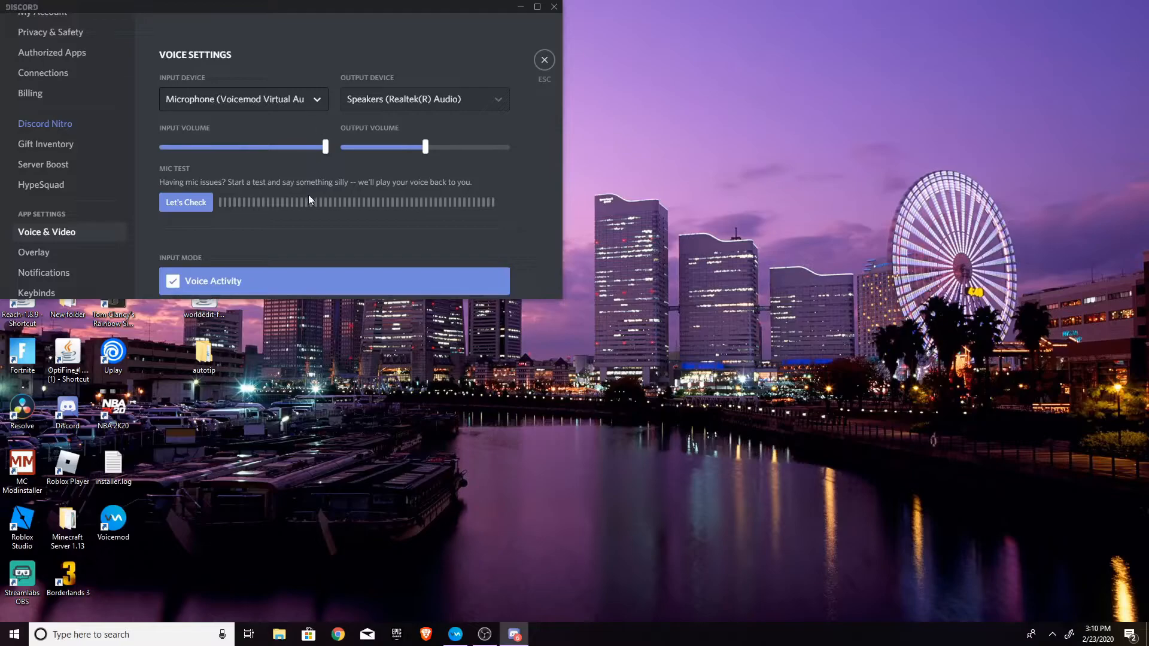
scroll(down, 3)
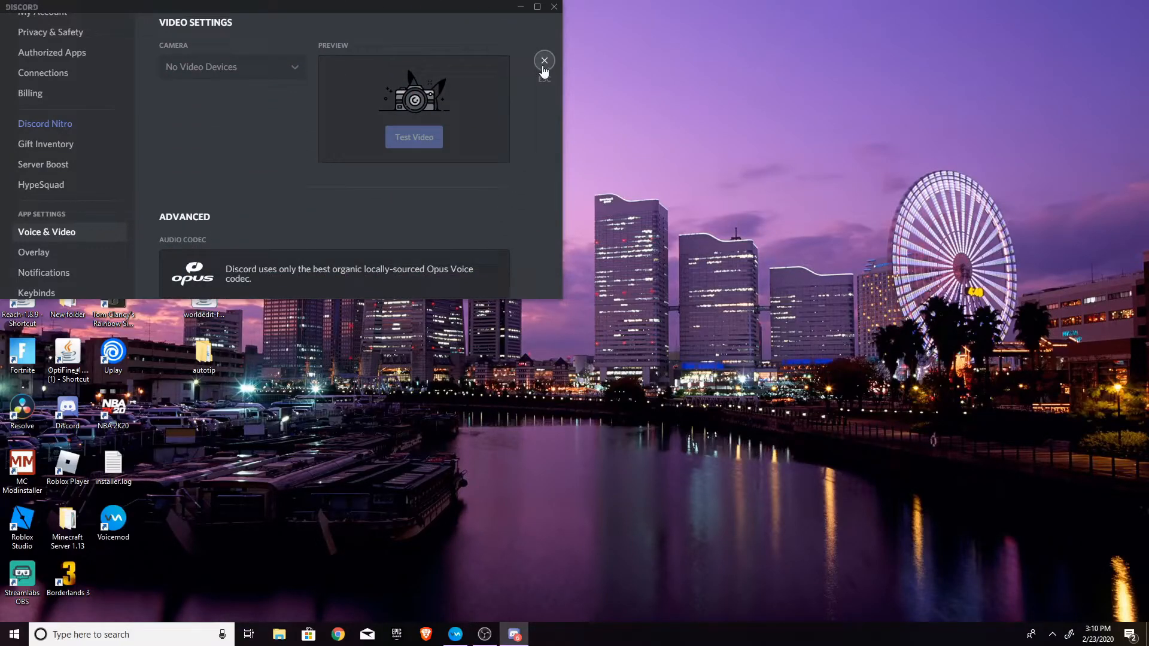
click(544, 61)
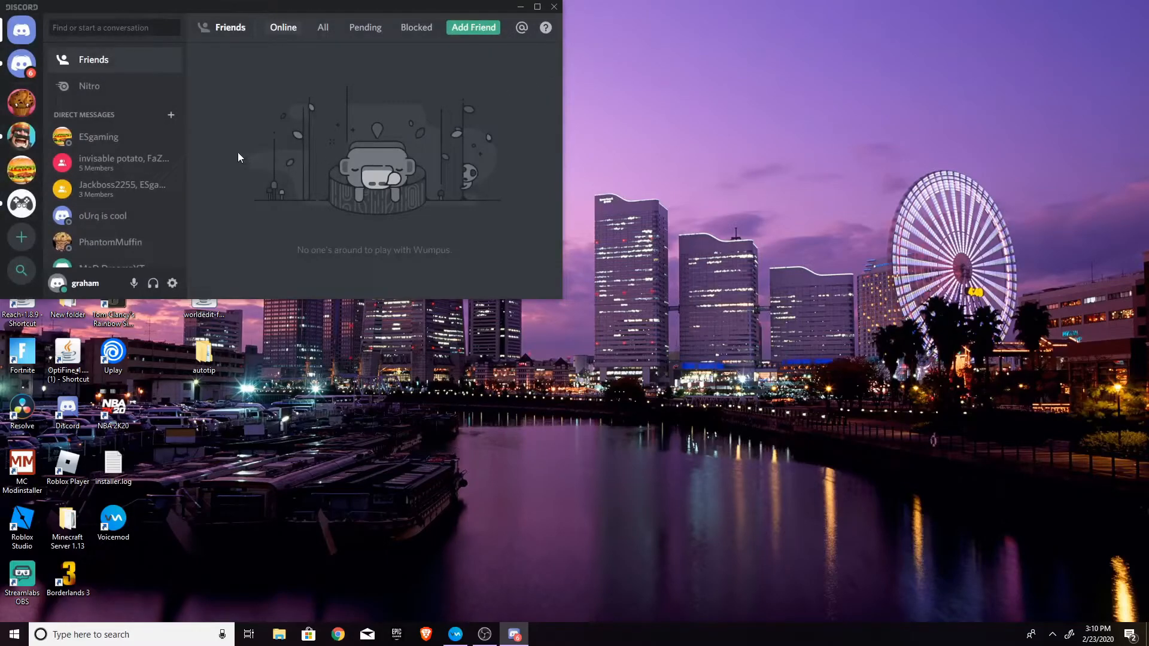
mouse_move(244, 154)
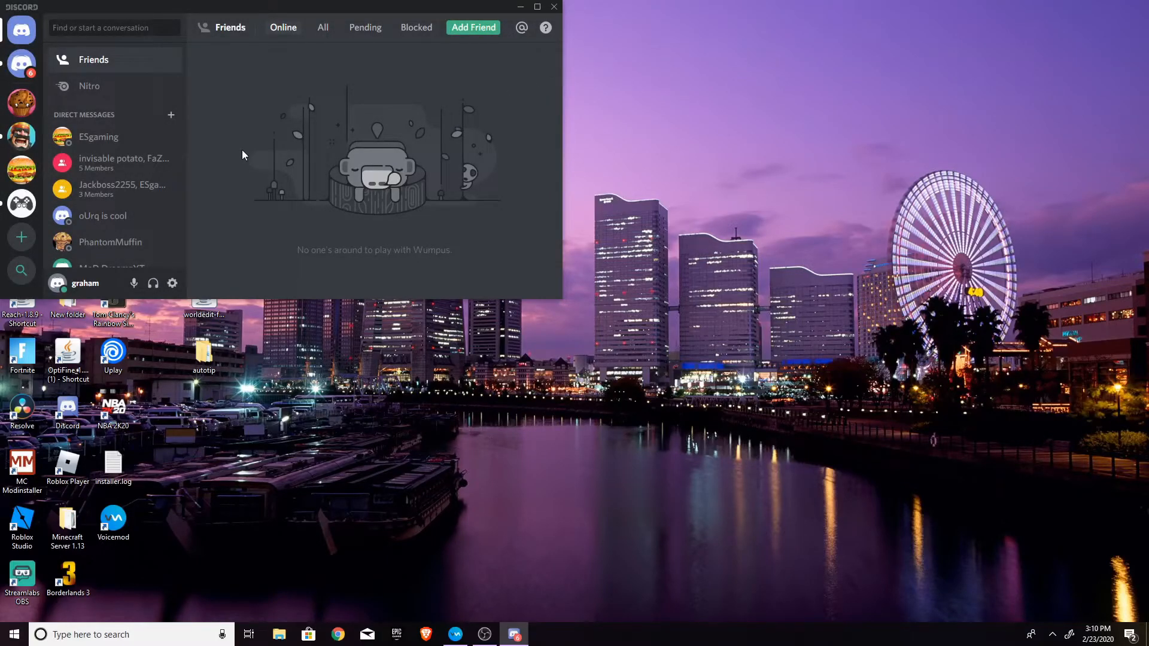
mouse_move(162, 197)
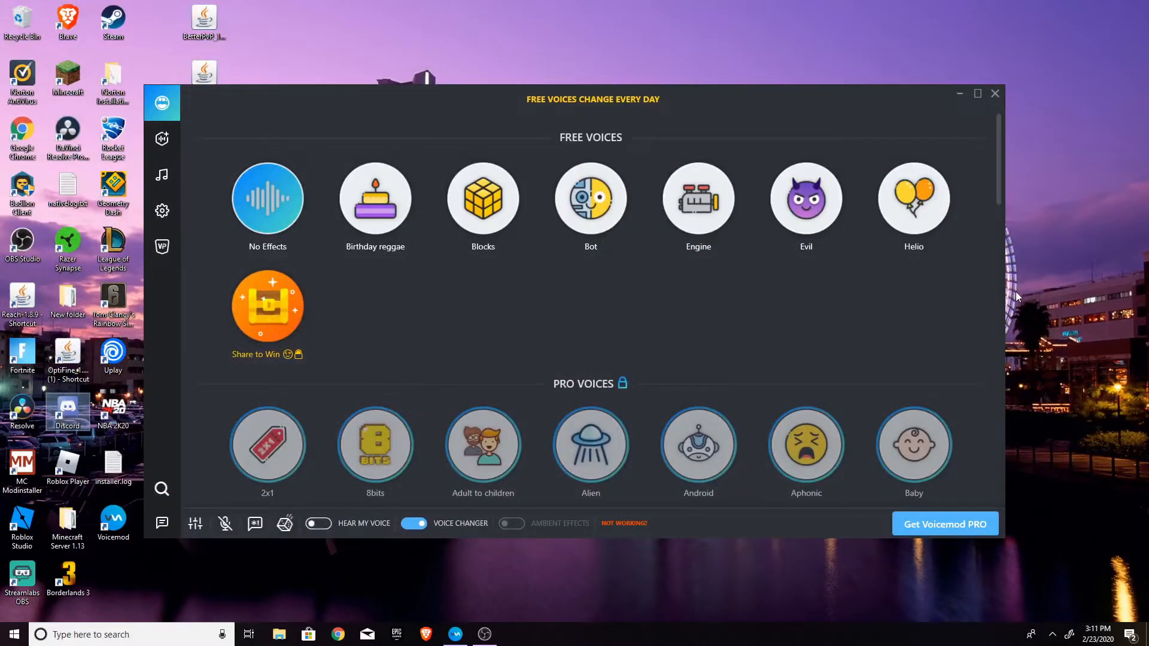
mouse_move(886, 288)
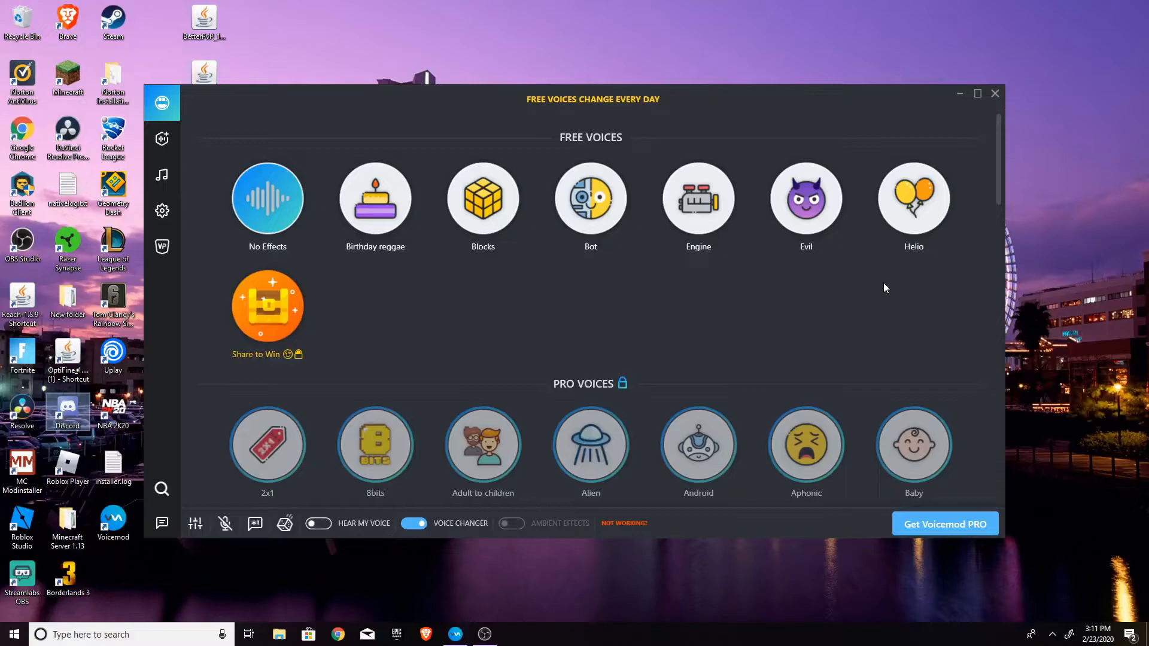
mouse_move(799, 313)
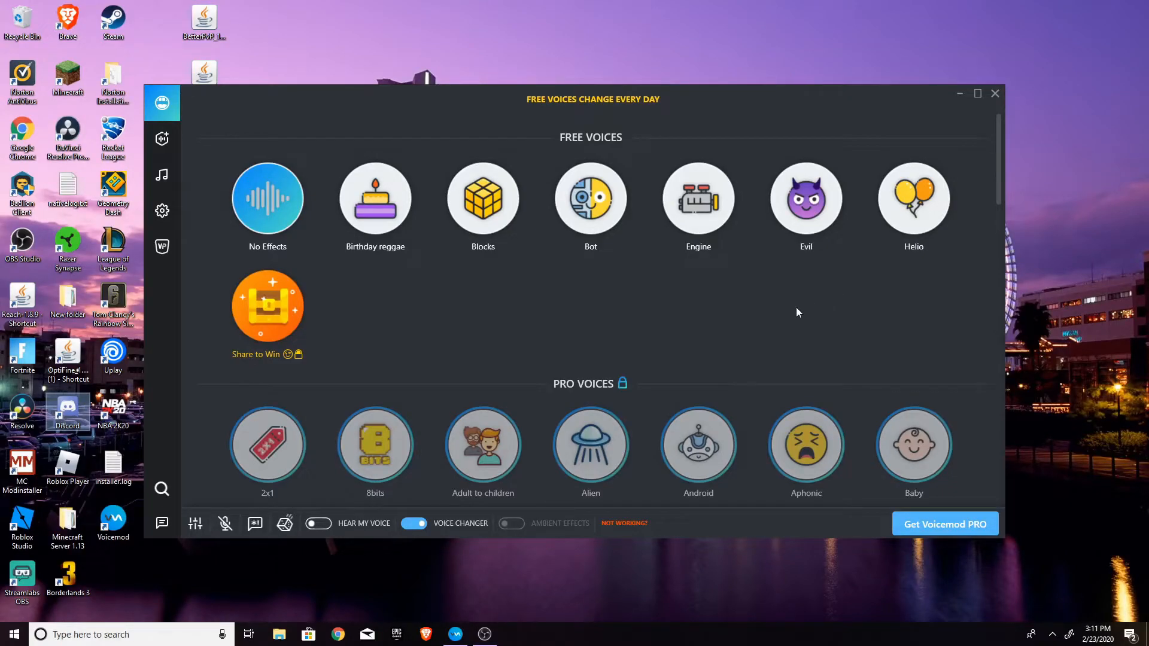
mouse_move(195, 523)
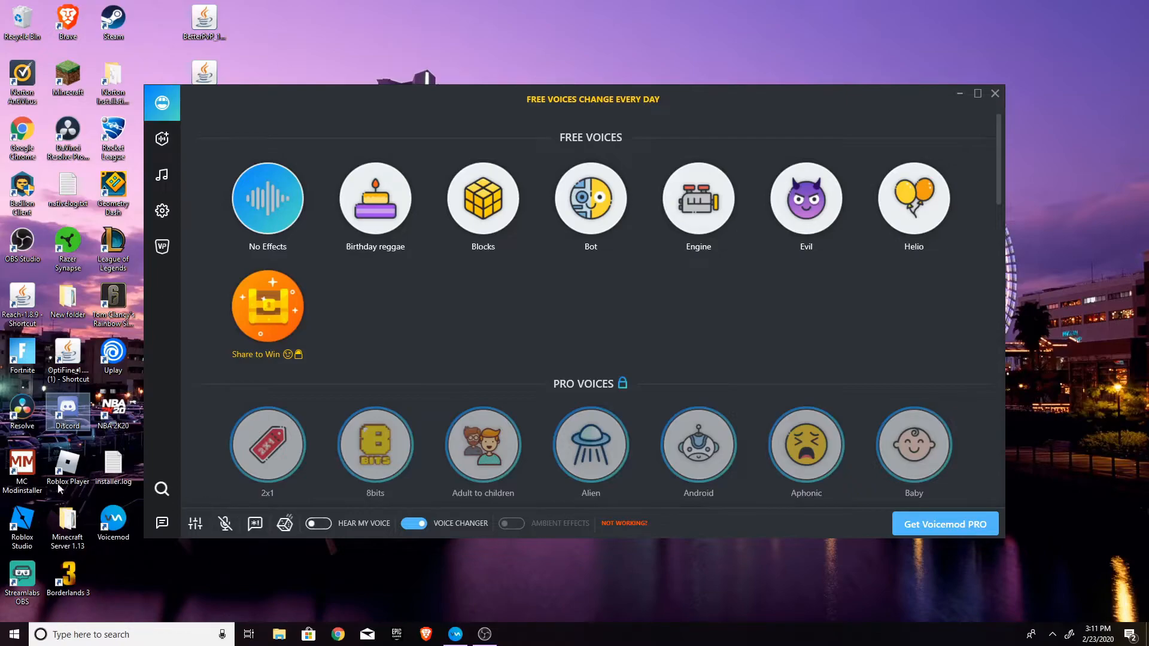
Review the audio devices in Settings, then go to the Meme Sound Machine page.
click(161, 211)
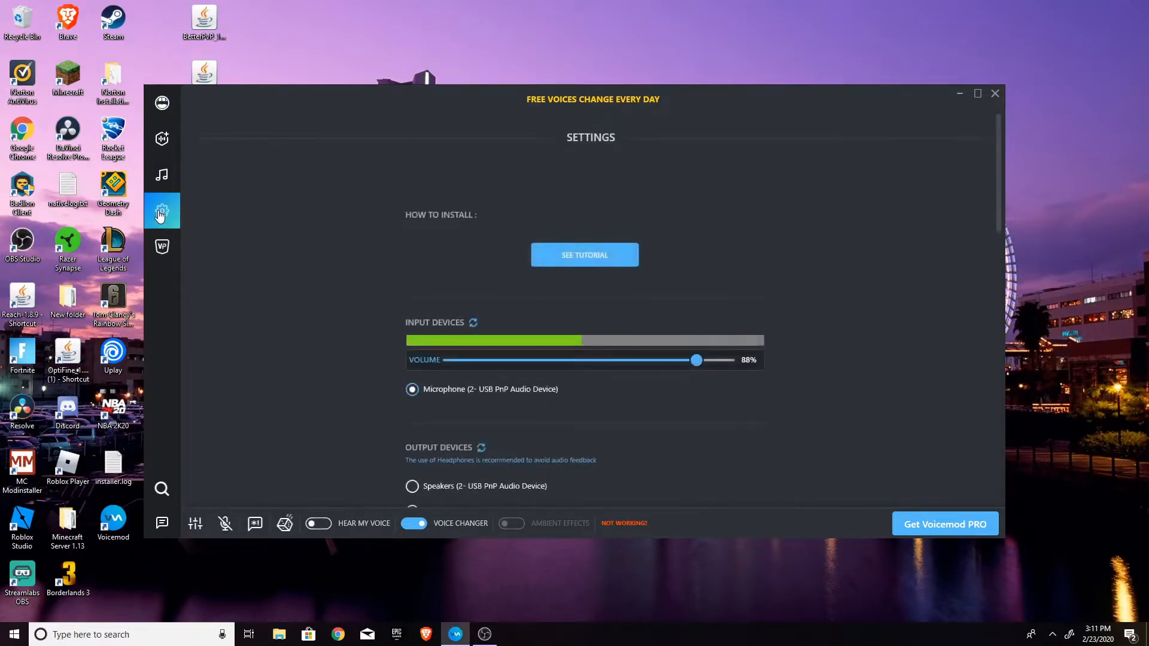
scroll(down, 3)
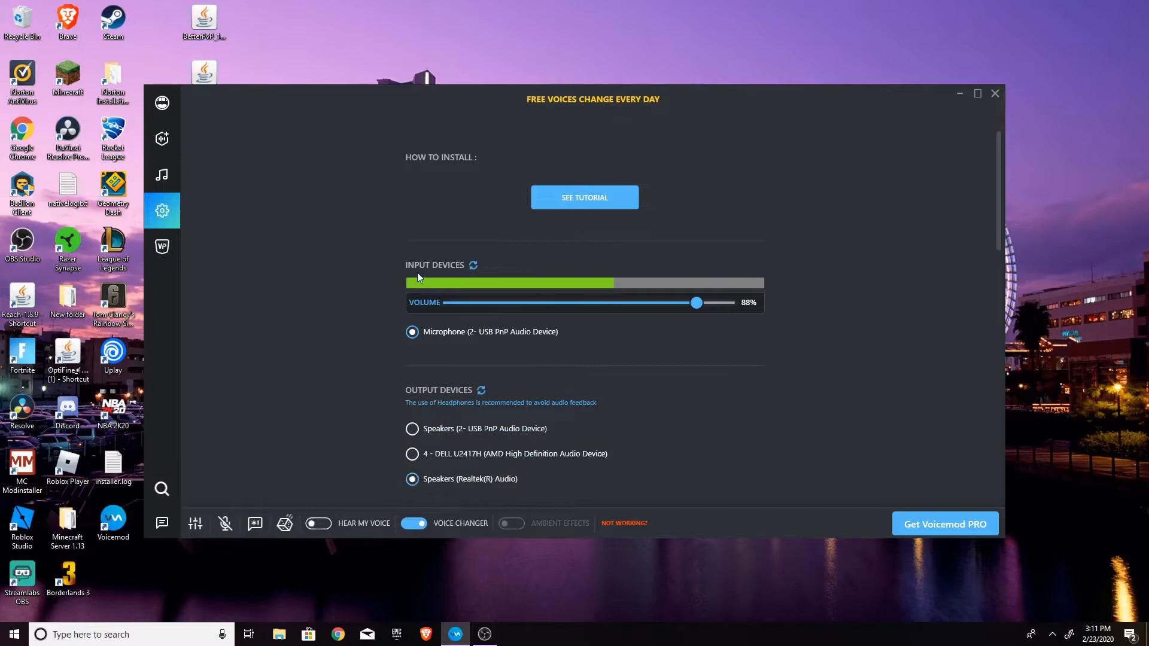
mouse_move(168, 186)
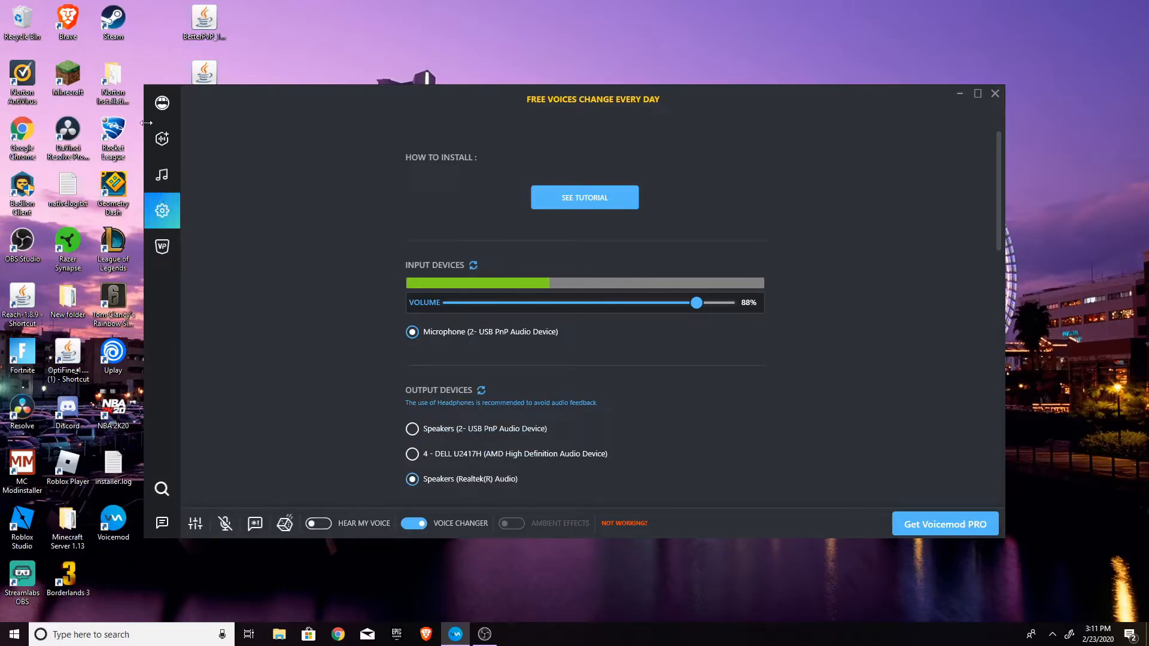
click(161, 175)
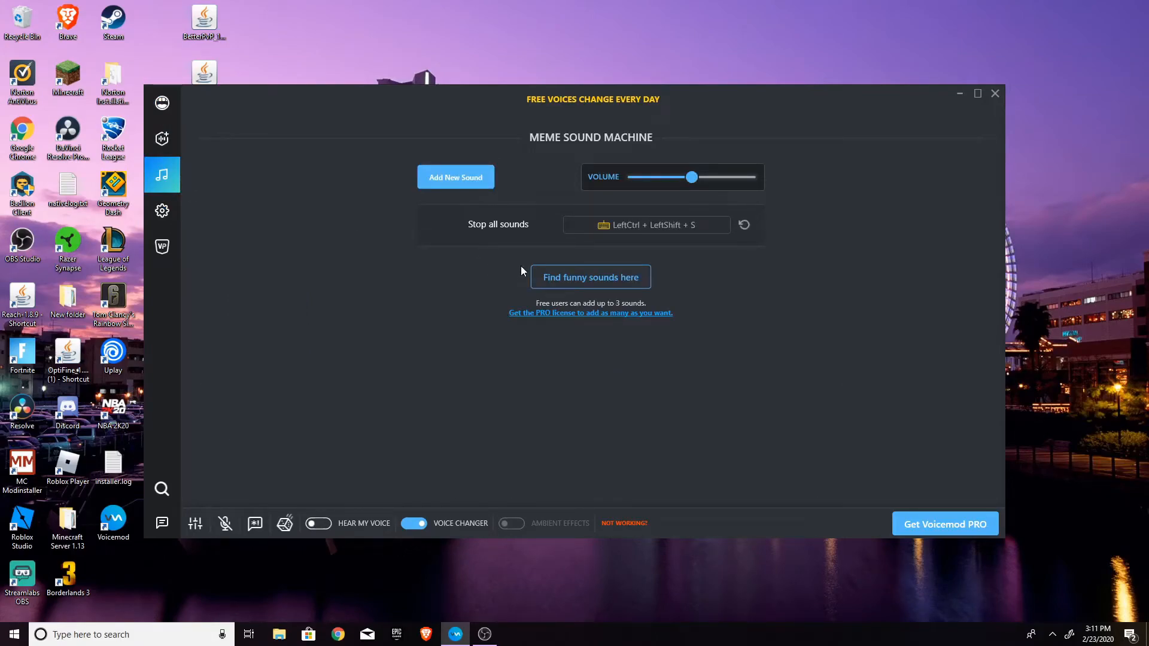
mouse_move(603, 228)
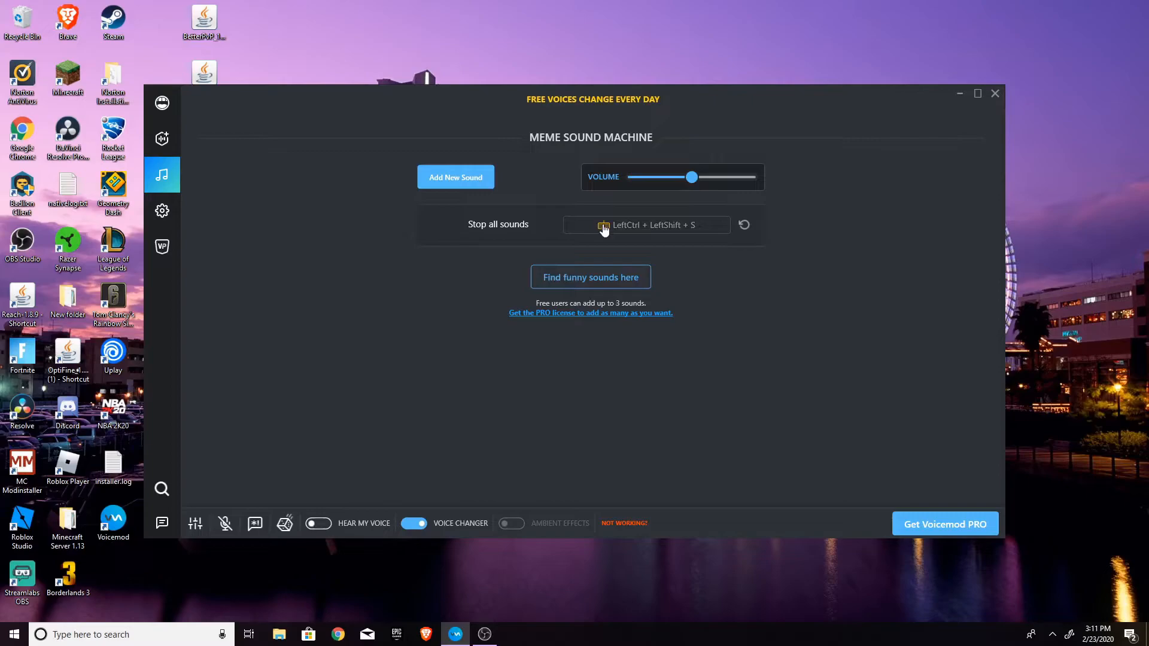
mouse_move(580, 323)
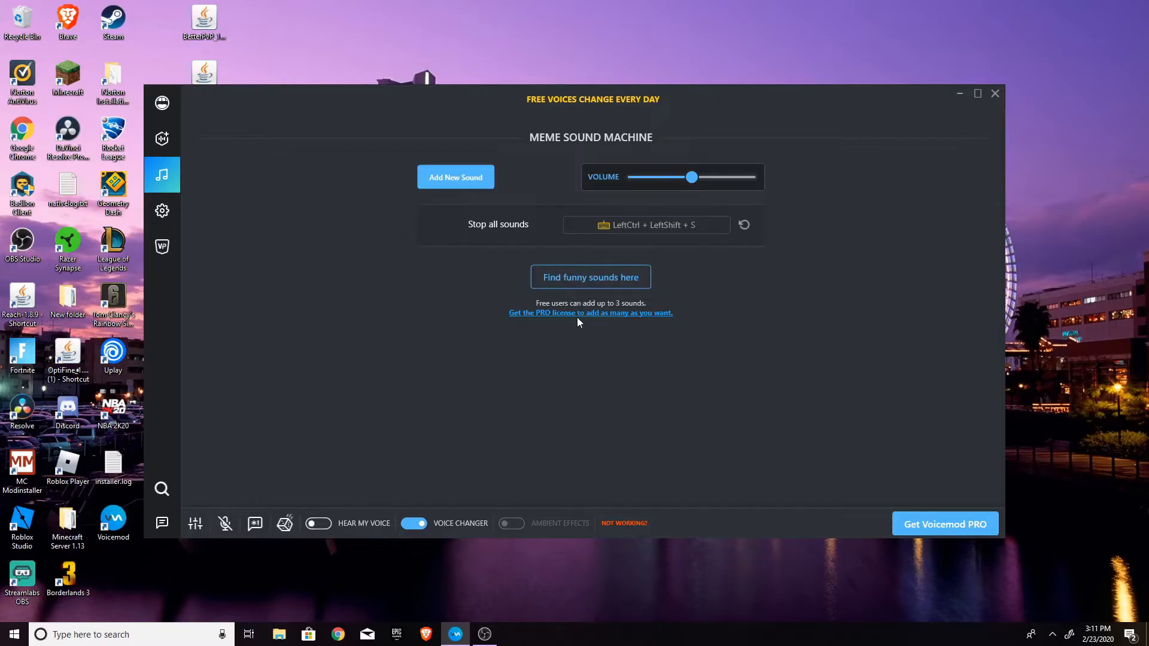
mouse_move(592, 290)
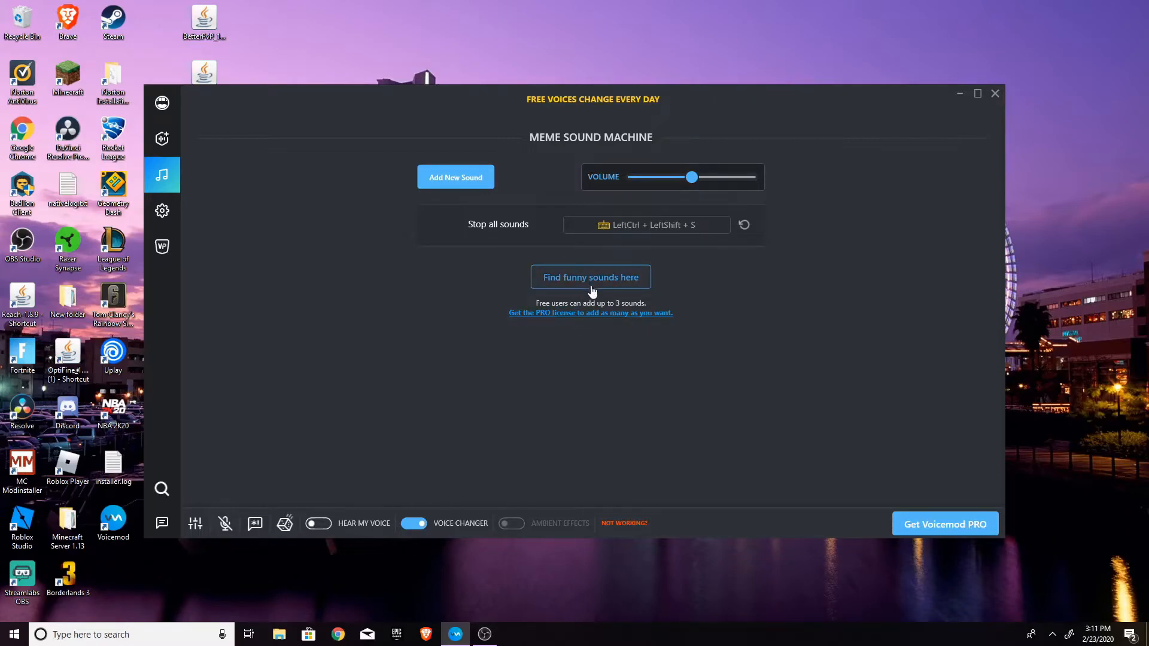
mouse_move(606, 278)
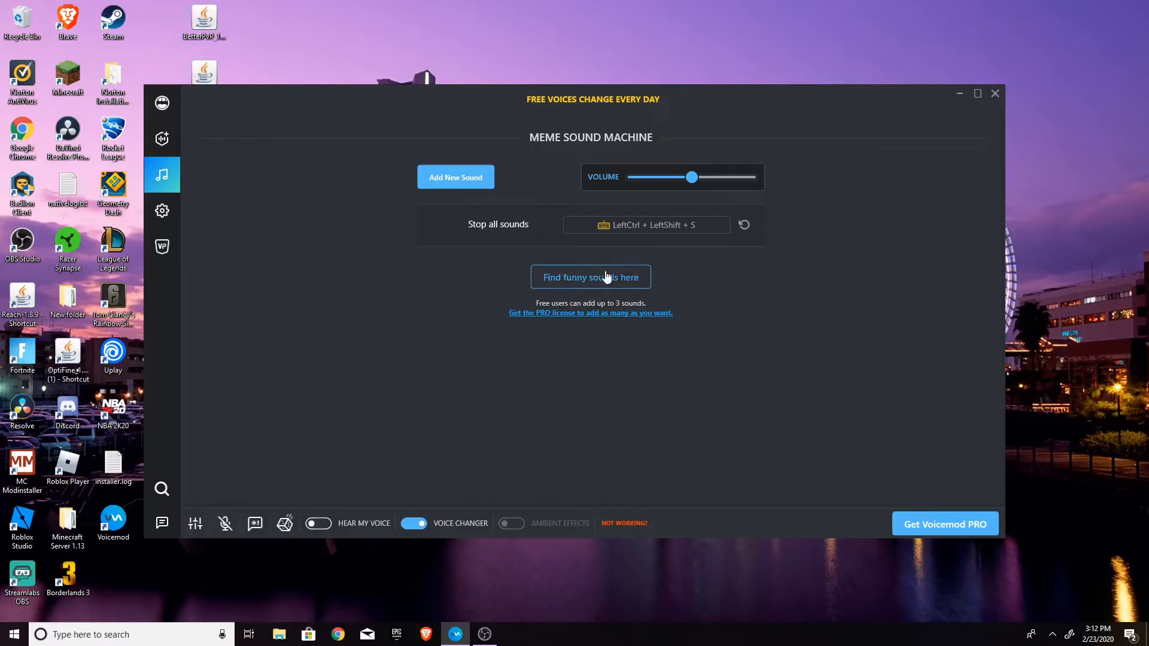
mouse_move(492, 326)
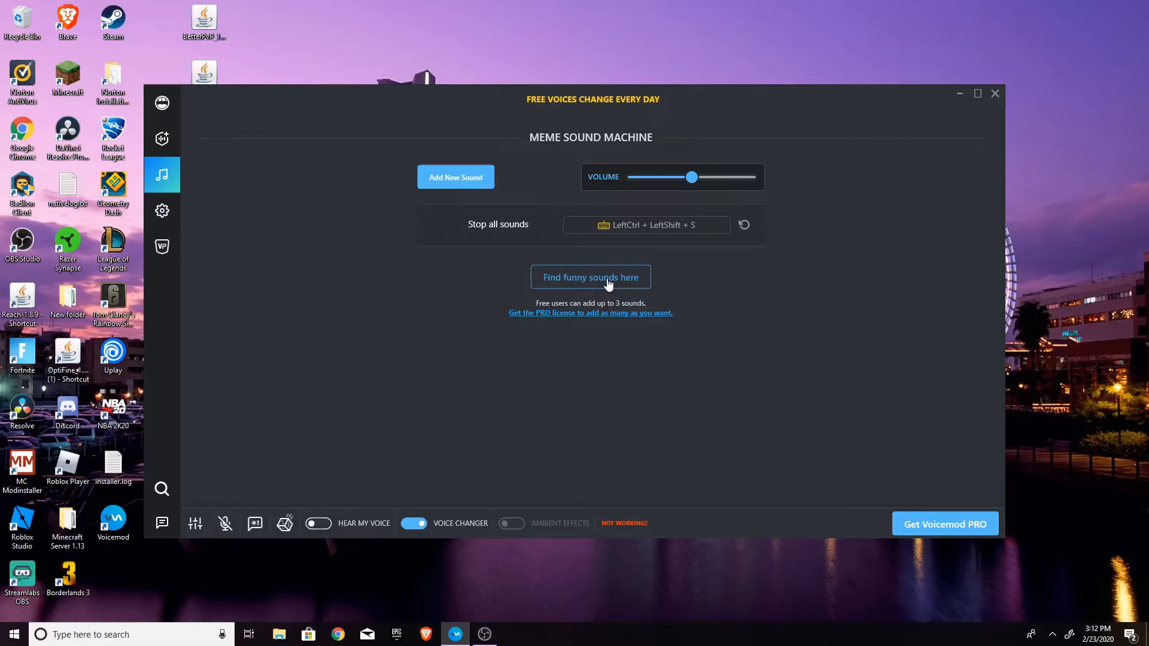
mouse_move(596, 302)
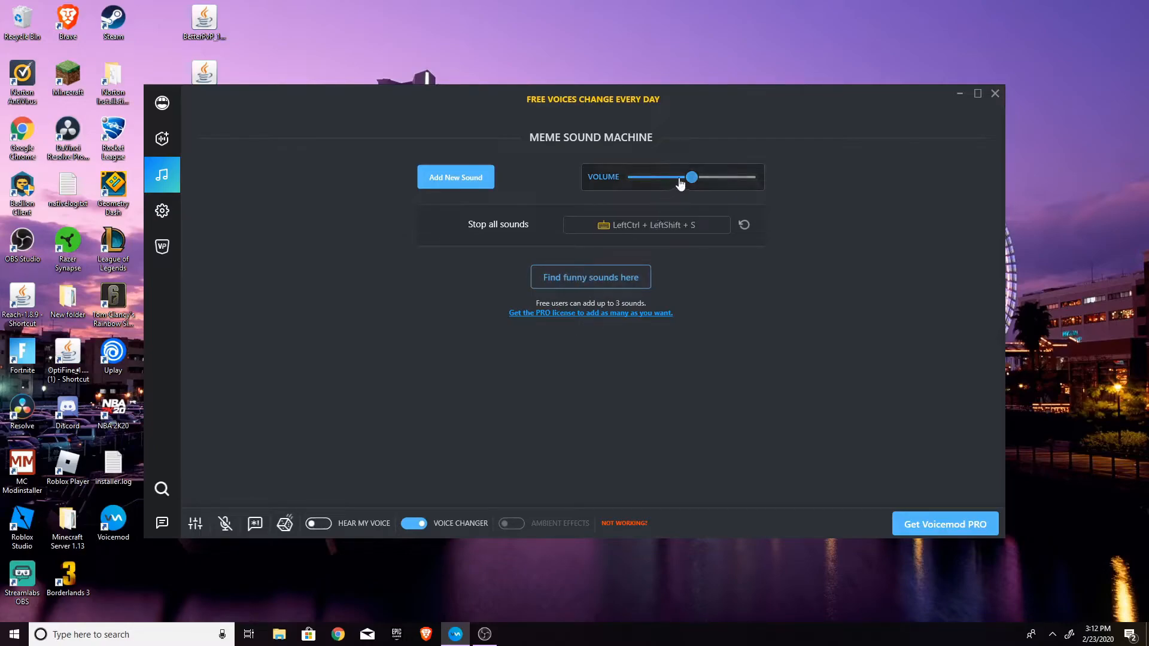
drag(689, 177, 722, 177)
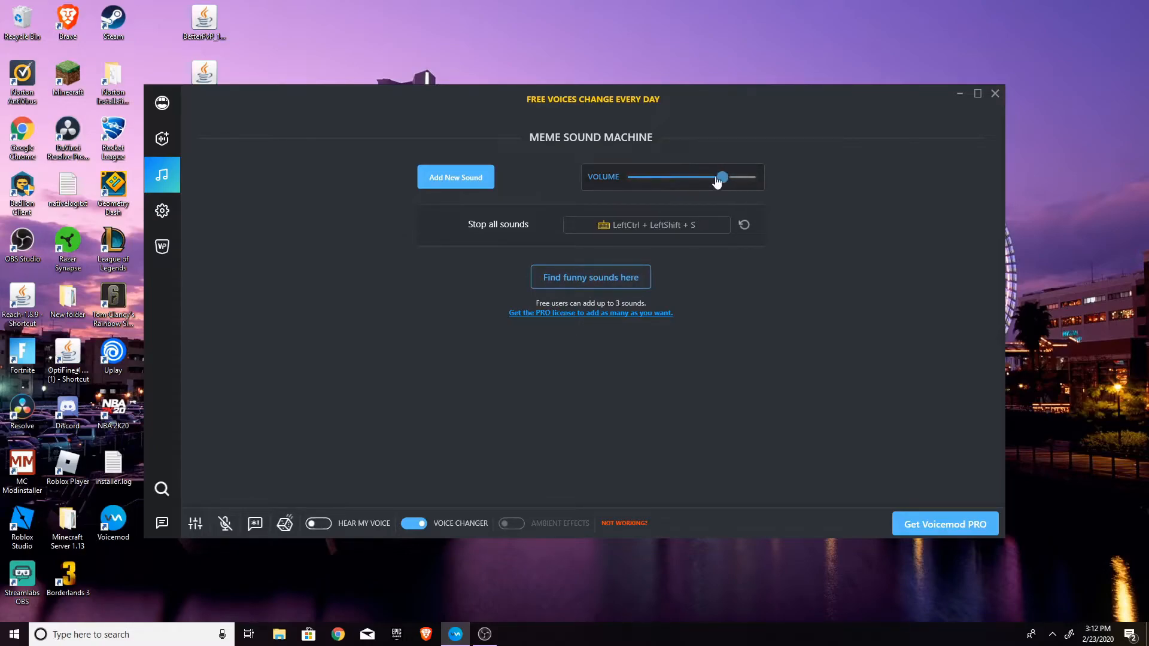
drag(722, 177, 694, 177)
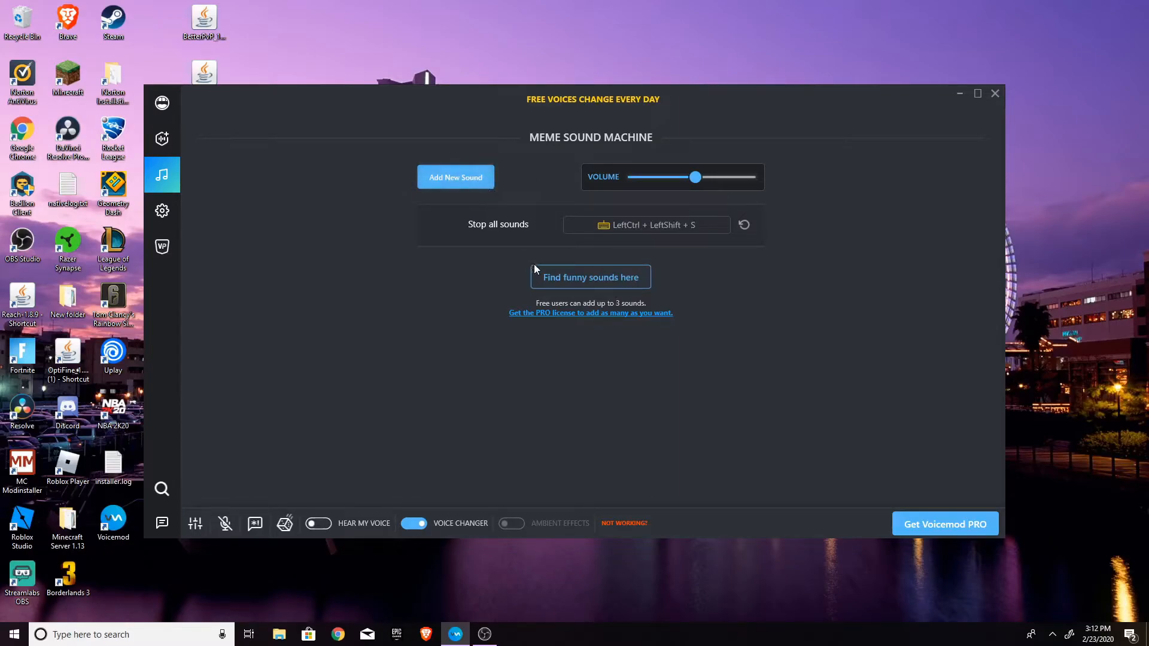
mouse_move(558, 246)
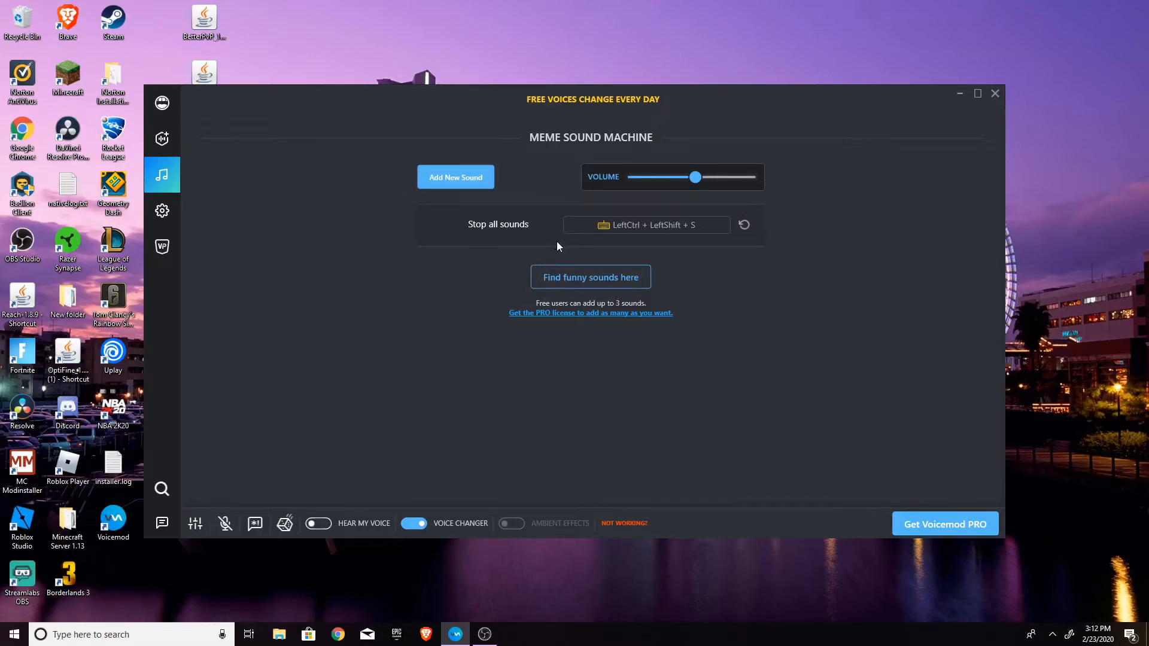
mouse_move(543, 231)
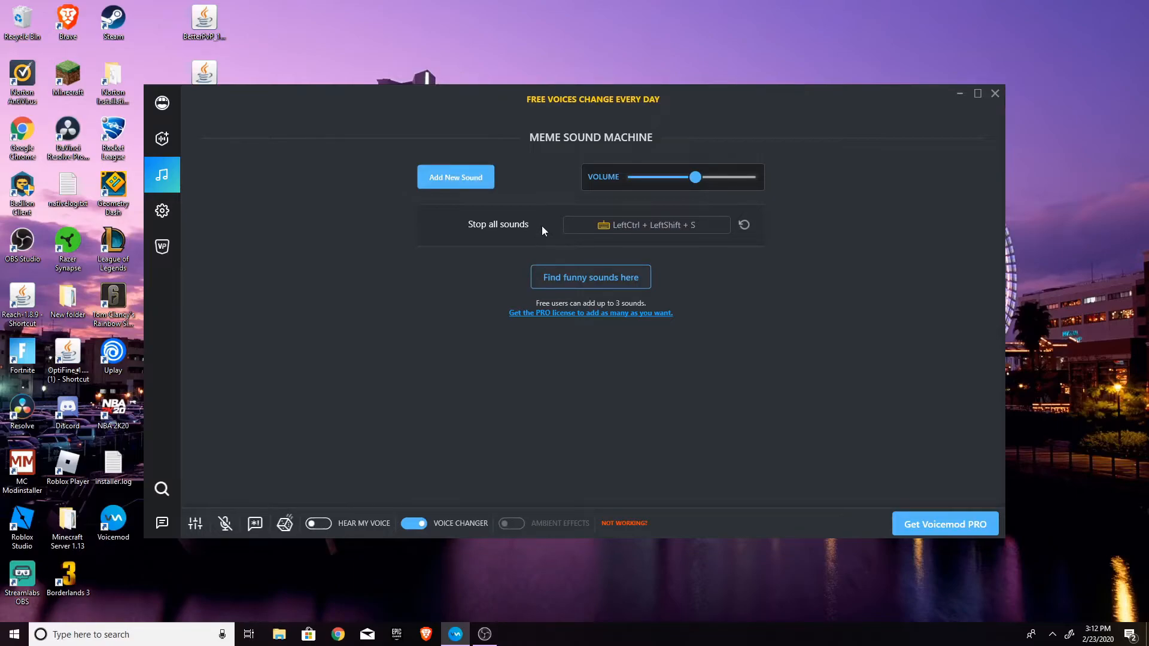
mouse_move(580, 284)
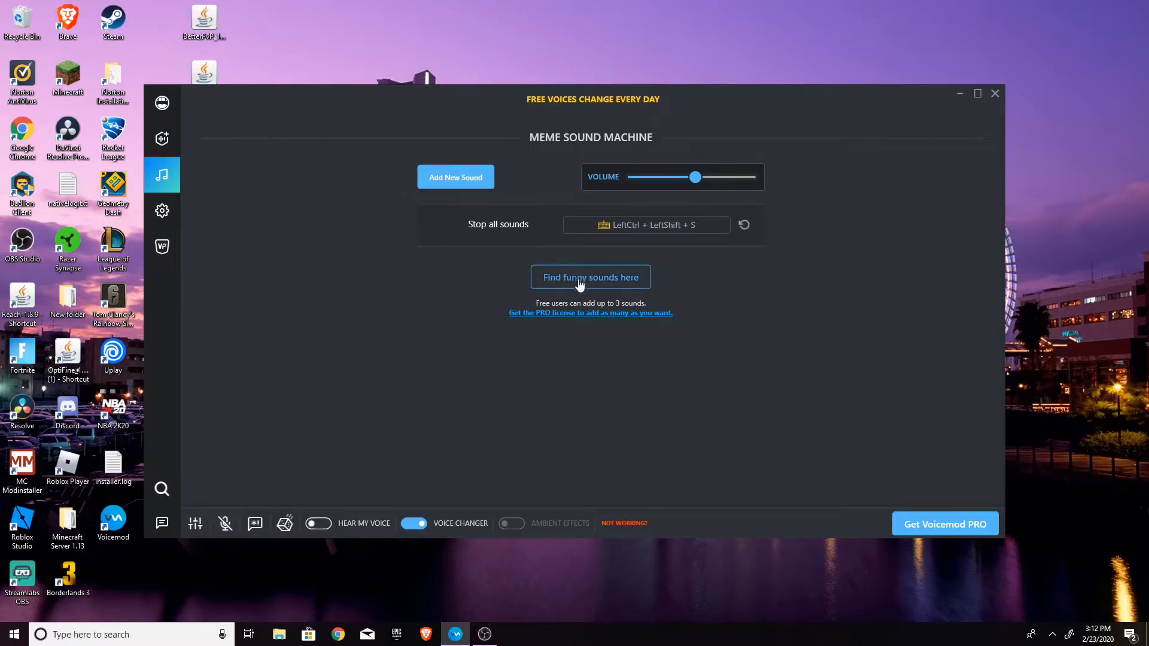
mouse_move(617, 302)
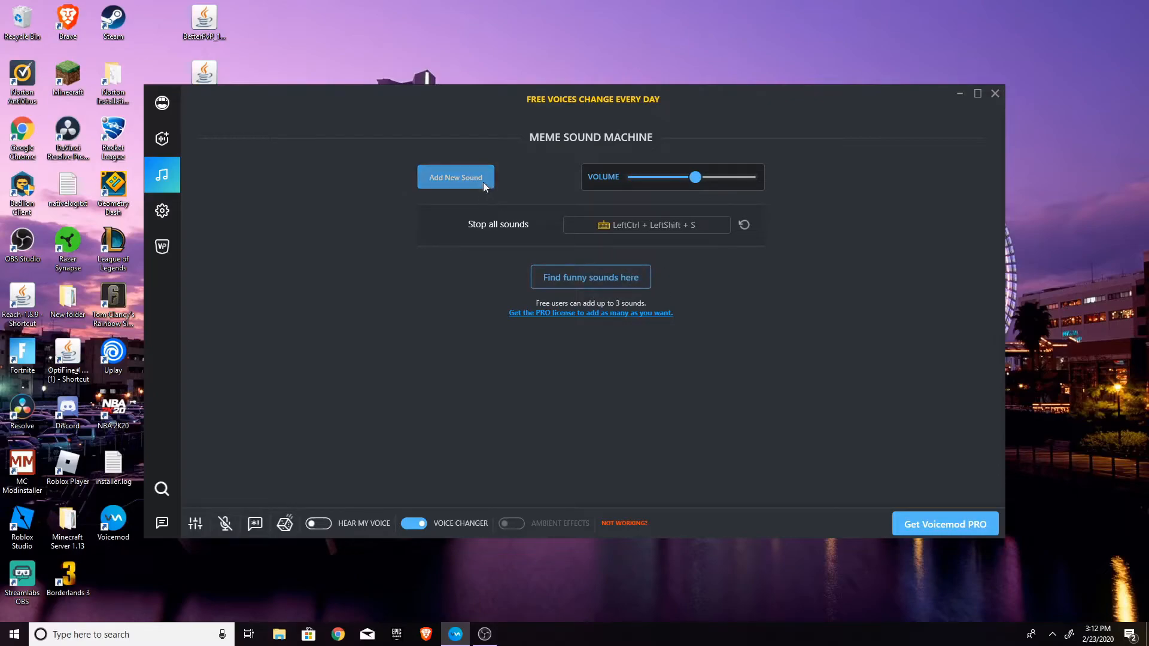
Add skype-call-sound-download-link-mp3cut.mp3 from Downloads as a new meme sound.
click(455, 177)
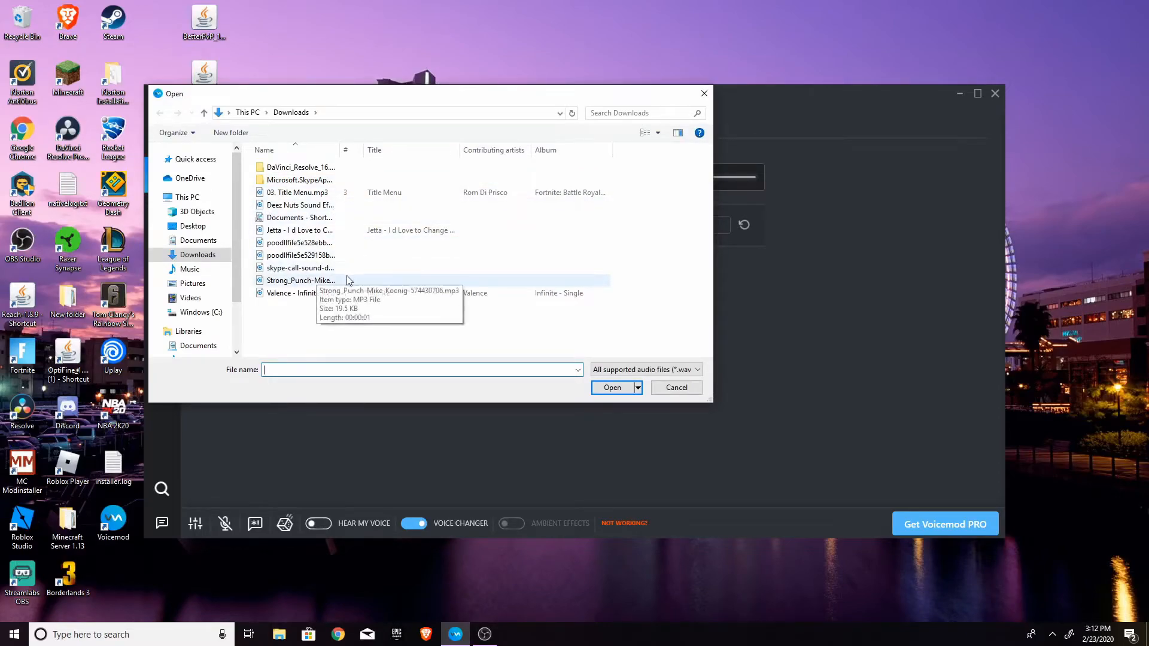
mouse_move(138, 209)
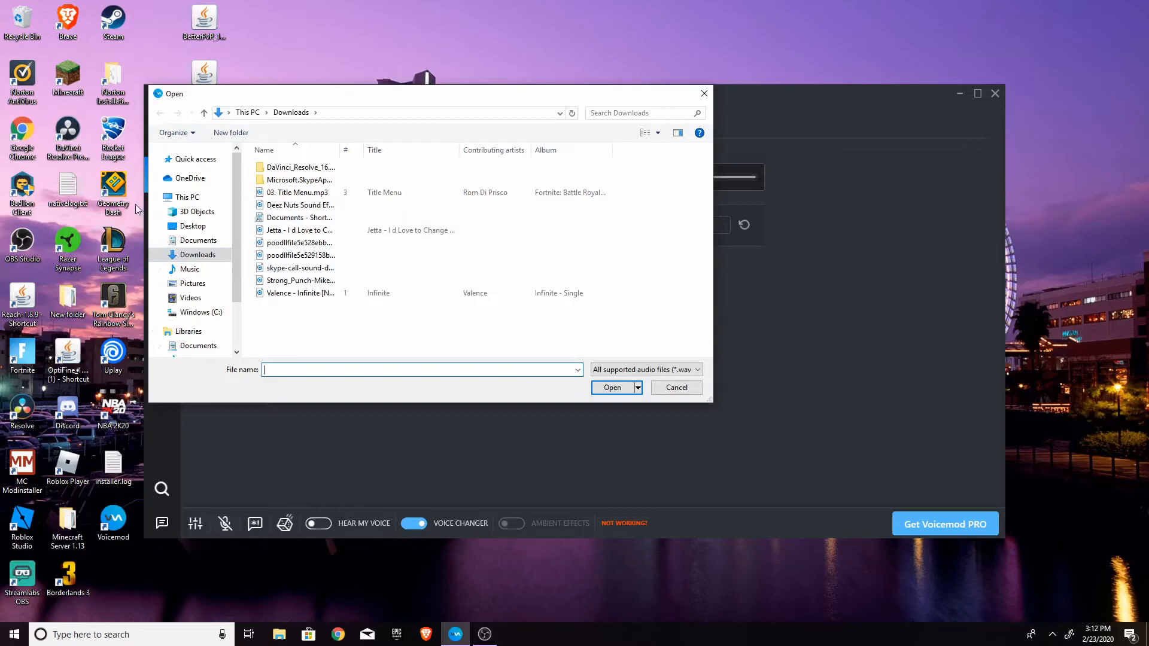
mouse_move(301, 255)
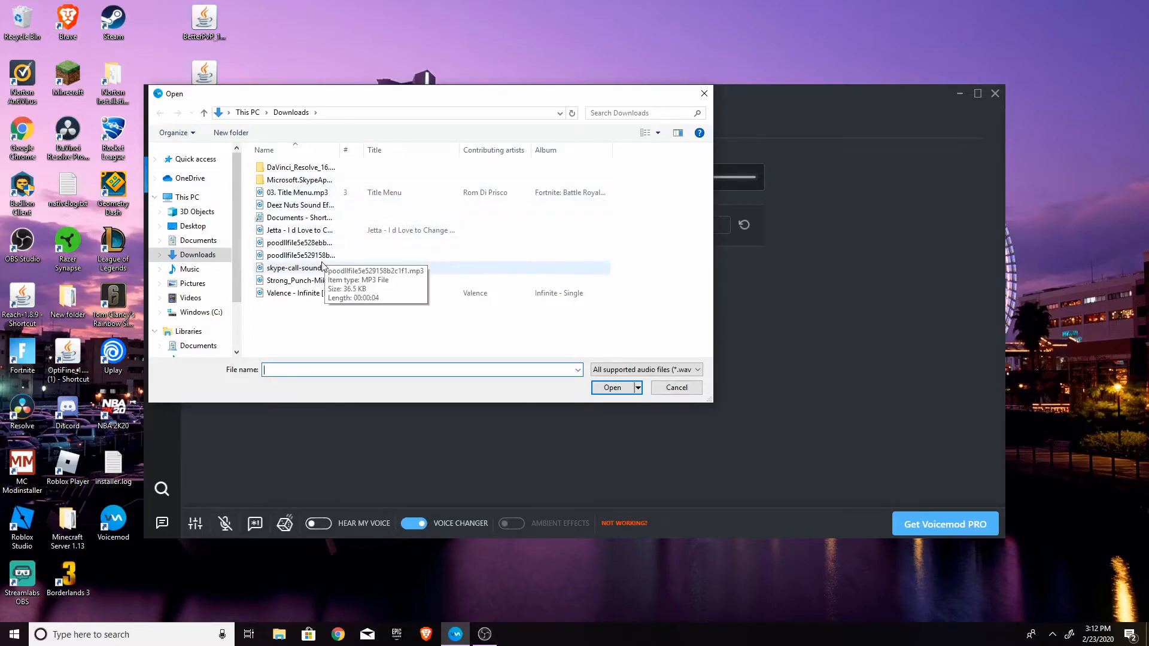
click(299, 268)
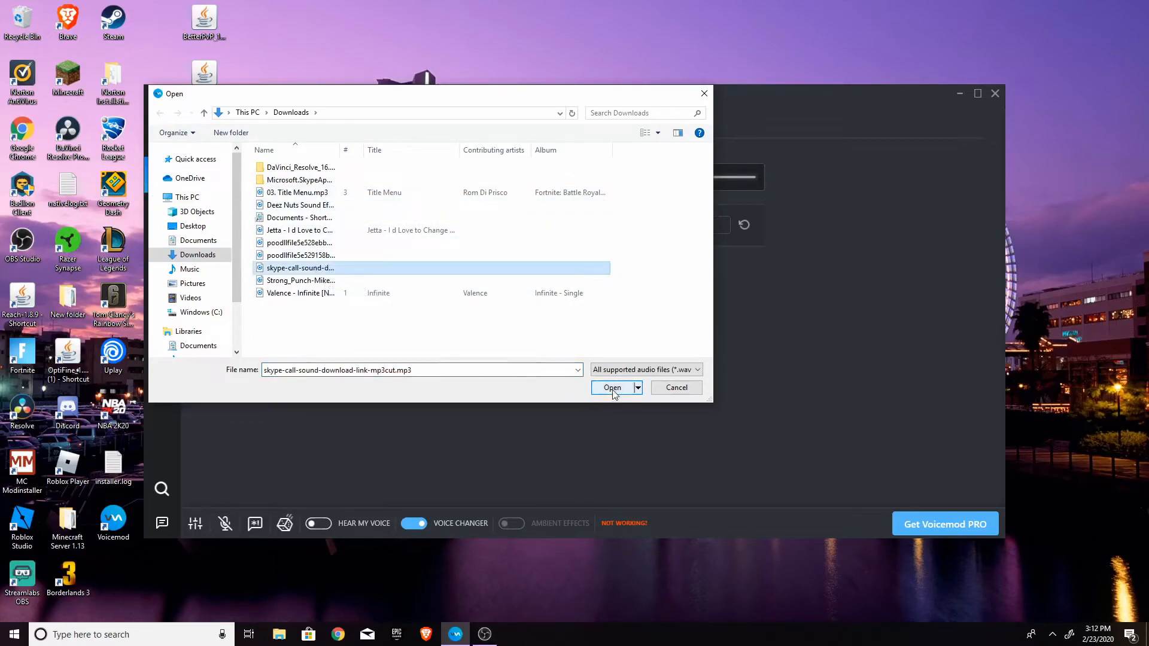
click(611, 388)
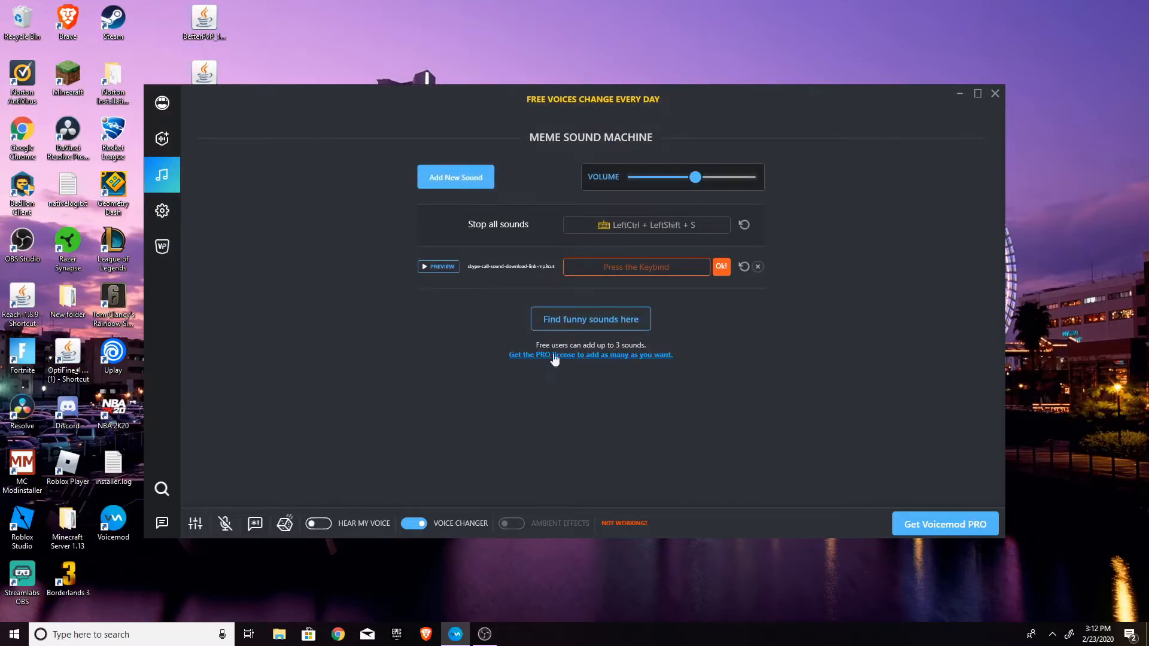
mouse_move(644, 278)
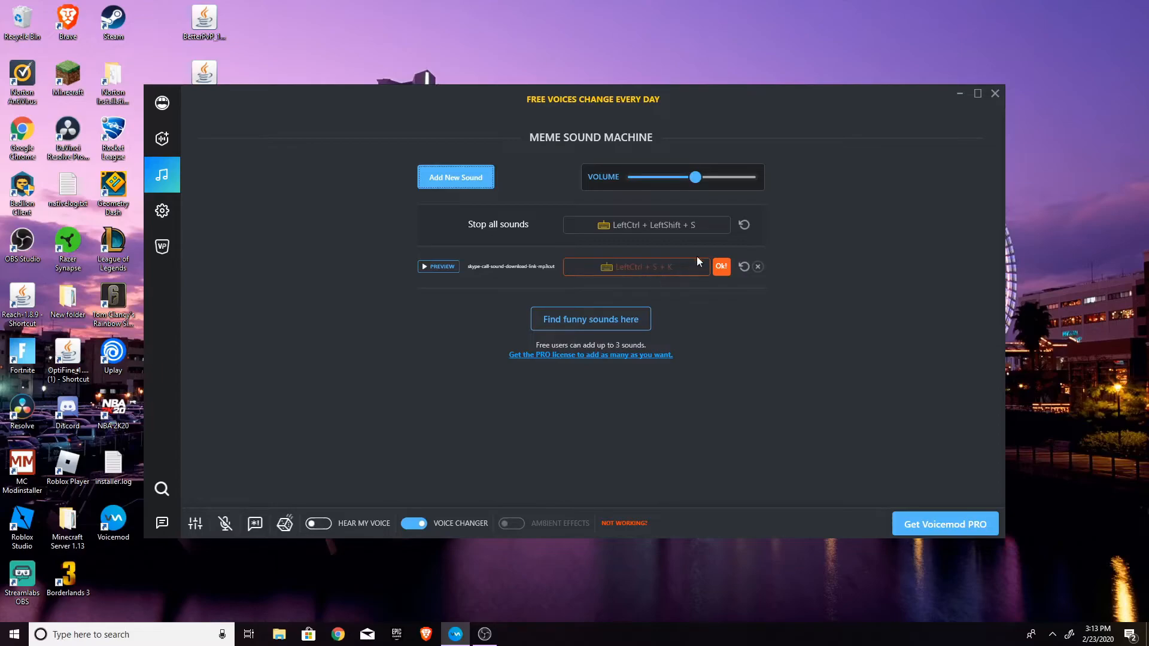
Confirm LeftCtrl + S + K as the skype call sound's keybind.
click(720, 265)
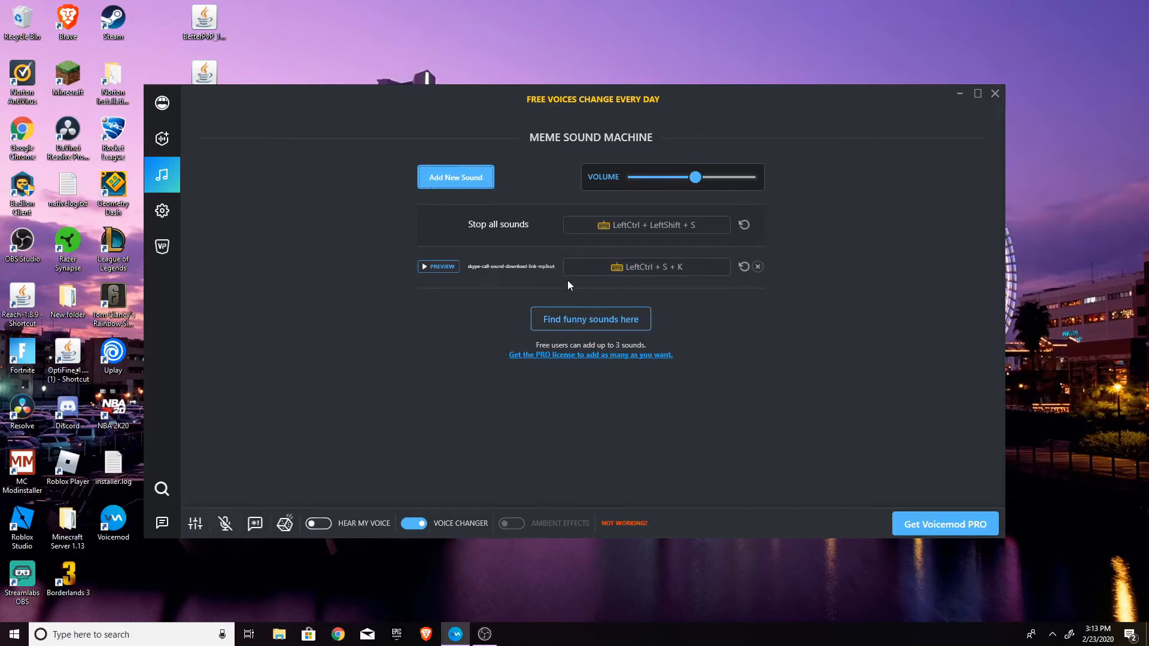
mouse_move(563, 333)
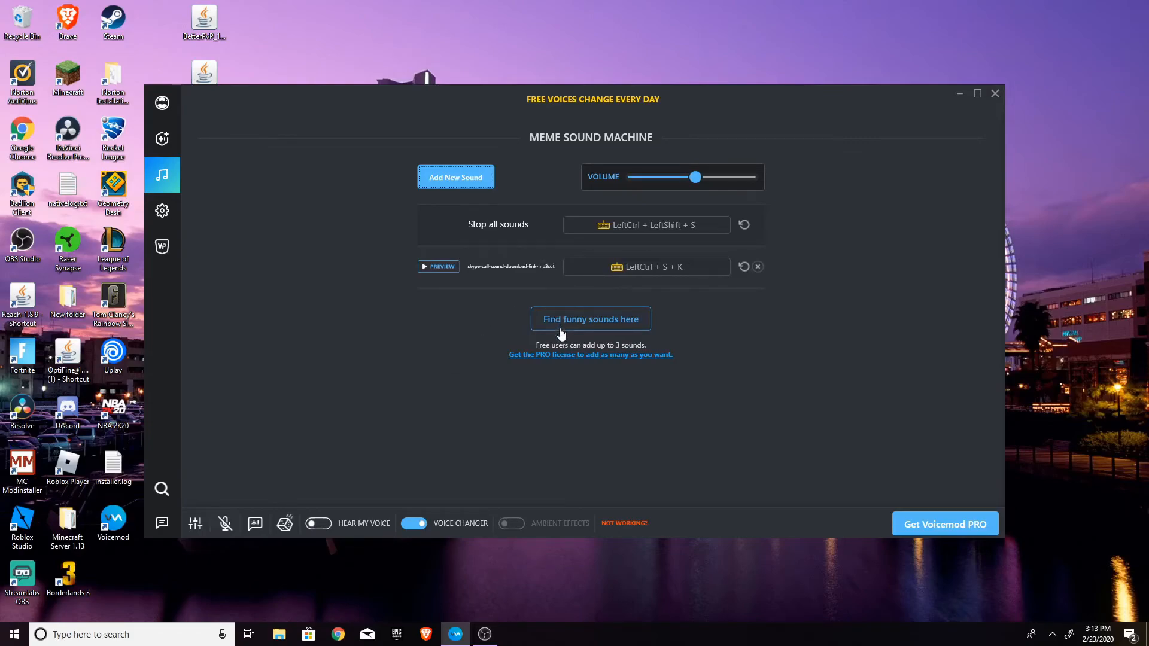
mouse_move(122, 50)
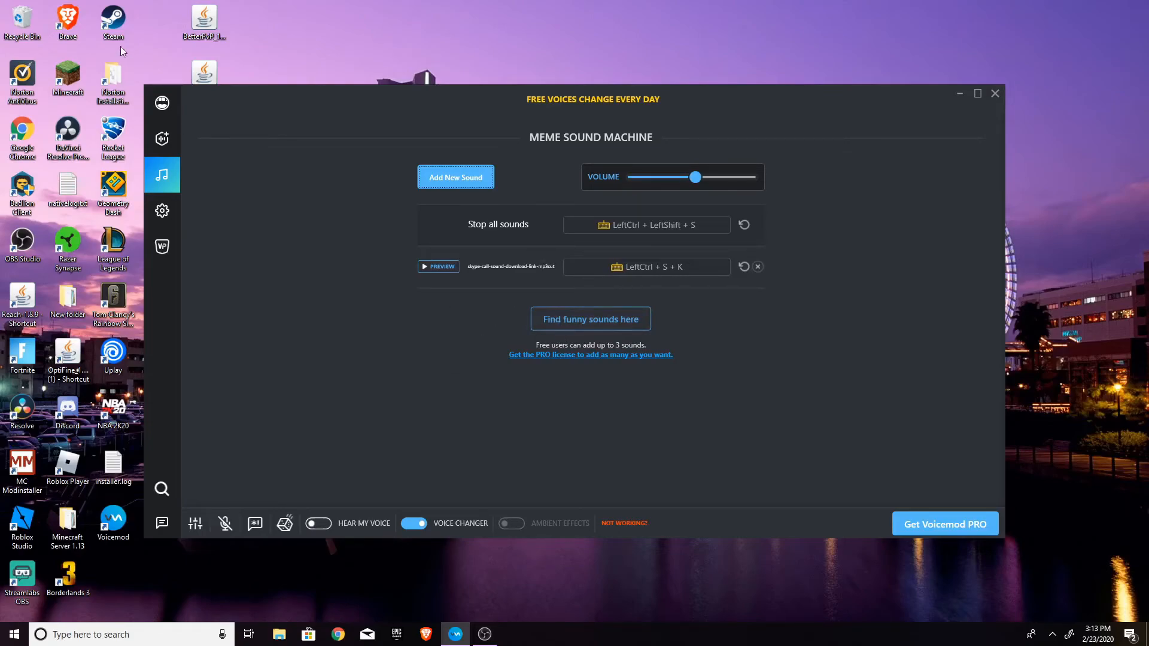
Switch to the Voicebox and apply the Birthday reggae voice.
click(162, 103)
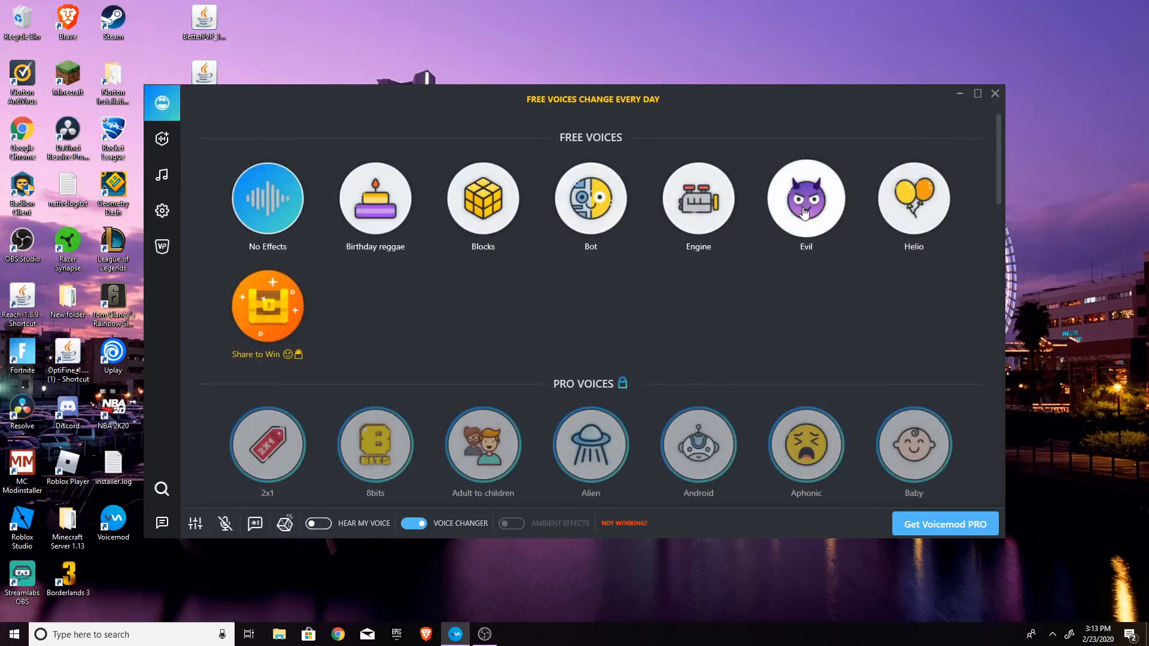
click(699, 198)
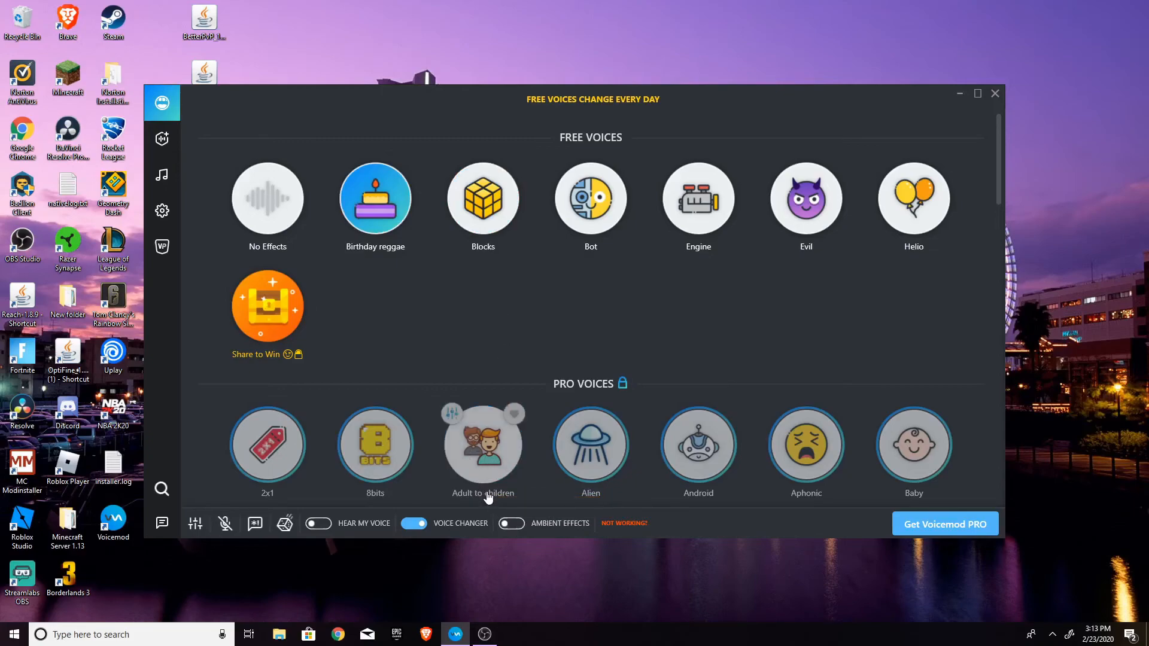
mouse_move(545, 577)
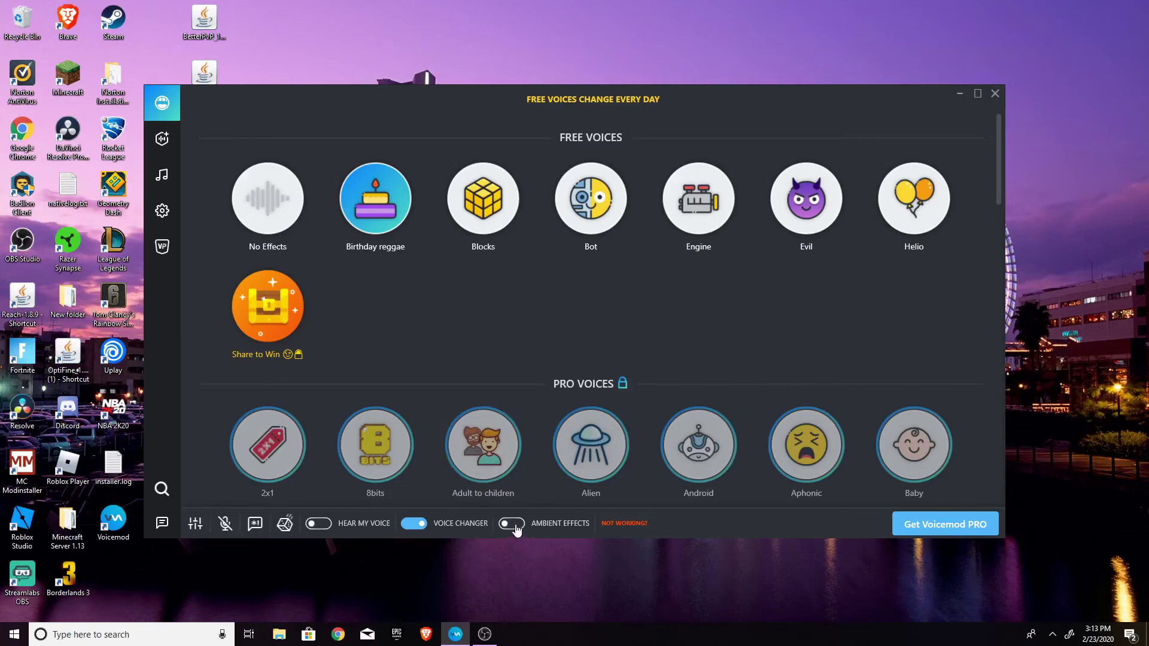
Turn on Ambient Effects and Hear My Voice in the bottom bar.
click(512, 523)
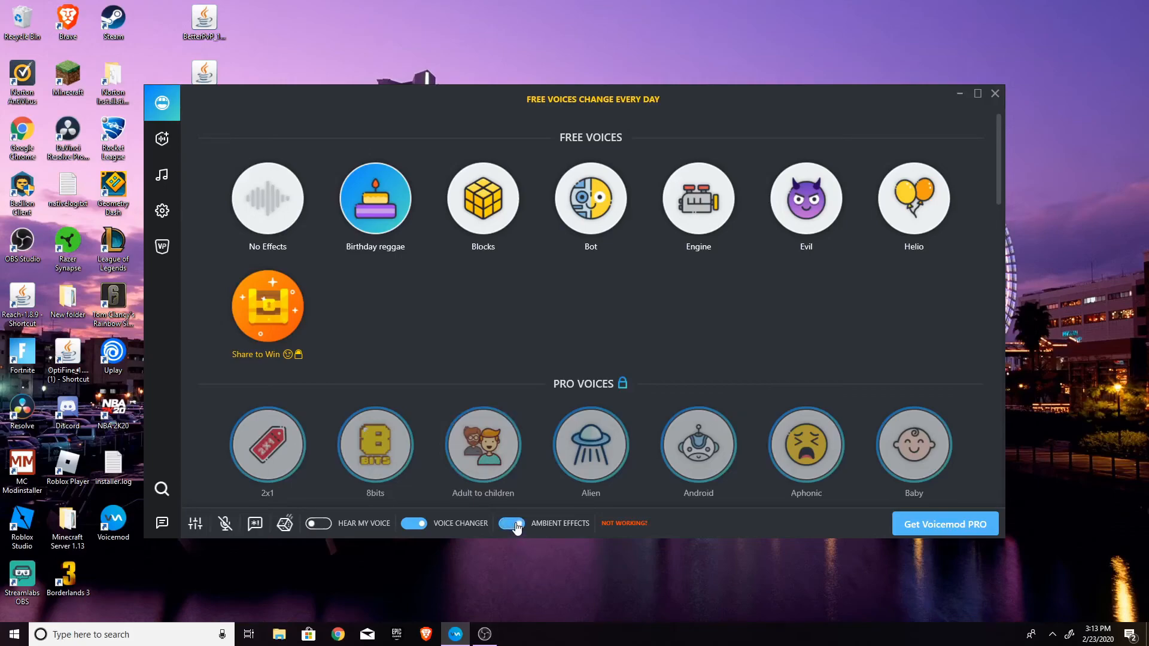
click(512, 524)
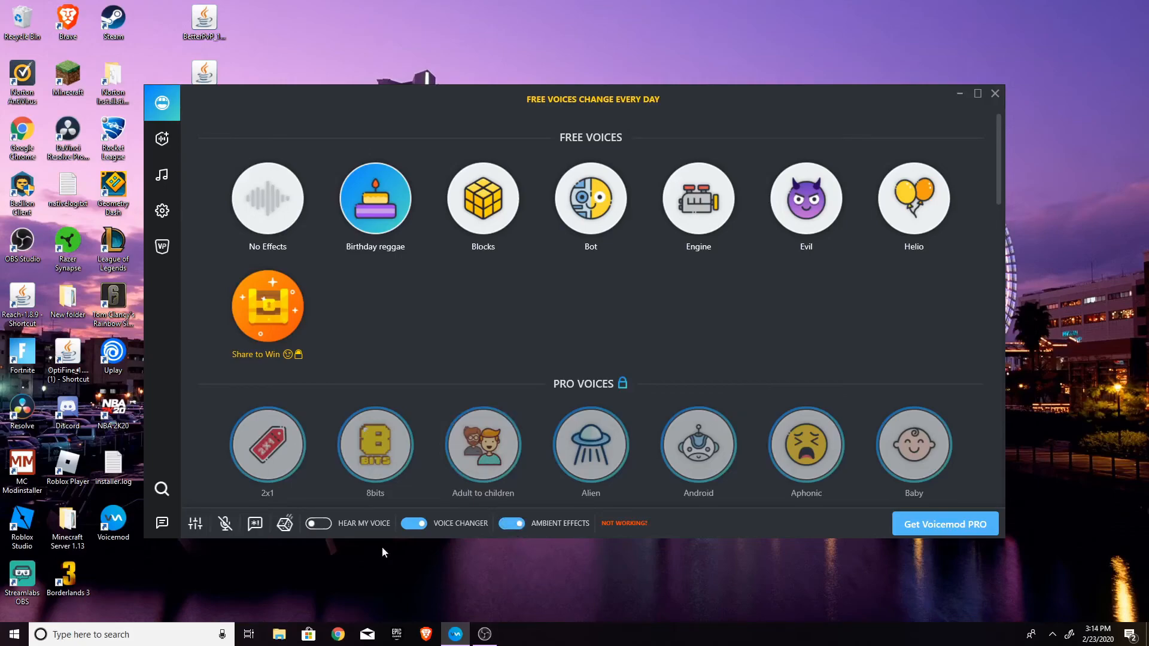
click(318, 524)
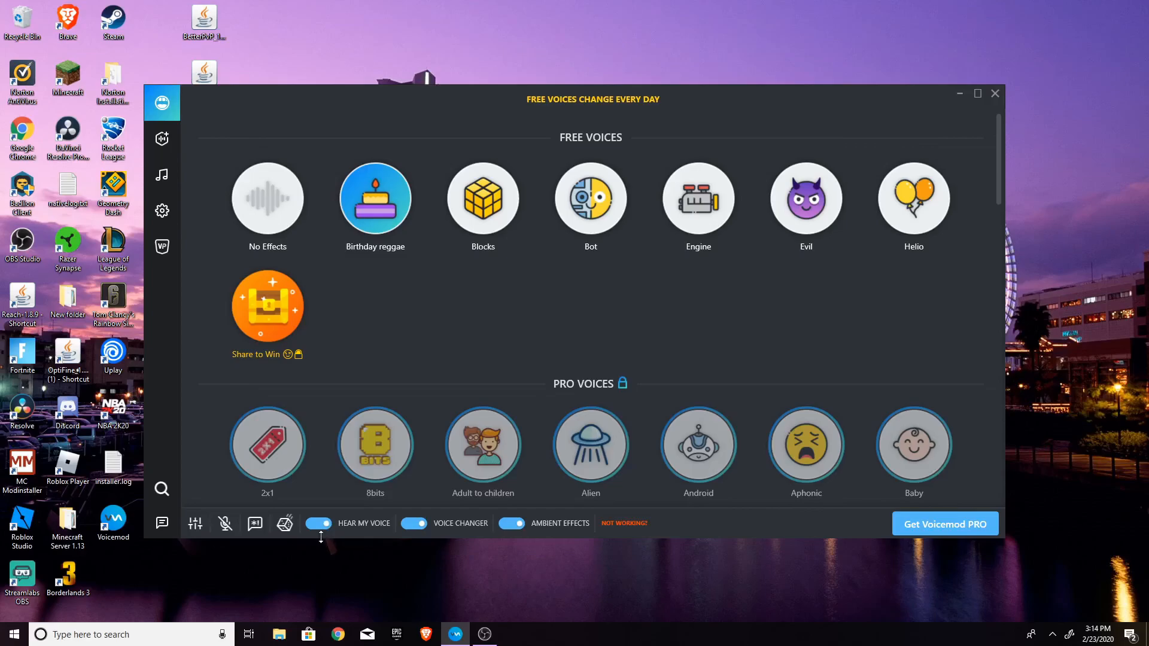
Return to No Effects and switch off Hear My Voice.
click(512, 523)
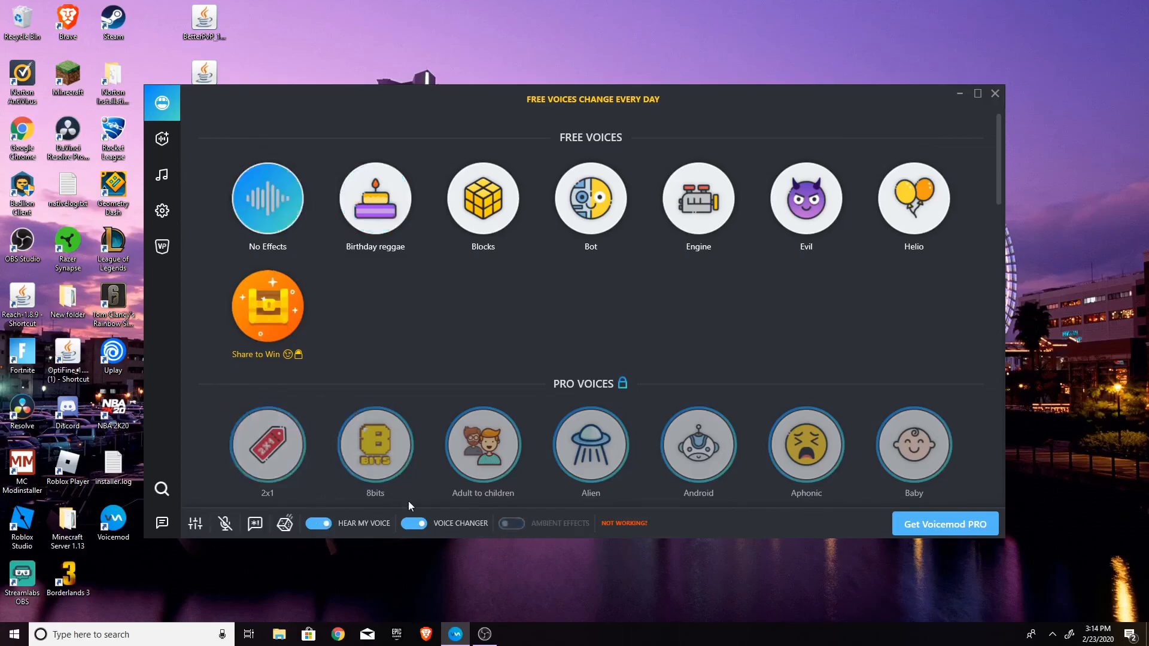
click(318, 523)
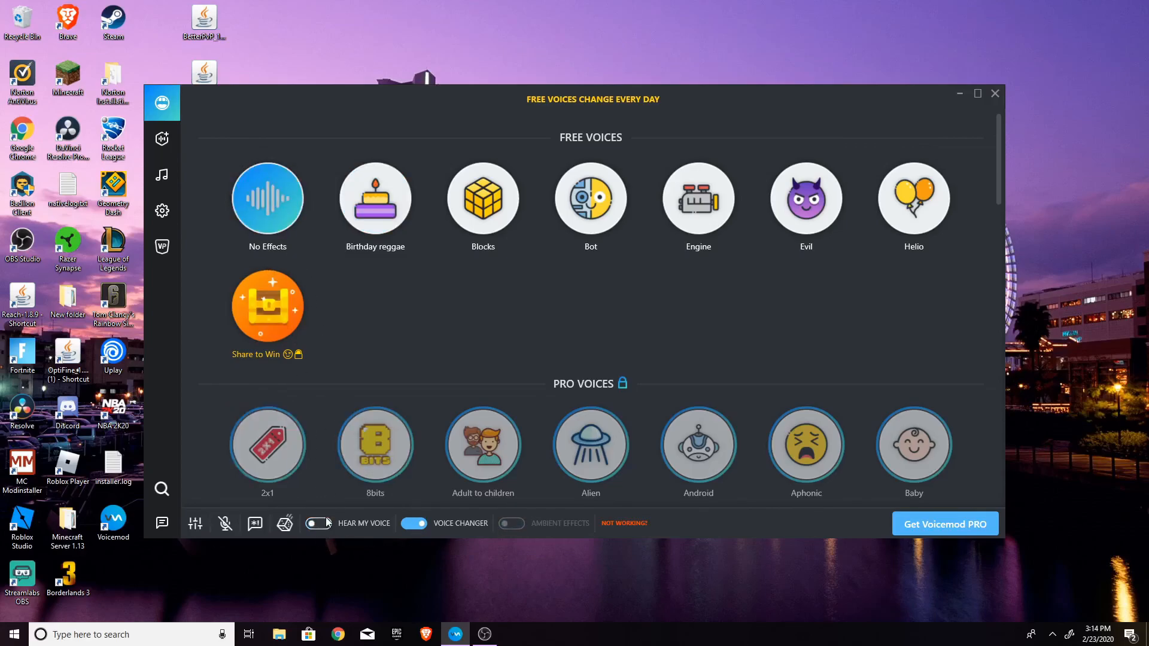